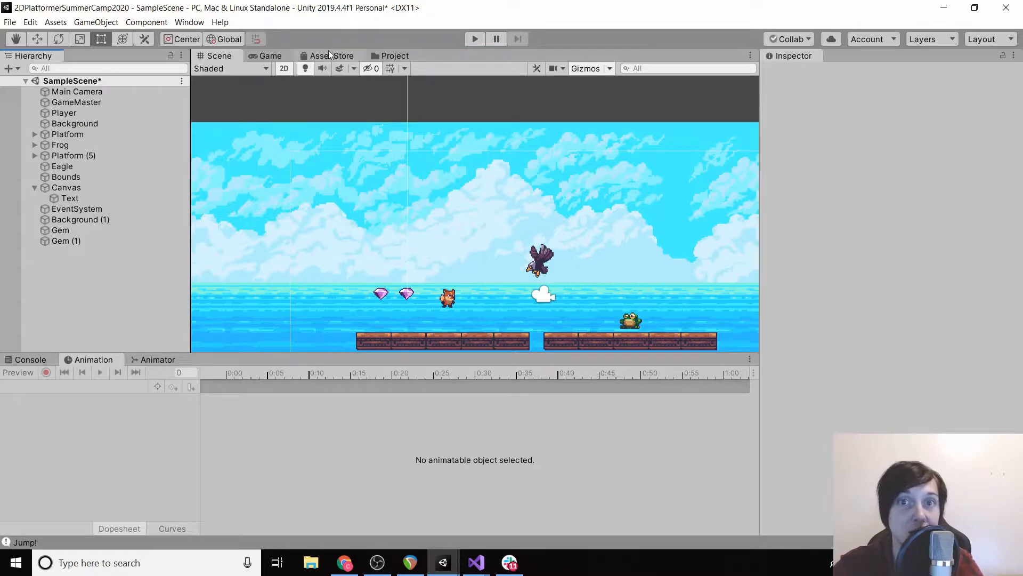
- Open the Asset Store and search it for 'sound effects'
{"action": "left_click", "coordinate": [332, 56]}
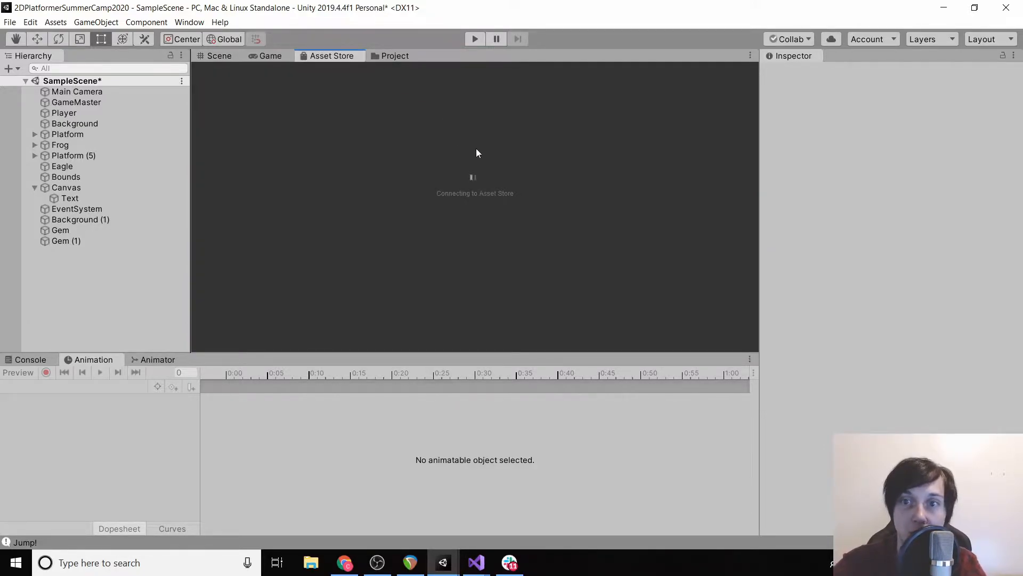
{"action": "mouse_move", "coordinate": [472, 203]}
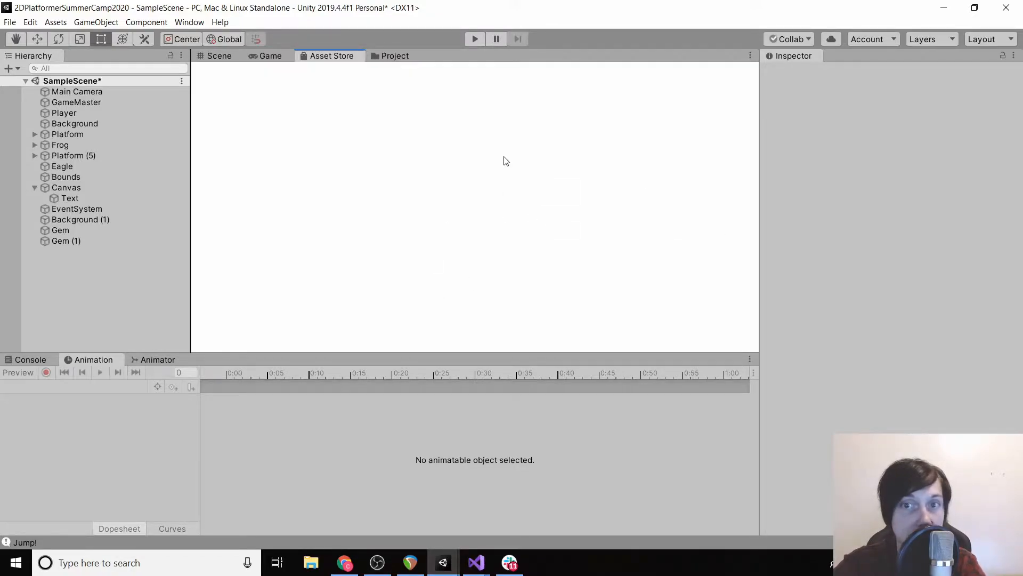
{"action": "left_click", "coordinate": [331, 55]}
{"action": "type", "text": "sound effects"}
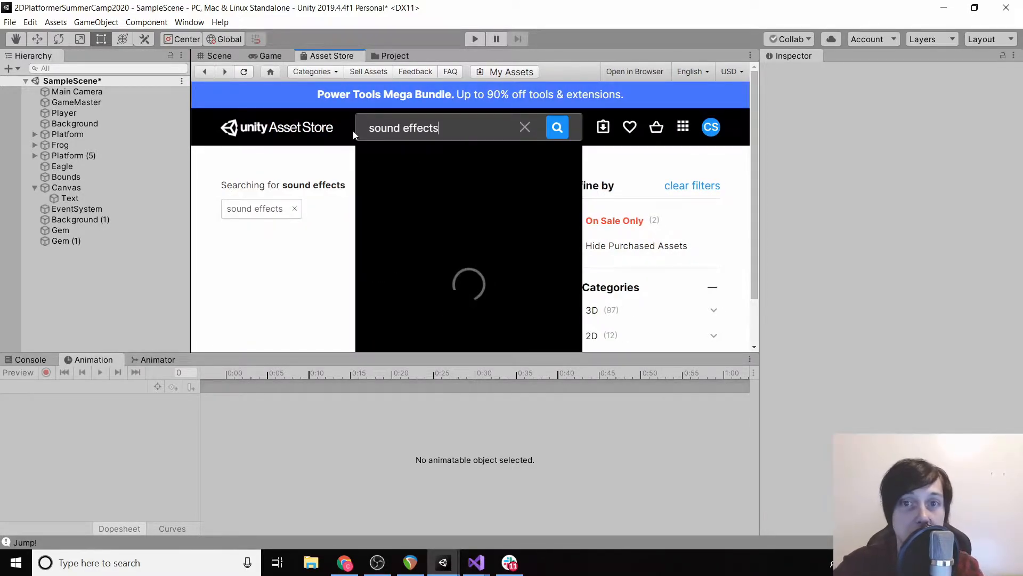
- Browse the free sound effects results and open the Sound FX - Retro Pack
{"action": "left_click", "coordinate": [557, 127]}
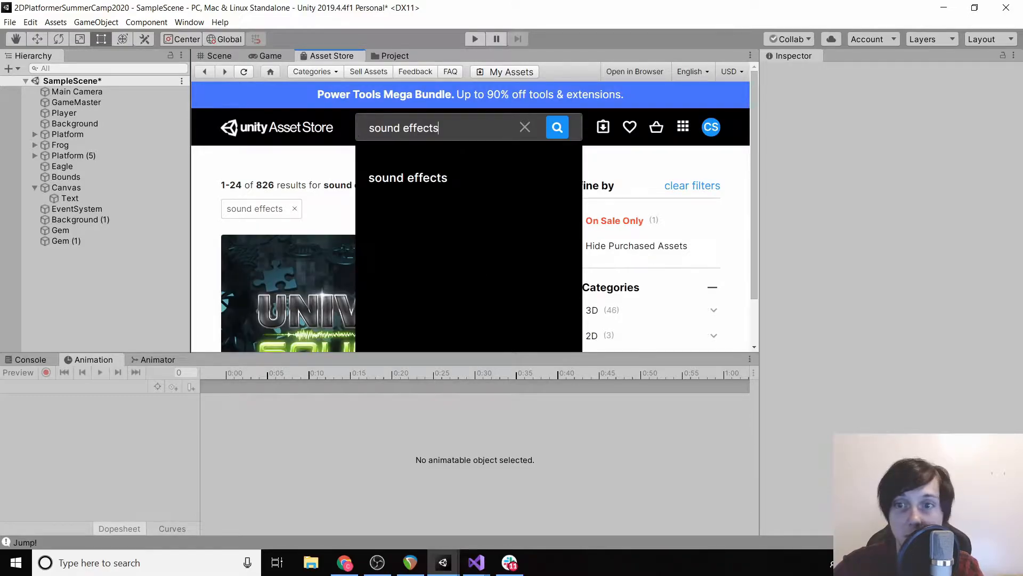
{"action": "left_click", "coordinate": [557, 127]}
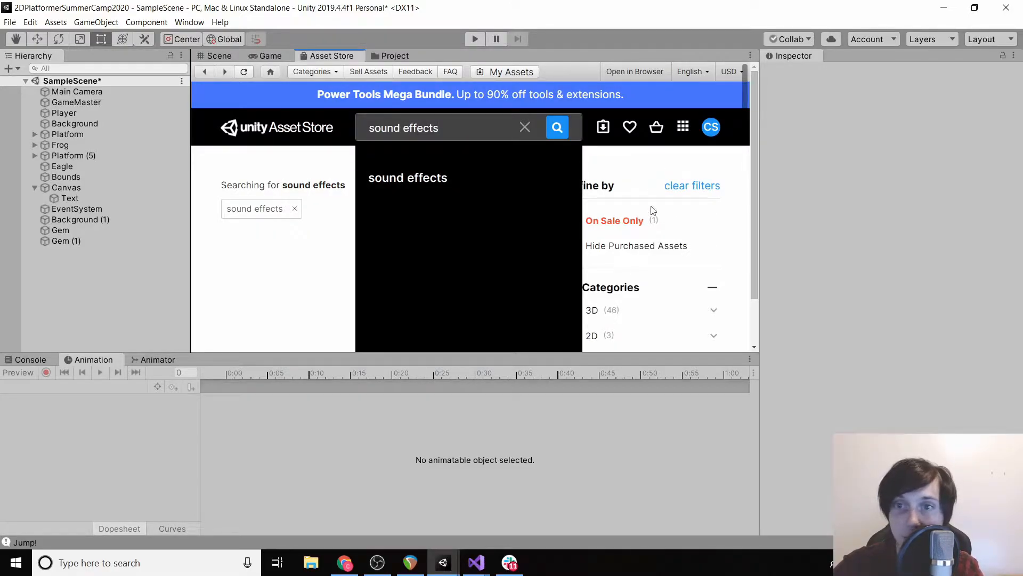
{"action": "left_click", "coordinate": [557, 127]}
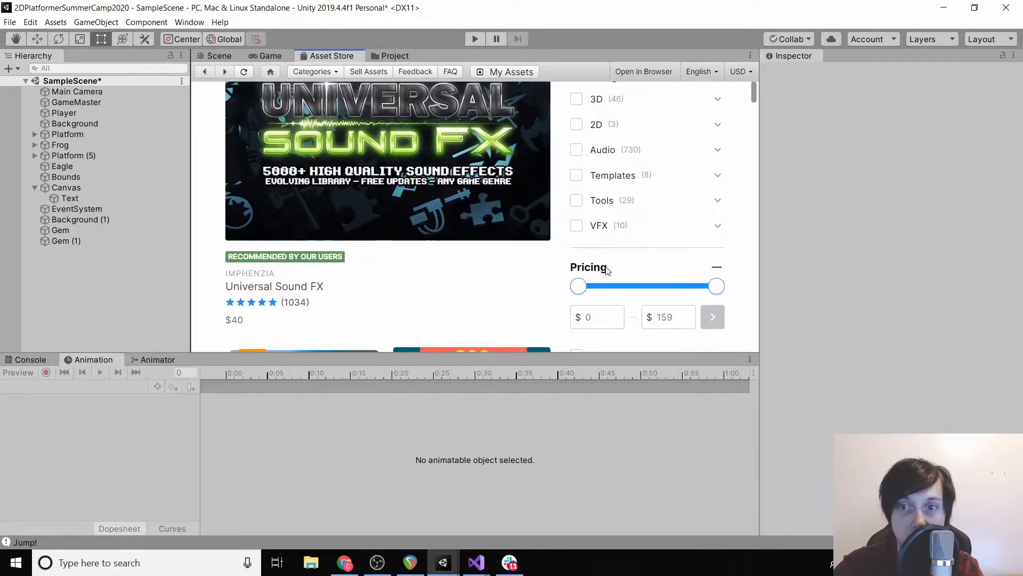
{"action": "scroll", "scroll_direction": "down", "scroll_amount": 3}
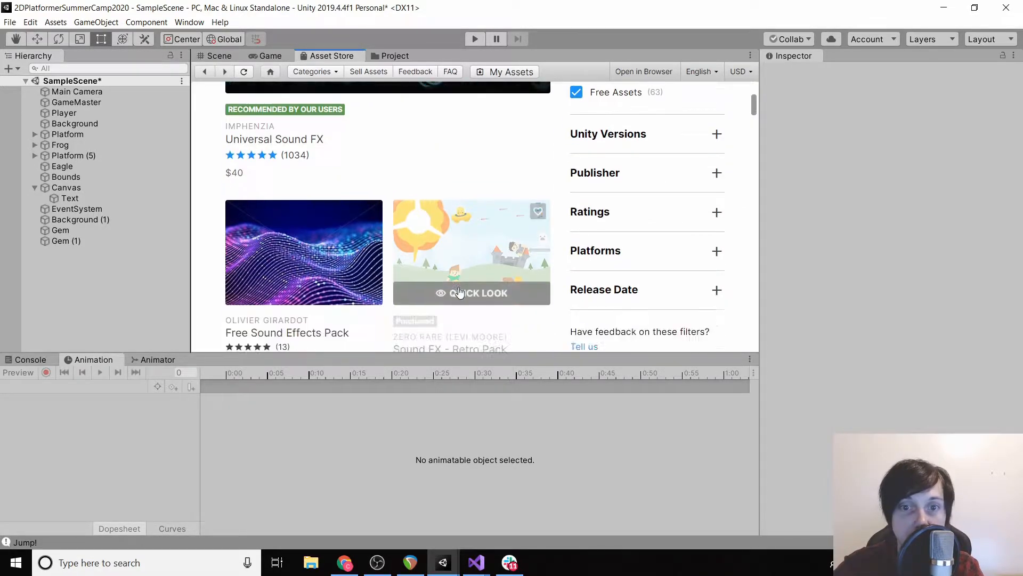
{"action": "scroll", "scroll_direction": "down", "scroll_amount": 3}
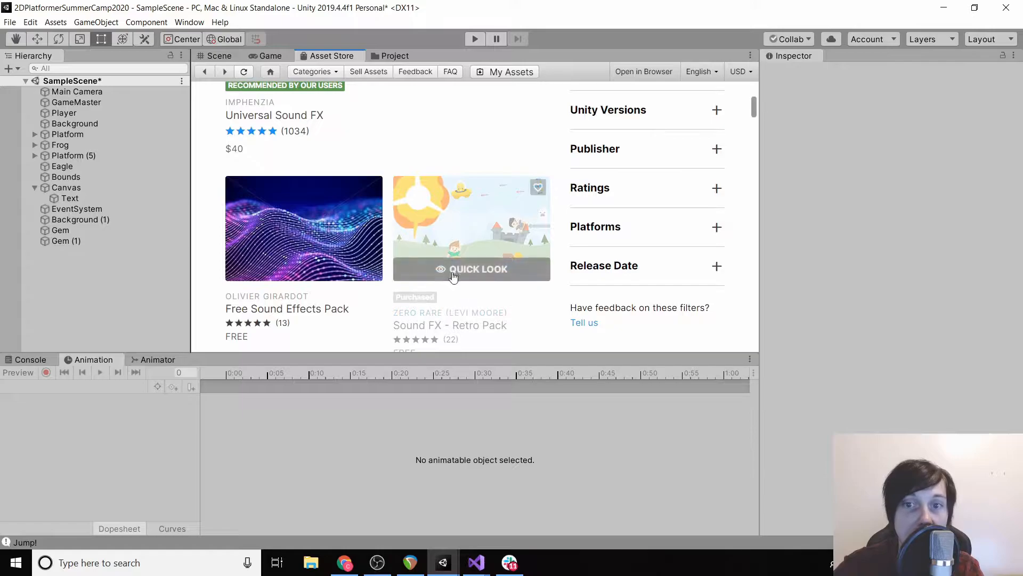
{"action": "mouse_move", "coordinate": [445, 319]}
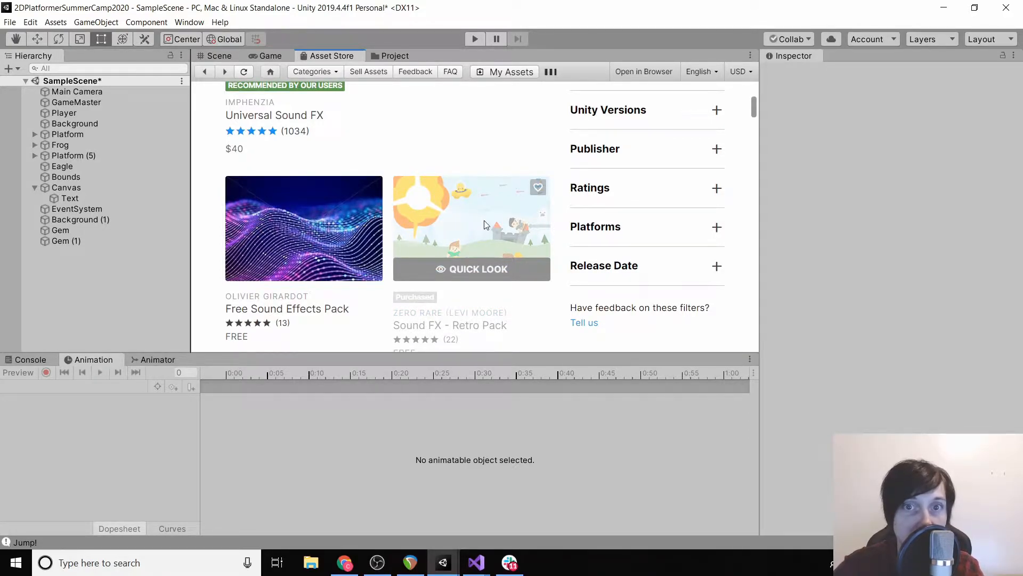
{"action": "left_click", "coordinate": [471, 228]}
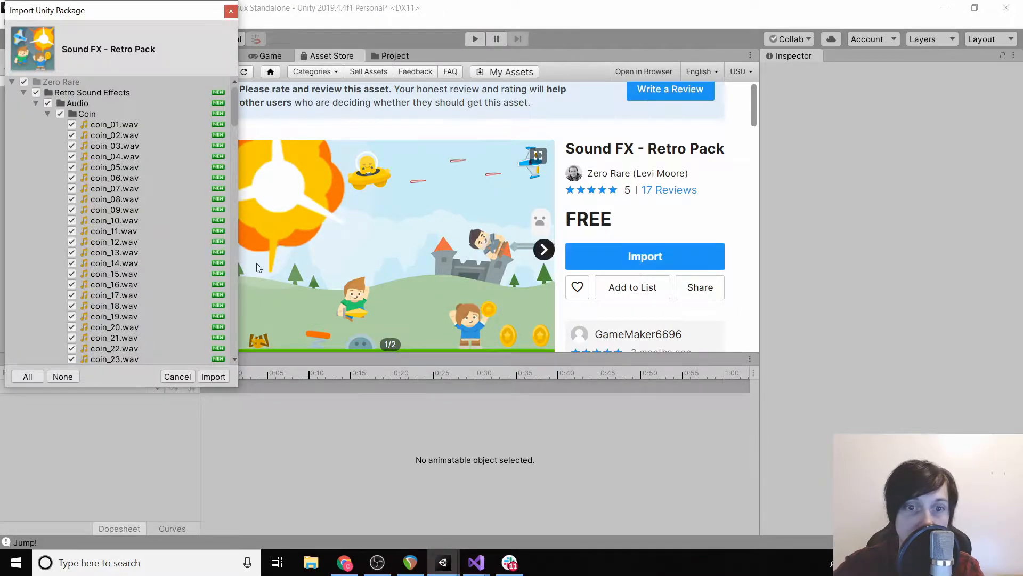
- Import every file of the Sound FX - Retro Pack into the project
{"action": "scroll", "scroll_direction": "down", "scroll_amount": 3}
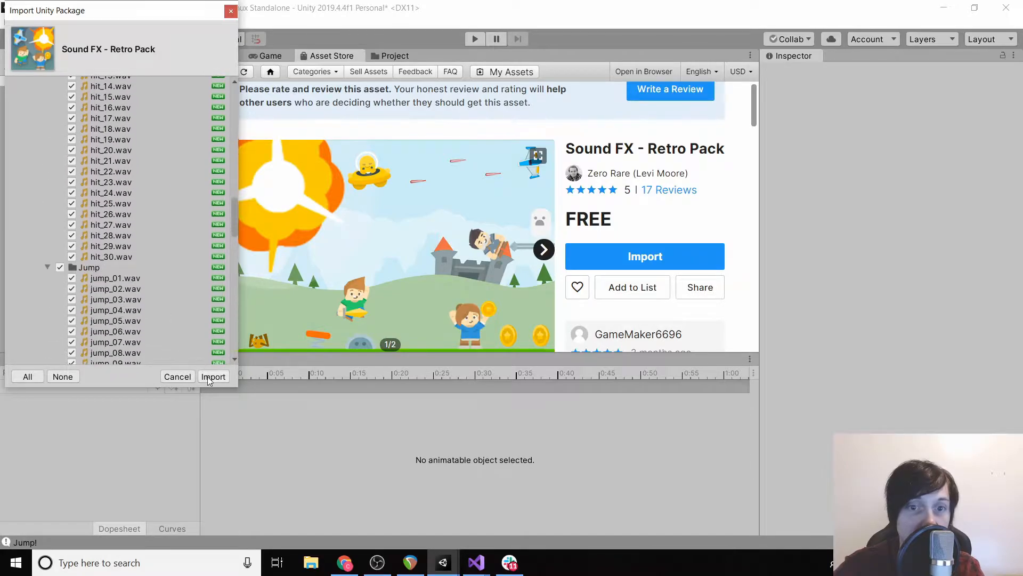
{"action": "left_click", "coordinate": [212, 376]}
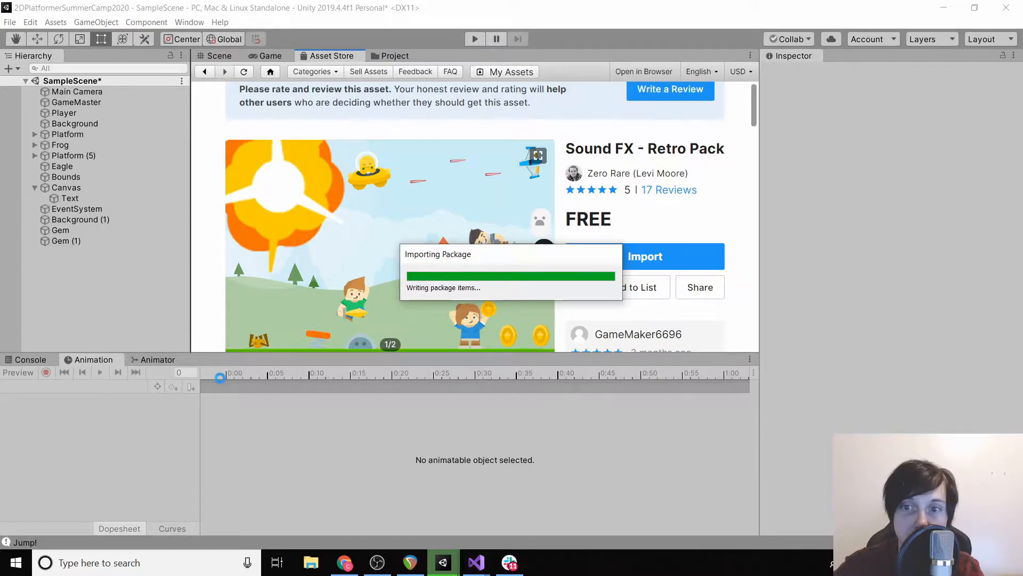
{"action": "mouse_move", "coordinate": [492, 295]}
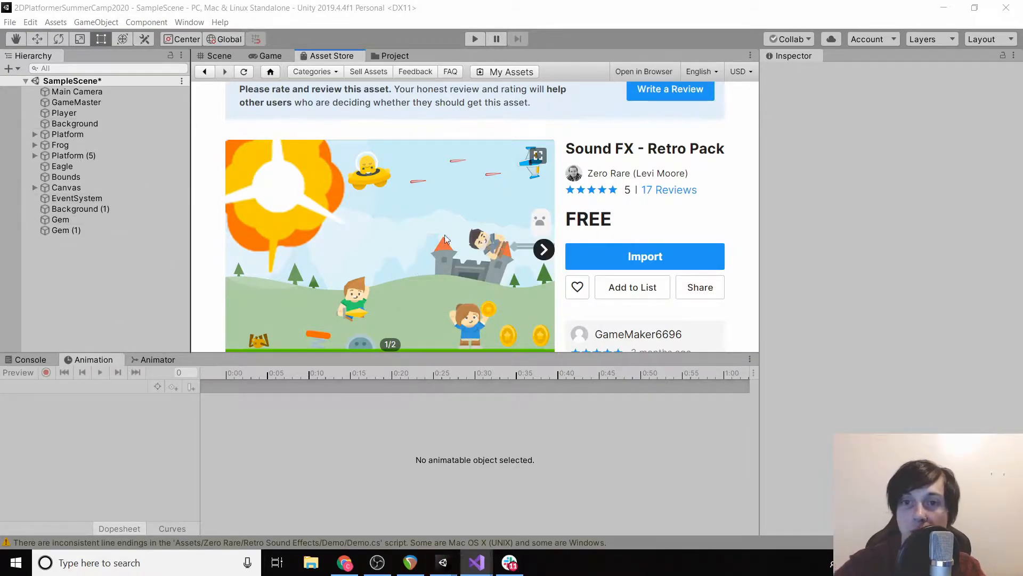
{"action": "scroll", "scroll_direction": "up", "scroll_amount": 3}
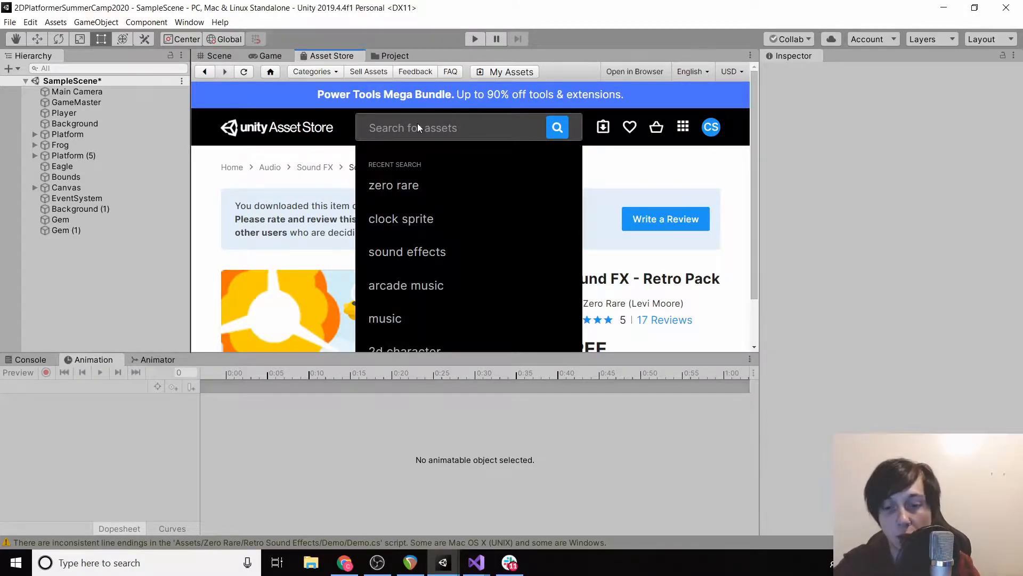
- Search the store for 'electronic music' and scroll down to Electronic Videogame Music
{"action": "type", "text": "e"}
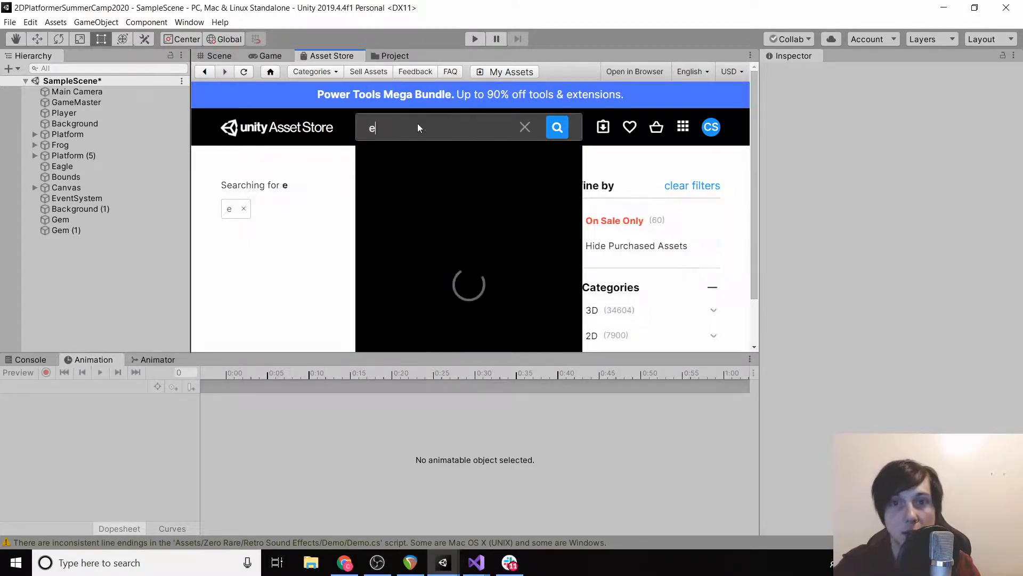
{"action": "type", "text": "lectronic m"}
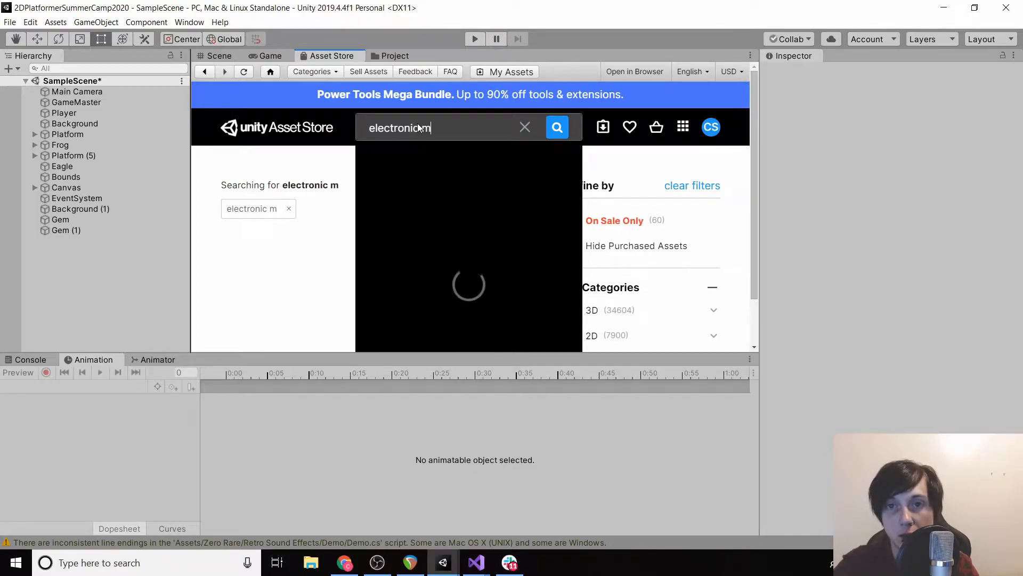
{"action": "type", "text": "usic"}
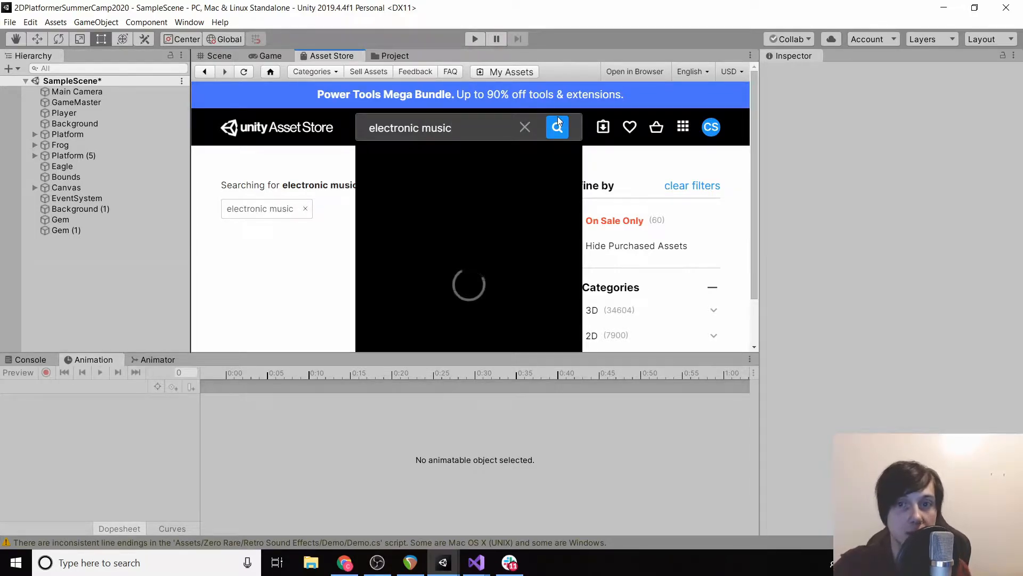
{"action": "left_click", "coordinate": [556, 127]}
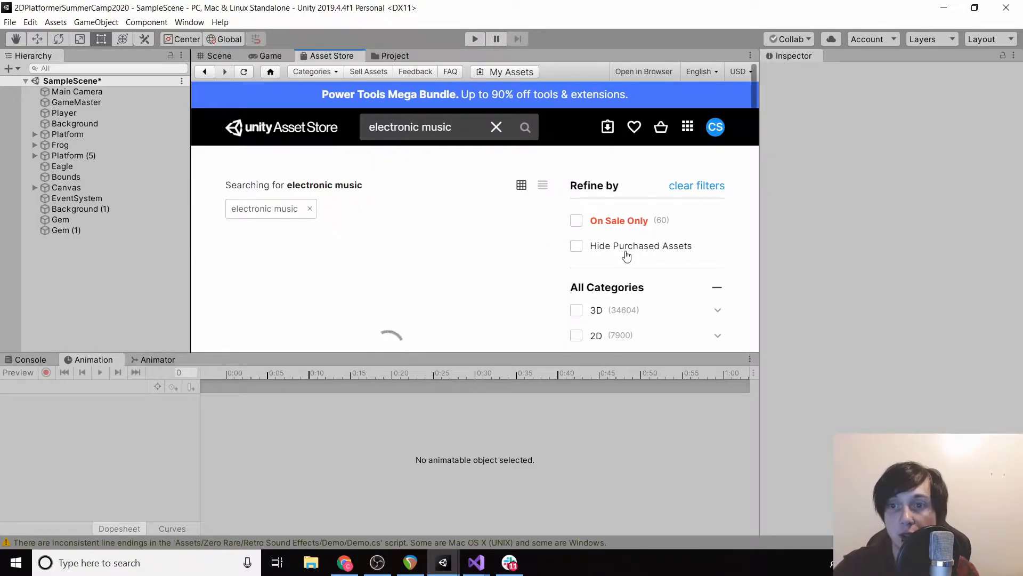
{"action": "scroll", "scroll_direction": "down", "scroll_amount": 3}
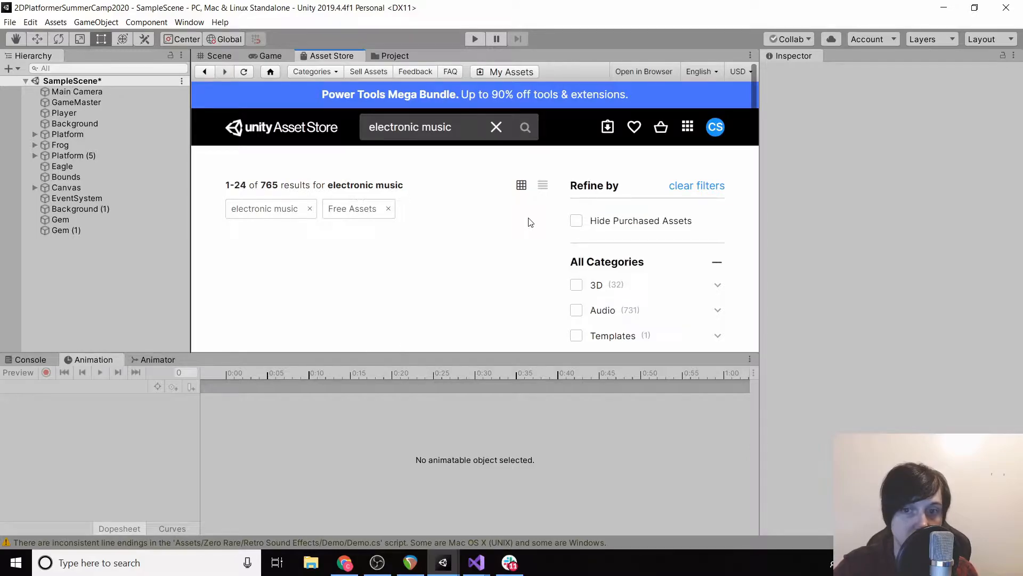
{"action": "scroll", "scroll_direction": "down", "scroll_amount": 3}
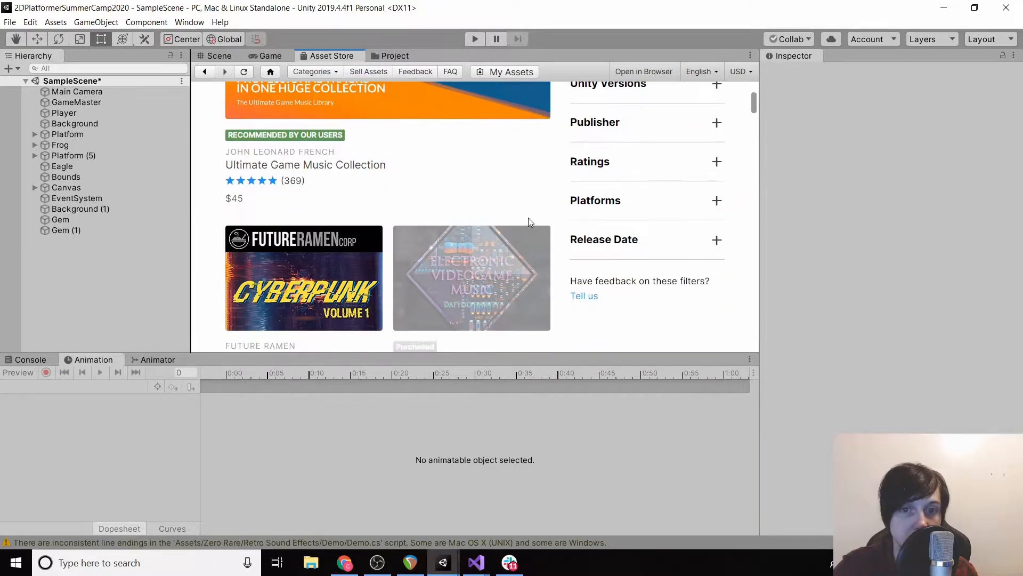
{"action": "scroll", "scroll_direction": "down", "scroll_amount": 3}
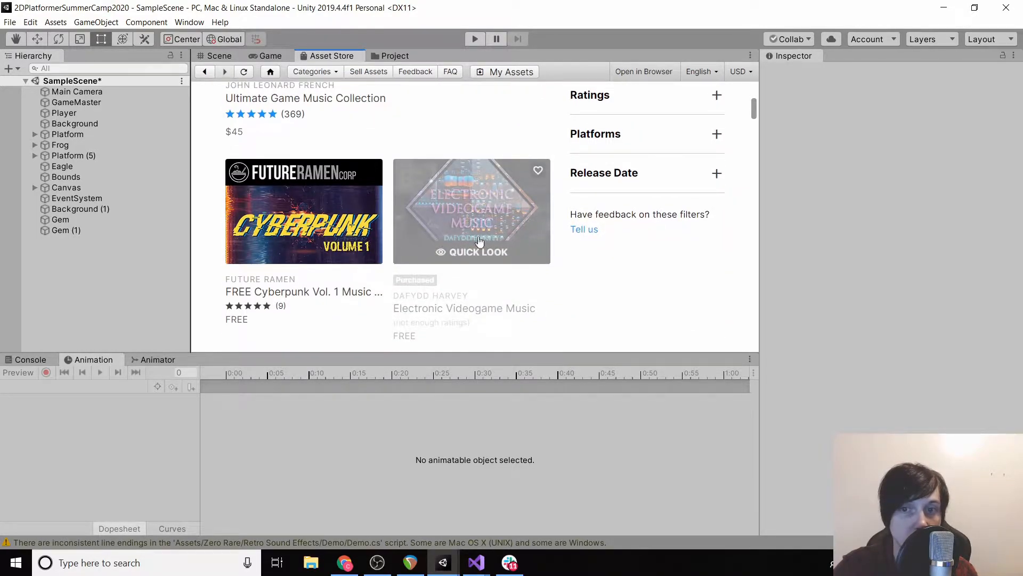
{"action": "mouse_move", "coordinate": [453, 233]}
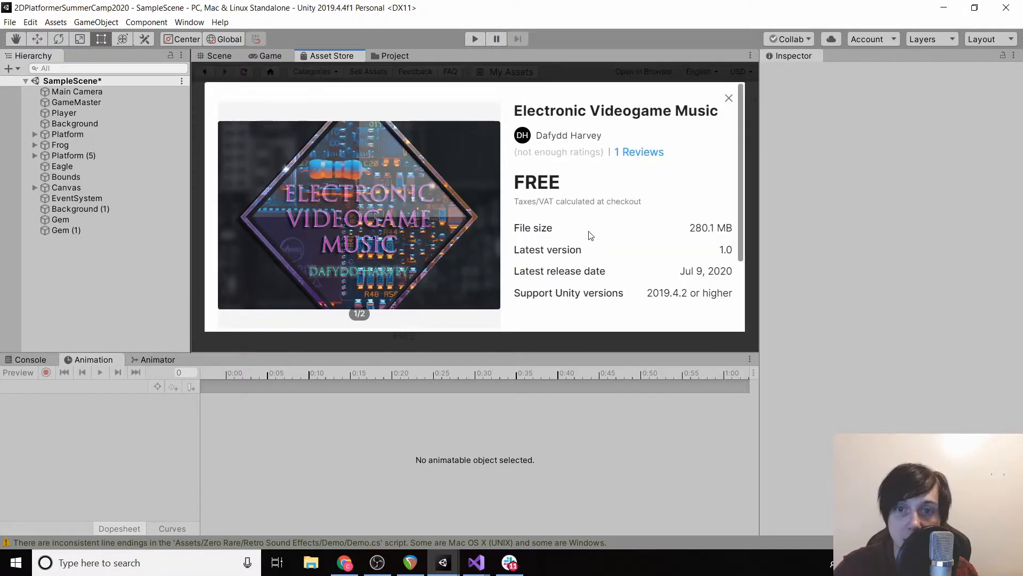
- Import all Electronic Videogame Music tracks through Quick Look and the import dialog
{"action": "left_click", "coordinate": [567, 296]}
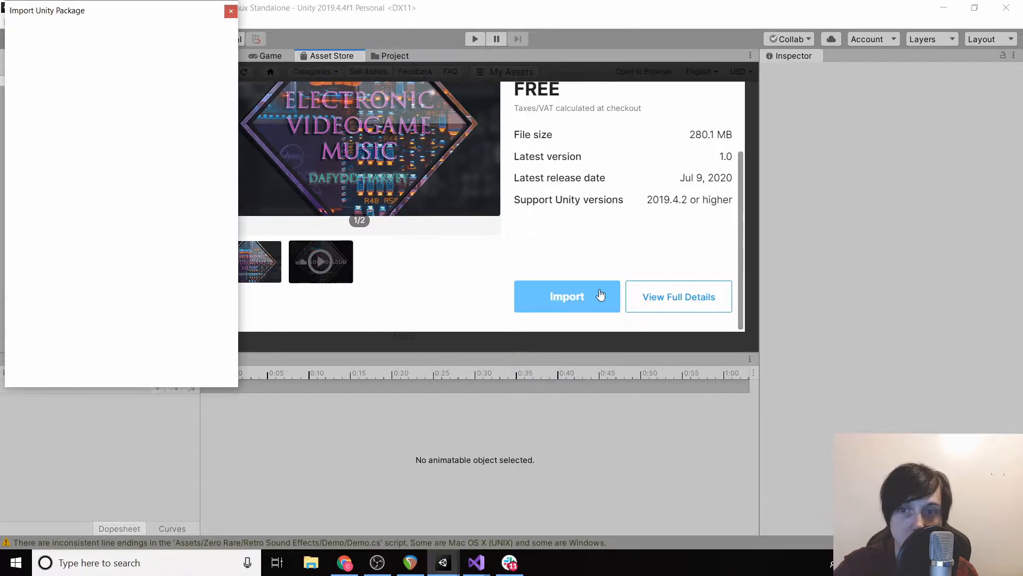
{"action": "left_click", "coordinate": [567, 296]}
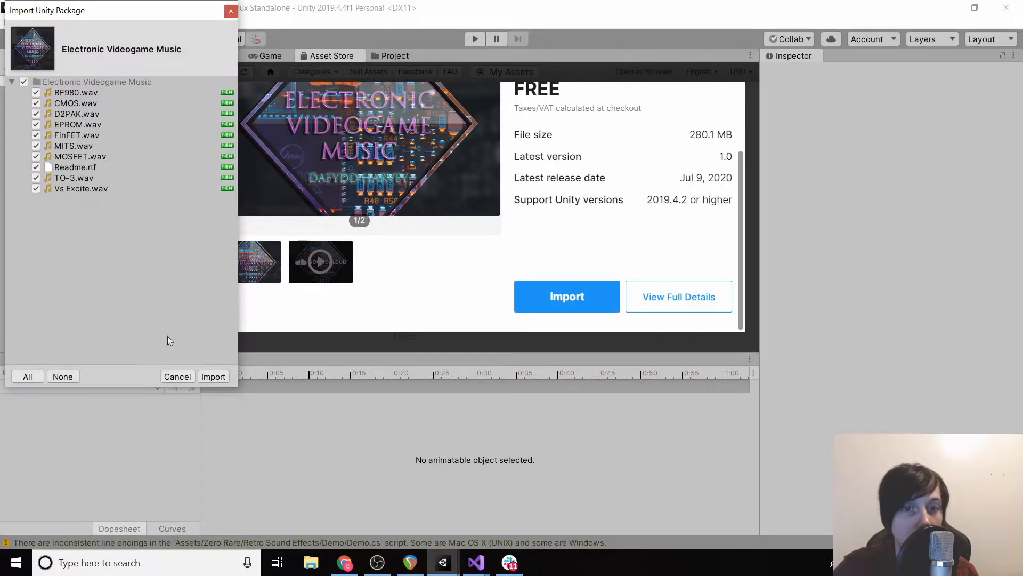
{"action": "left_click", "coordinate": [213, 376]}
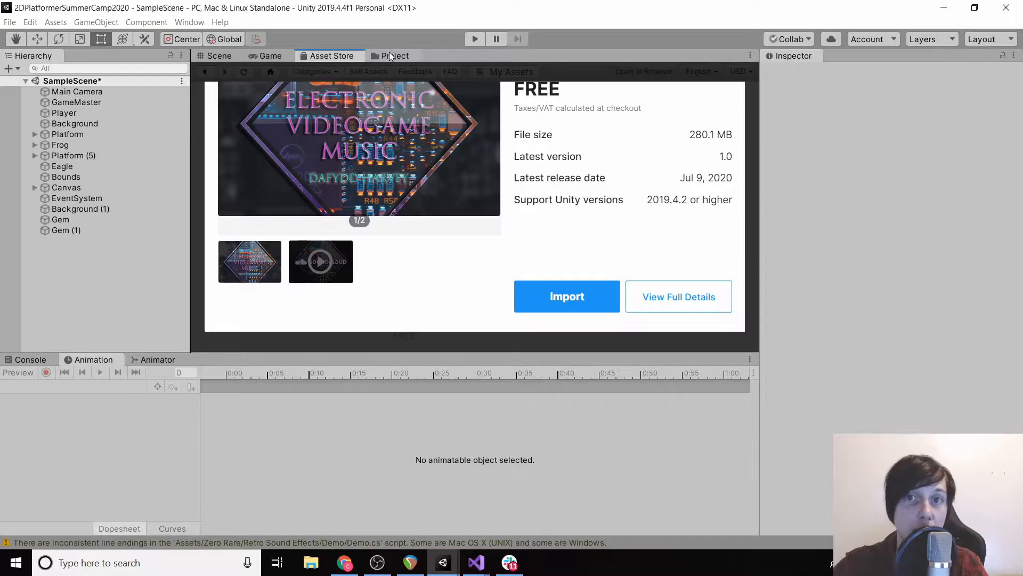
- Expand Zero Rare > Retro Sound Effects in Project, collapse Sunnyland, and return to Game view
{"action": "left_click", "coordinate": [393, 55]}
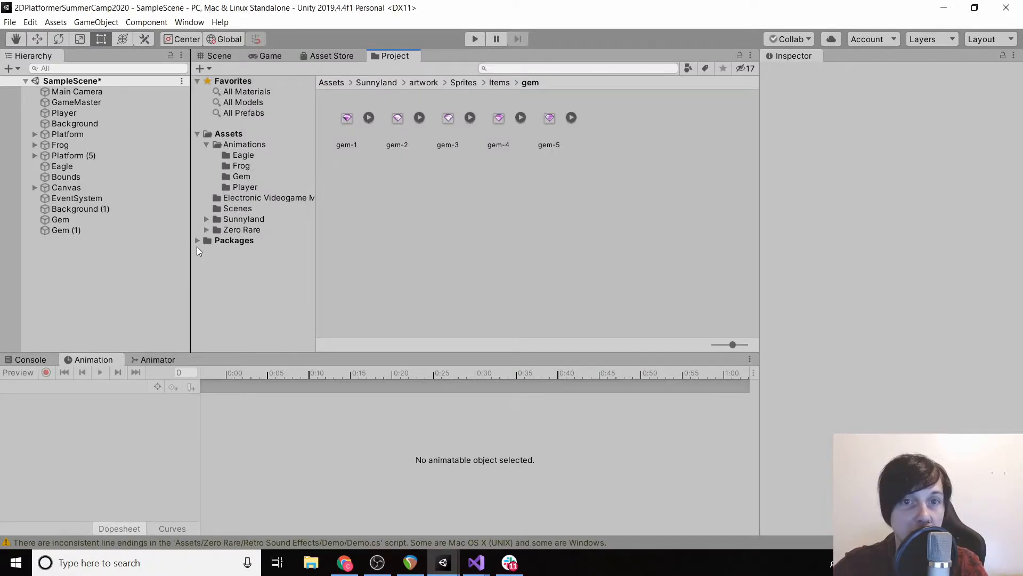
{"action": "left_click", "coordinate": [206, 229]}
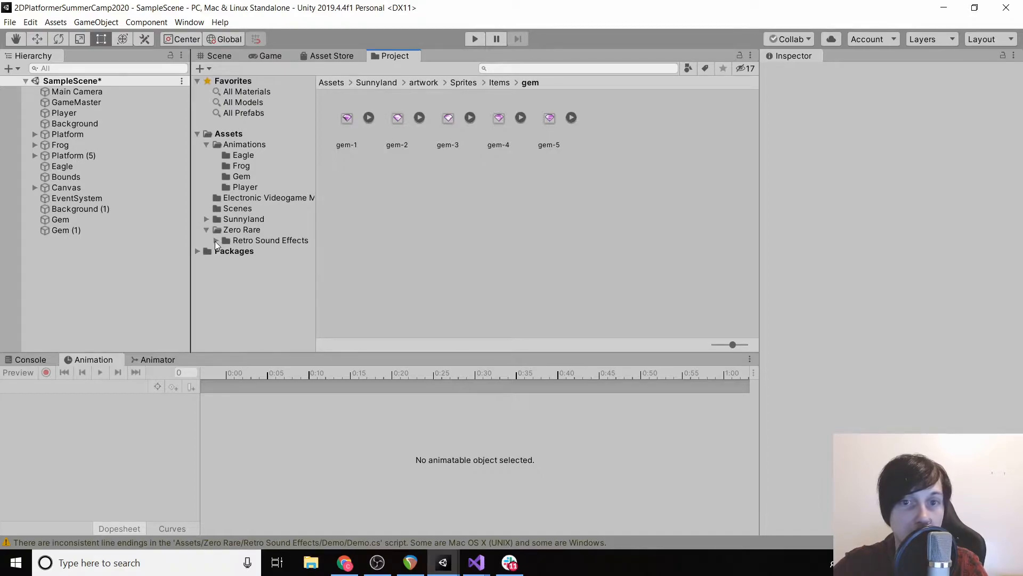
{"action": "left_click", "coordinate": [206, 218]}
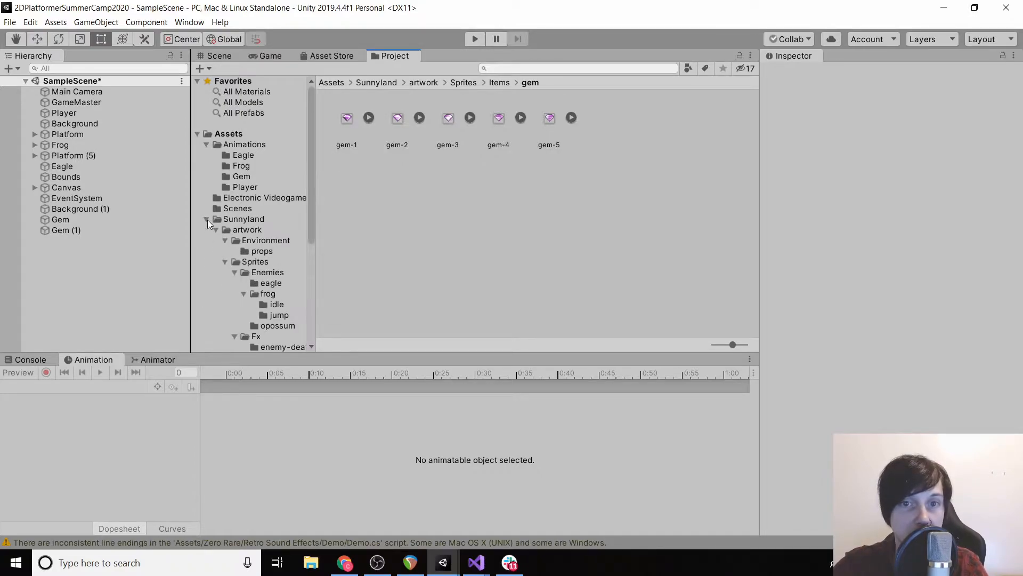
{"action": "left_click", "coordinate": [265, 197]}
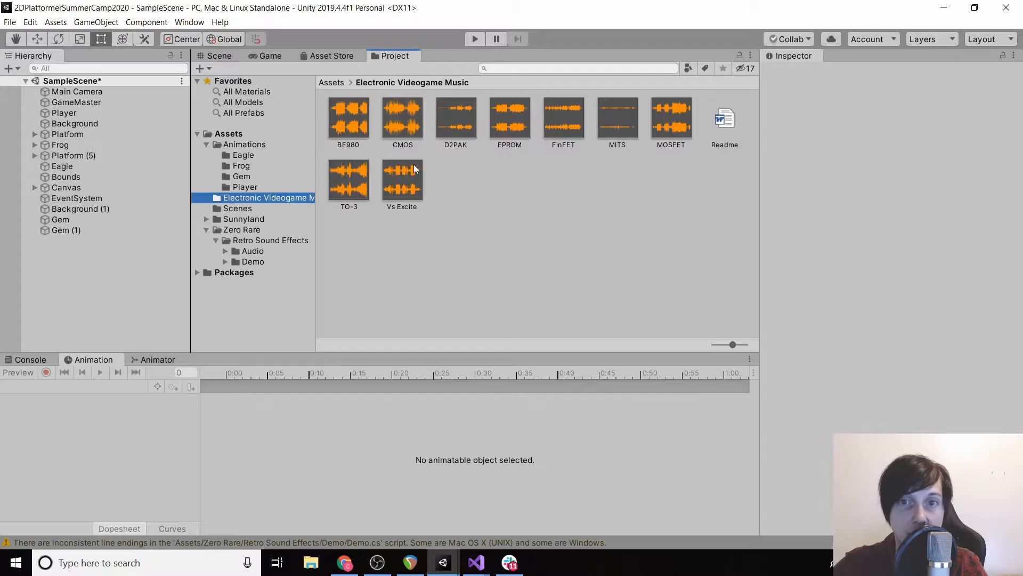
{"action": "left_click", "coordinate": [270, 55]}
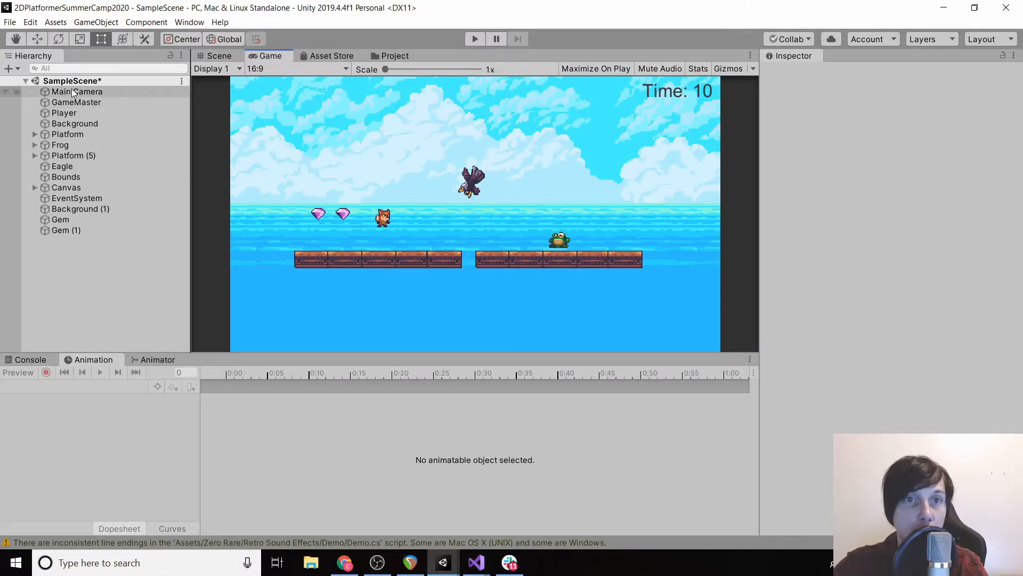
{"action": "mouse_move", "coordinate": [107, 110]}
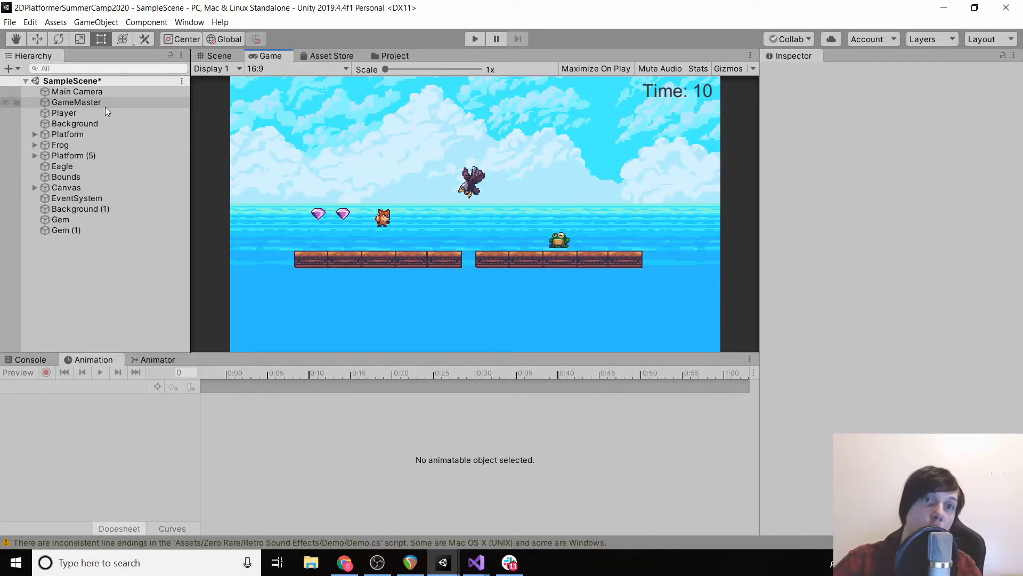
- Give the Main Camera an Audio Source component by searching 'audio' in Add Component
{"action": "left_click", "coordinate": [76, 92]}
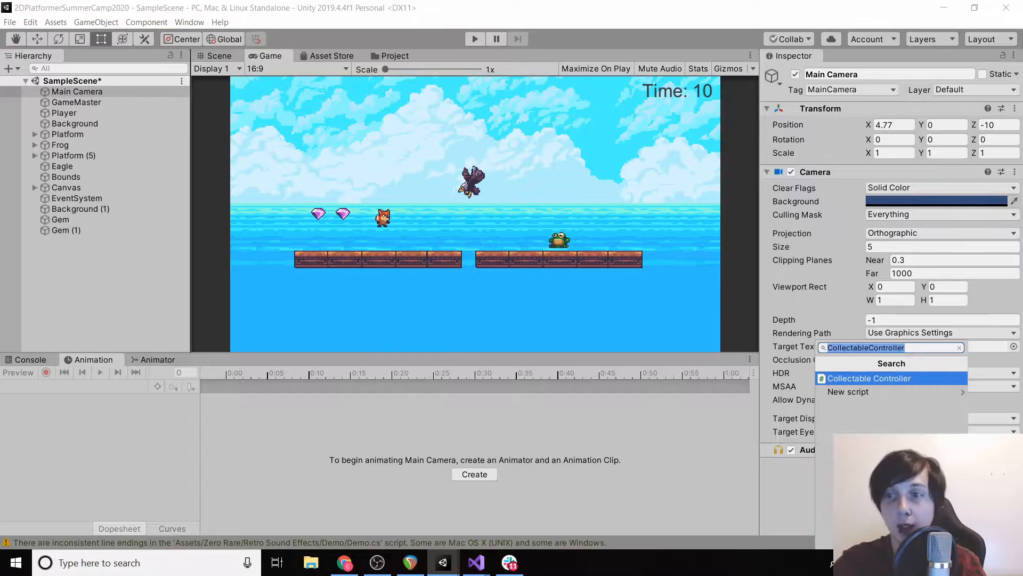
{"action": "type", "text": "audio"}
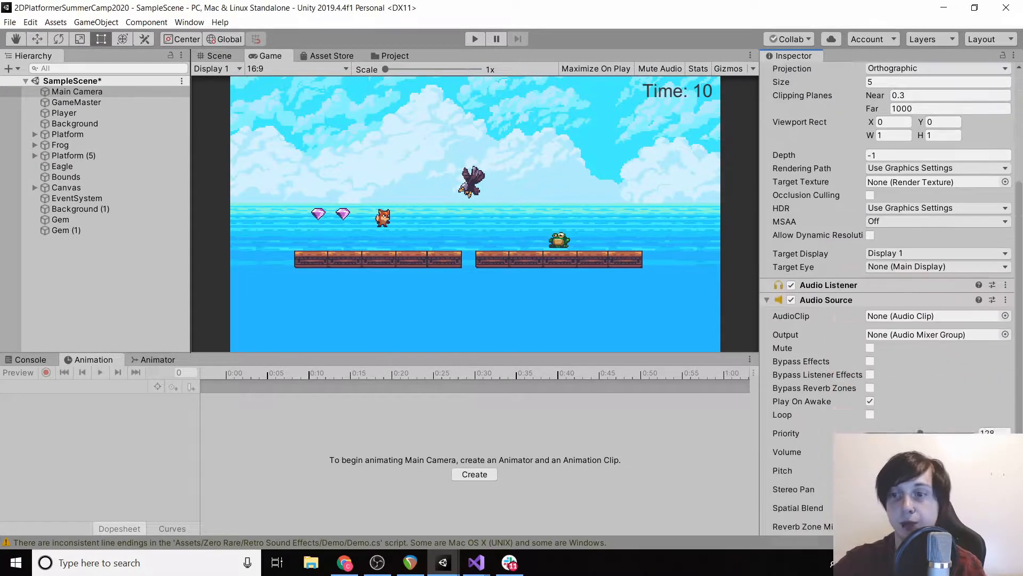
{"action": "scroll", "scroll_direction": "down", "scroll_amount": 3}
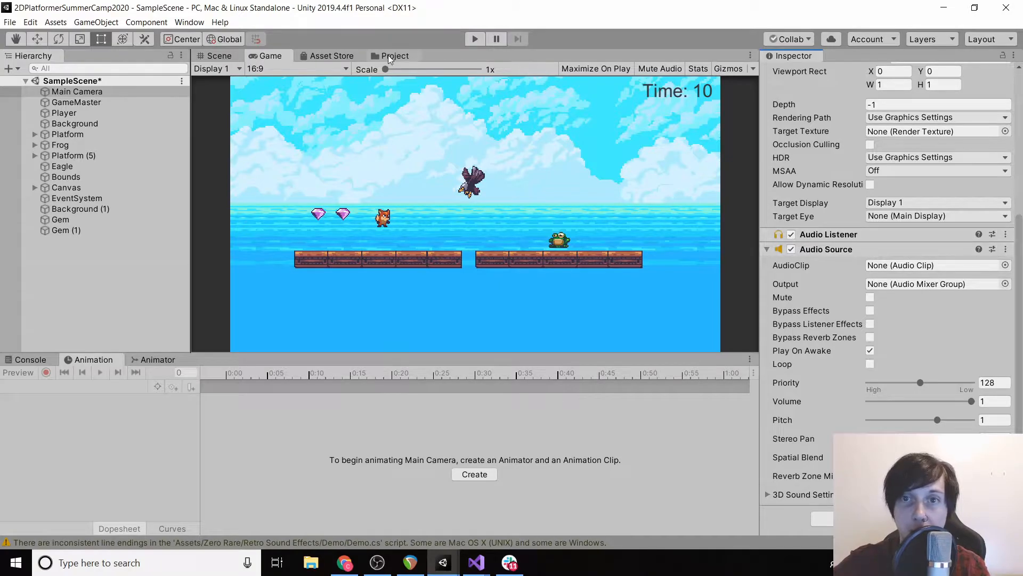
{"action": "left_click", "coordinate": [394, 55]}
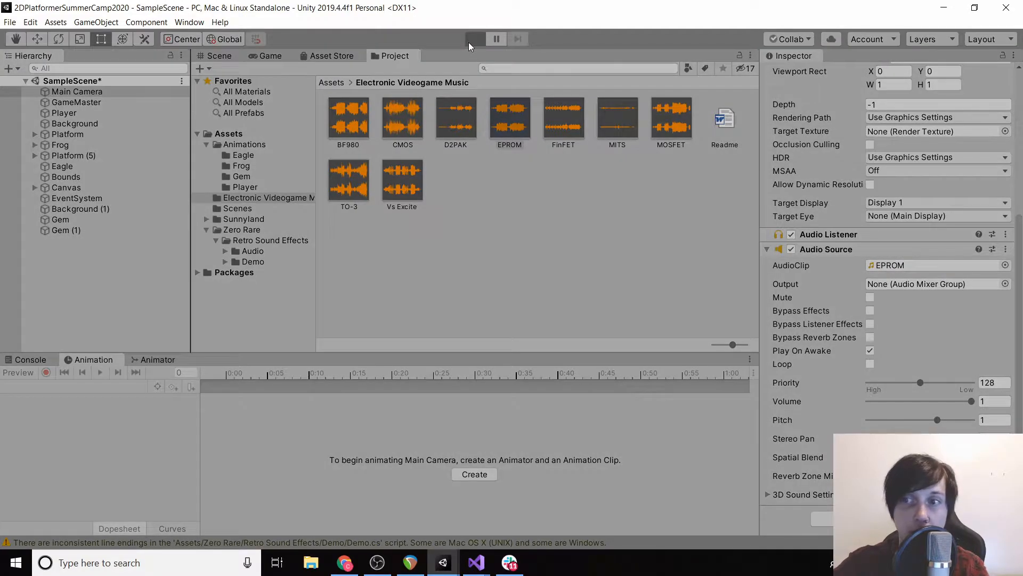
- Test the EPROM music in Play mode, toggle Mute, and lower Volume to 0.367
{"action": "left_click", "coordinate": [475, 38]}
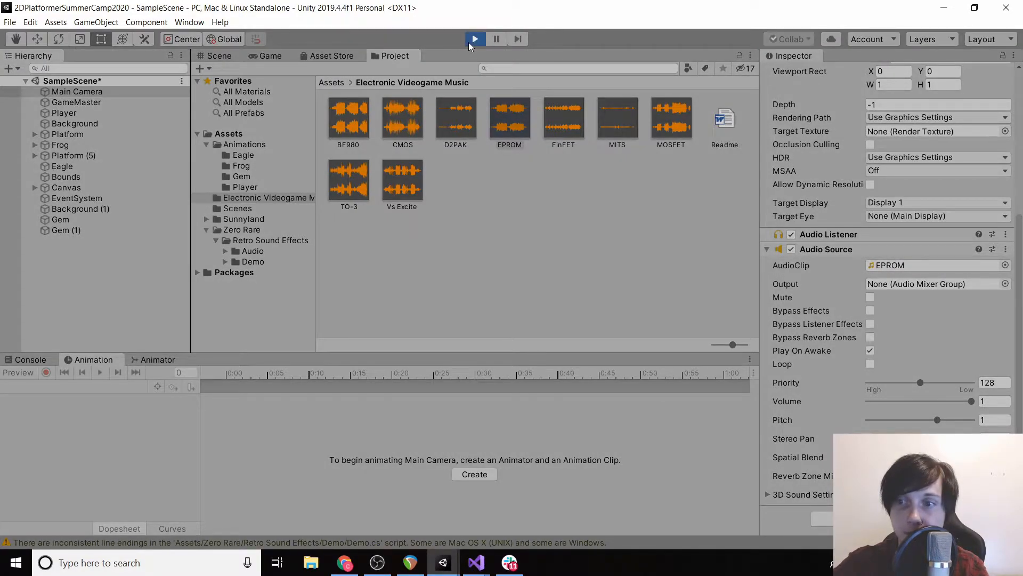
{"action": "left_click", "coordinate": [474, 38]}
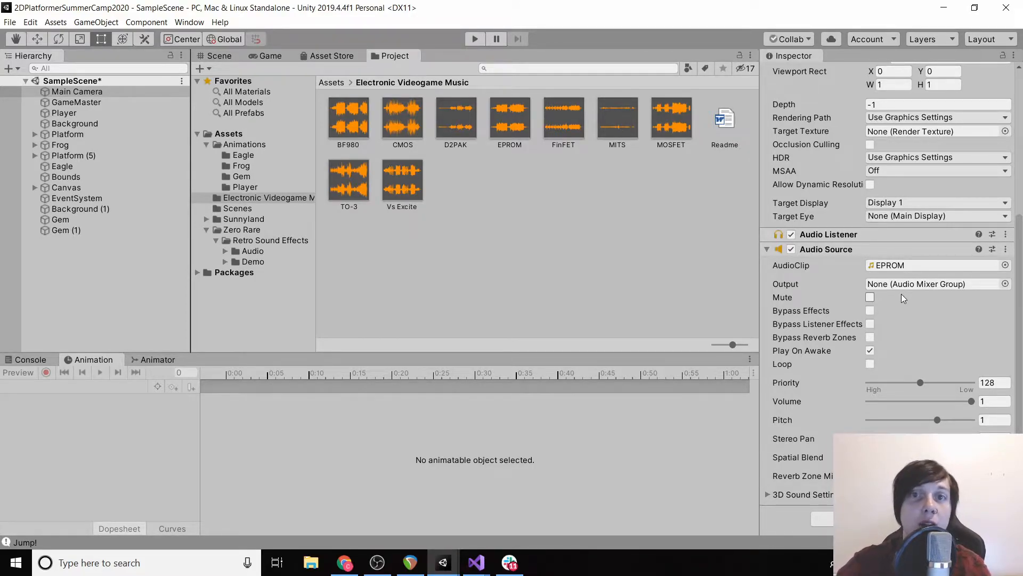
{"action": "left_click", "coordinate": [870, 297]}
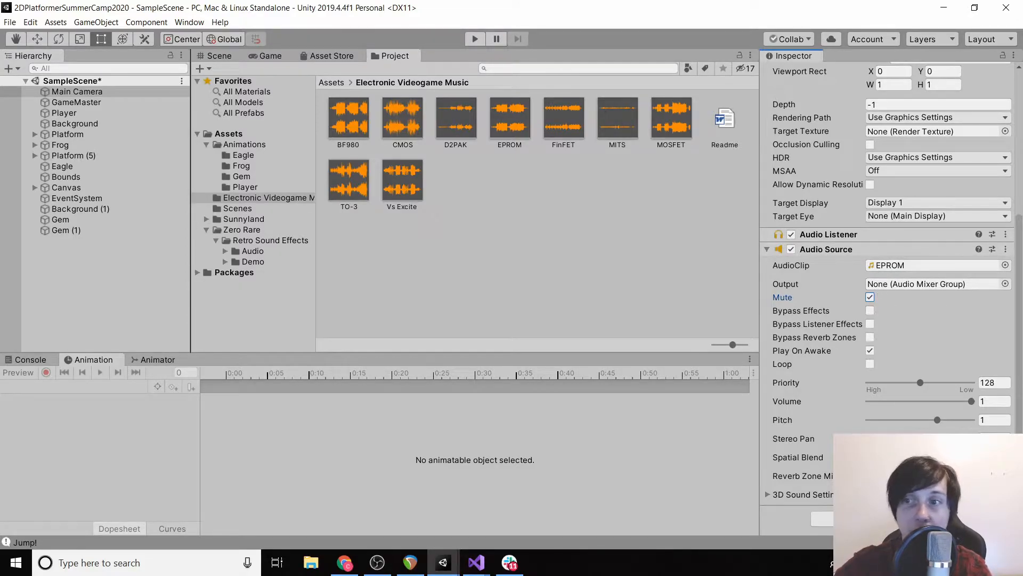
{"action": "left_click", "coordinate": [870, 297]}
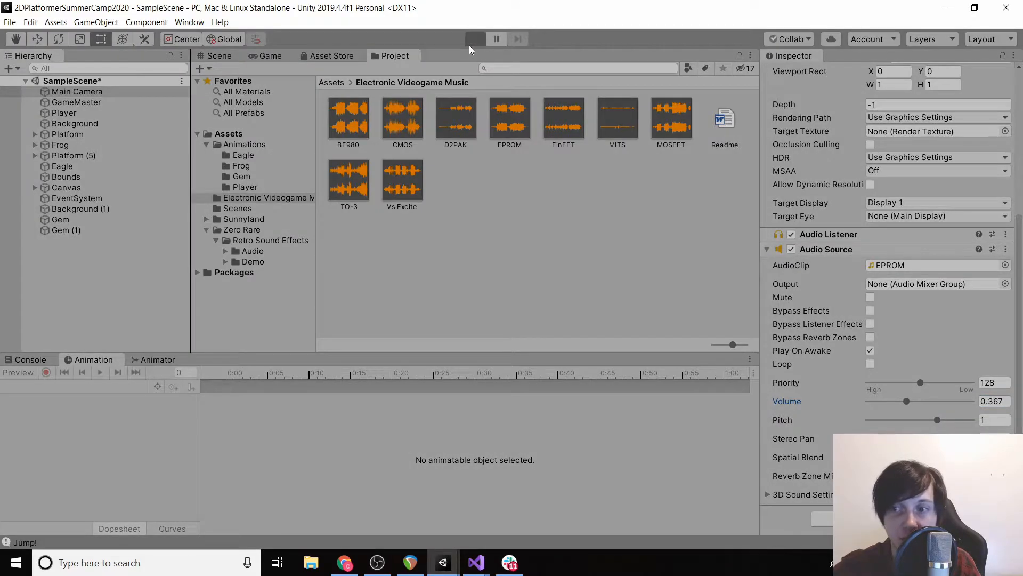
{"action": "left_click", "coordinate": [474, 38]}
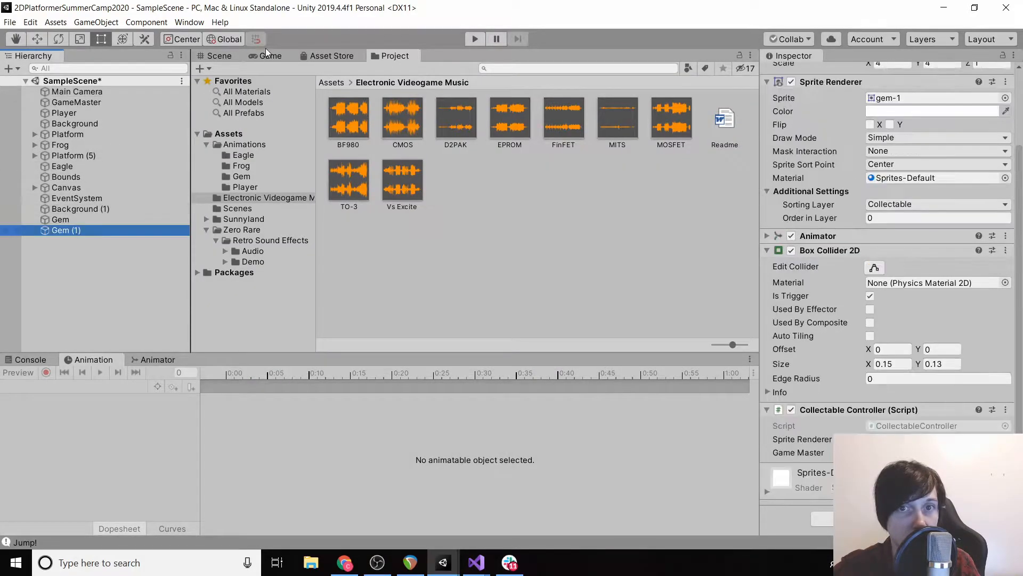
- Delete Gem (1) from the Hierarchy and select the remaining Gem
{"action": "left_click", "coordinate": [269, 55]}
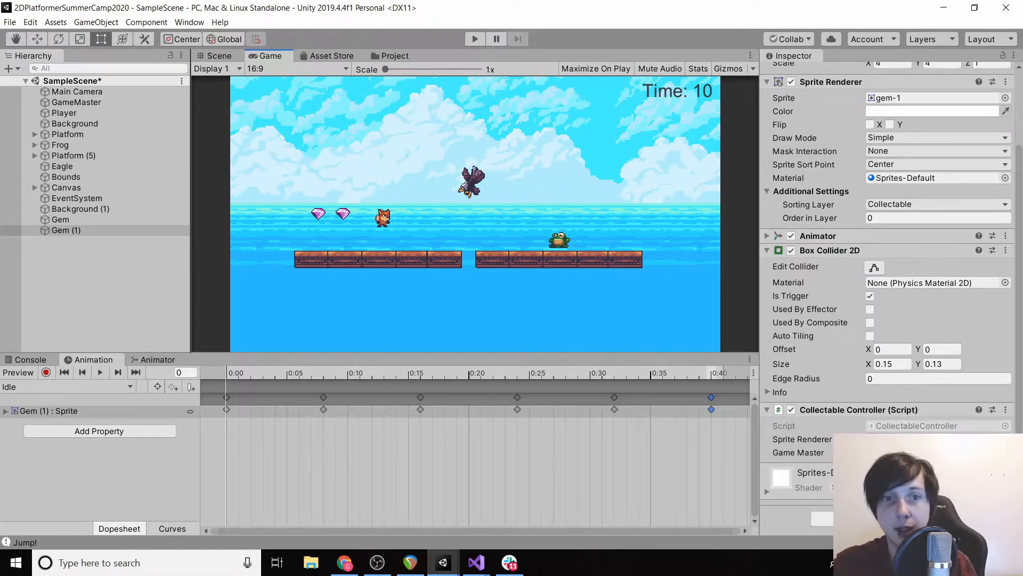
{"action": "left_click", "coordinate": [64, 229]}
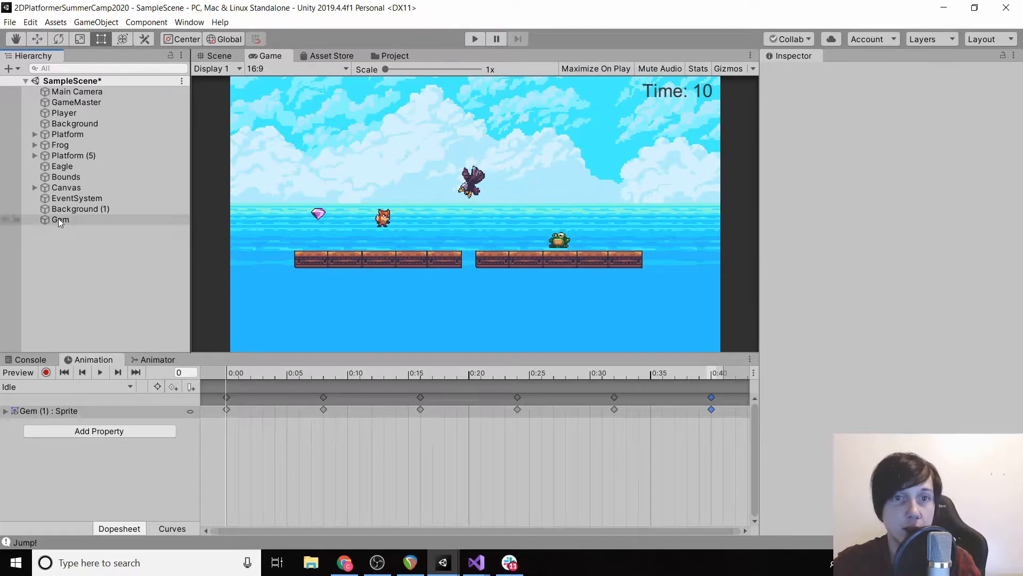
{"action": "left_click", "coordinate": [60, 219]}
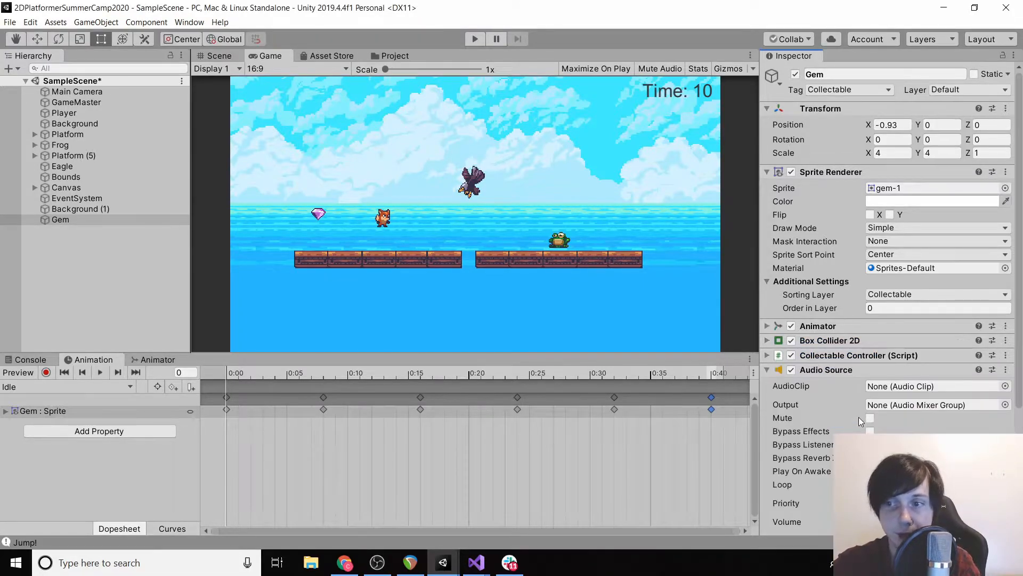
- Preview coin_15 from Retro Sound Effects > Coin and assign it as the Gem's AudioClip
{"action": "left_click", "coordinate": [393, 55]}
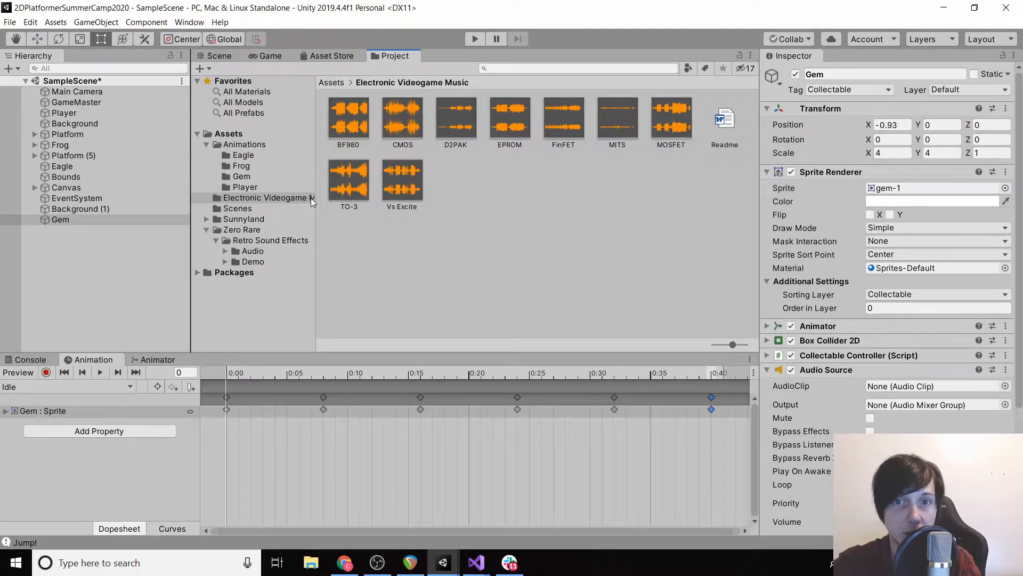
{"action": "left_click", "coordinate": [270, 241]}
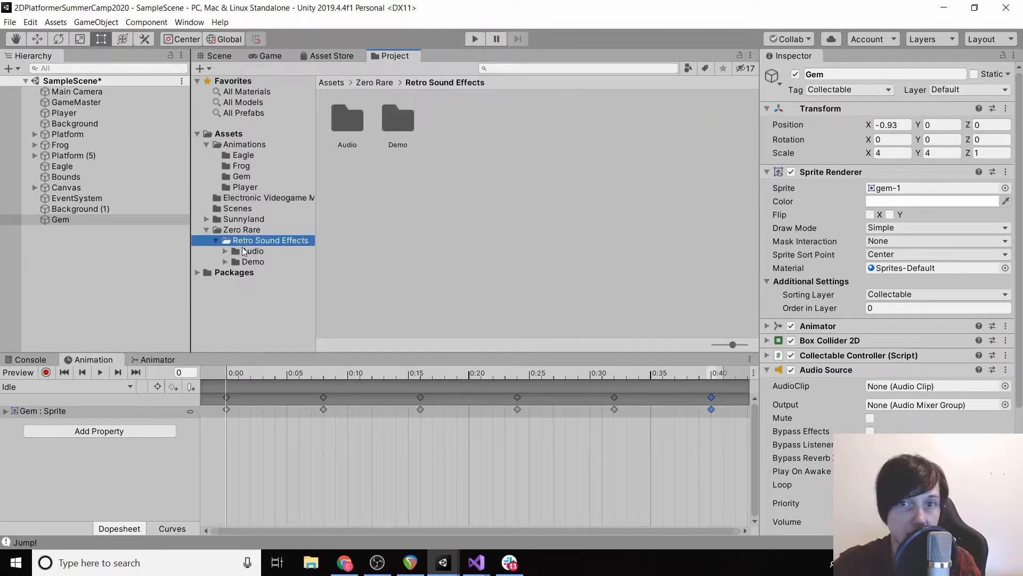
{"action": "left_click", "coordinate": [260, 261]}
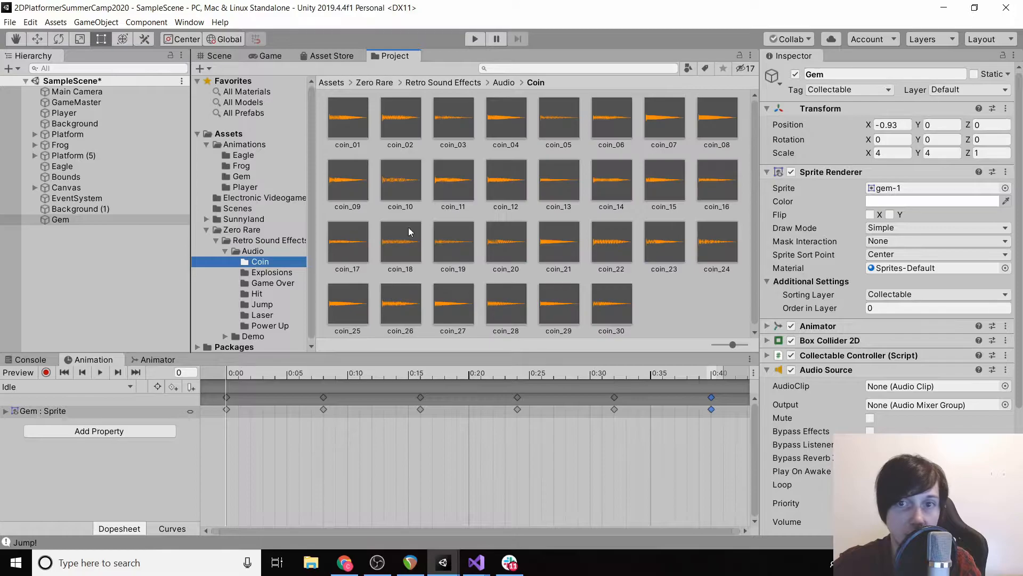
{"action": "left_click", "coordinate": [664, 183]}
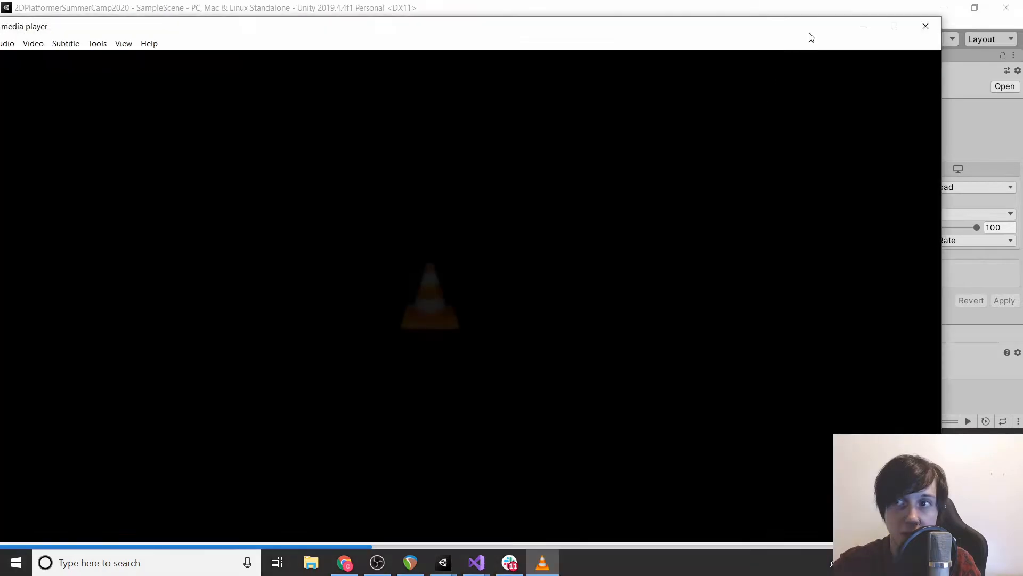
{"action": "left_click", "coordinate": [925, 26]}
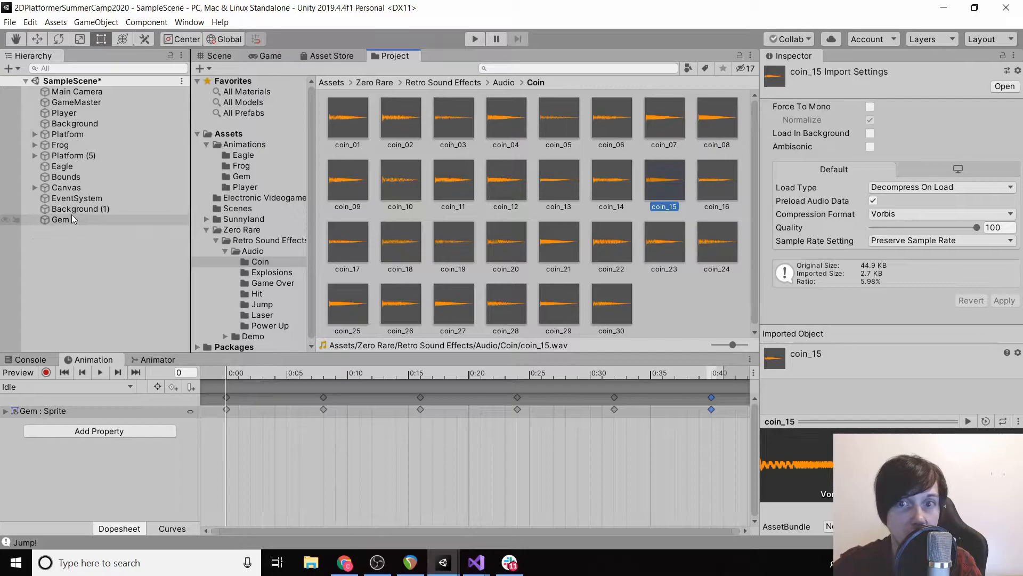
{"action": "left_click", "coordinate": [60, 219]}
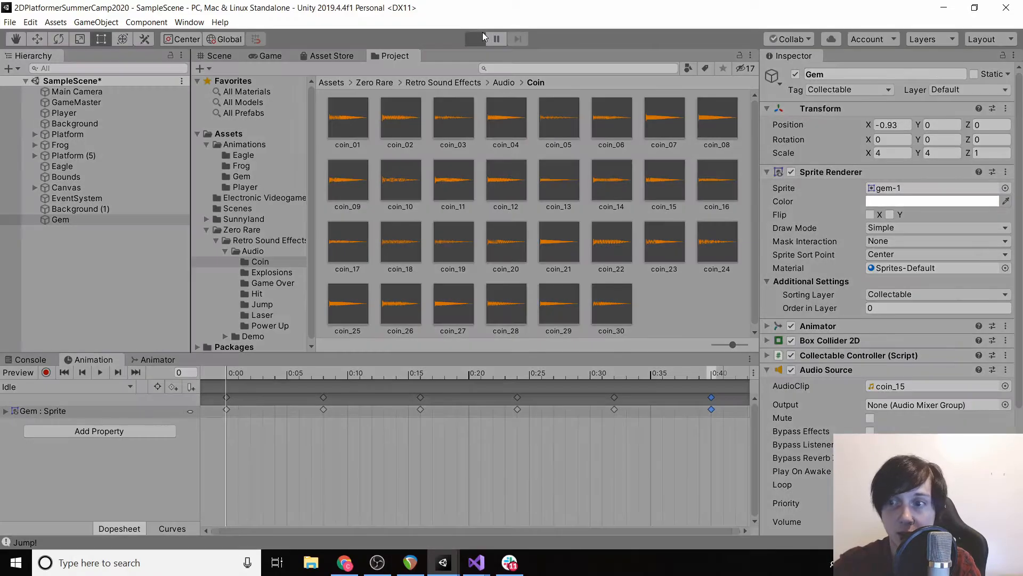
- Test the Gem's coin sound in Play mode, with Play On Awake unticked on its Audio Source between runs
{"action": "left_click", "coordinate": [474, 39]}
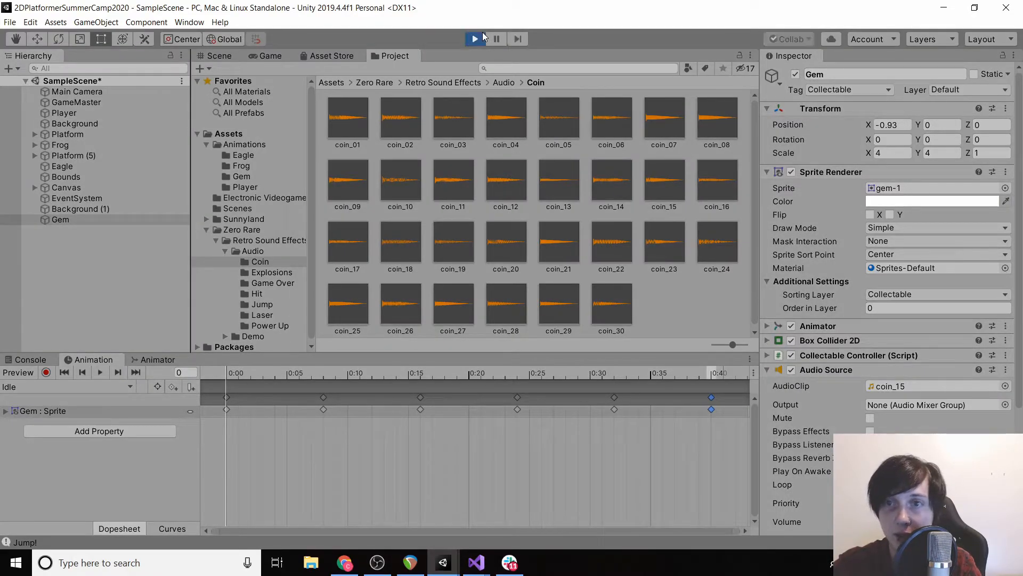
{"action": "left_click", "coordinate": [474, 38]}
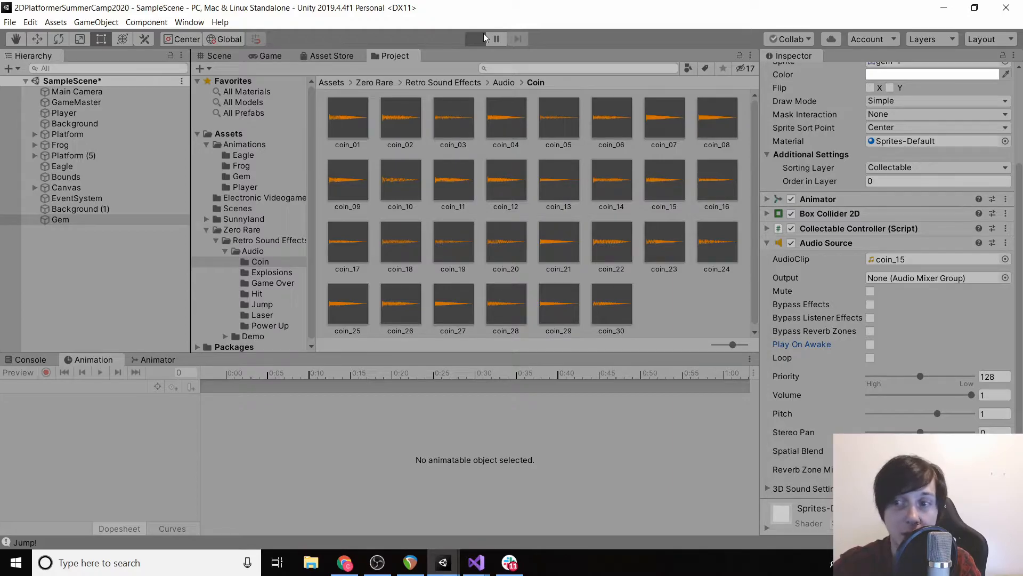
{"action": "left_click", "coordinate": [475, 39]}
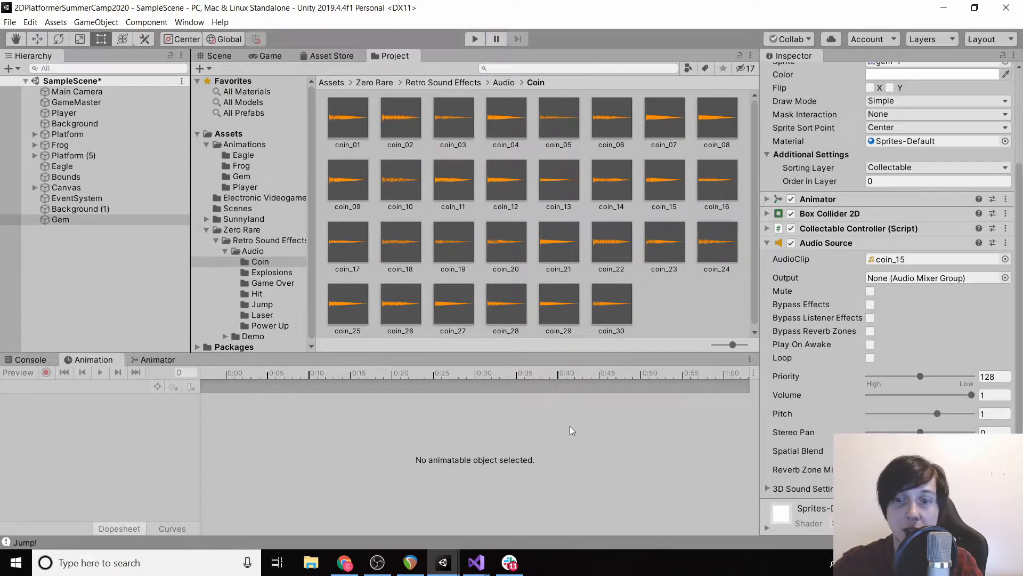
{"action": "left_click", "coordinate": [475, 561]}
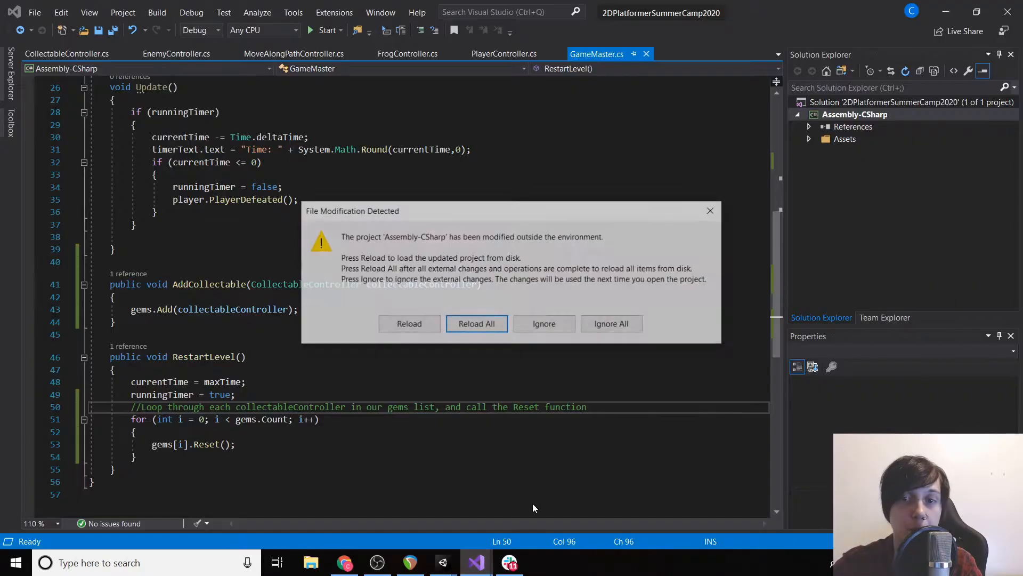
- Add a public AudioSource source field and assign GetComponent<AudioSource>() to it in Start
{"action": "left_click", "coordinate": [477, 324]}
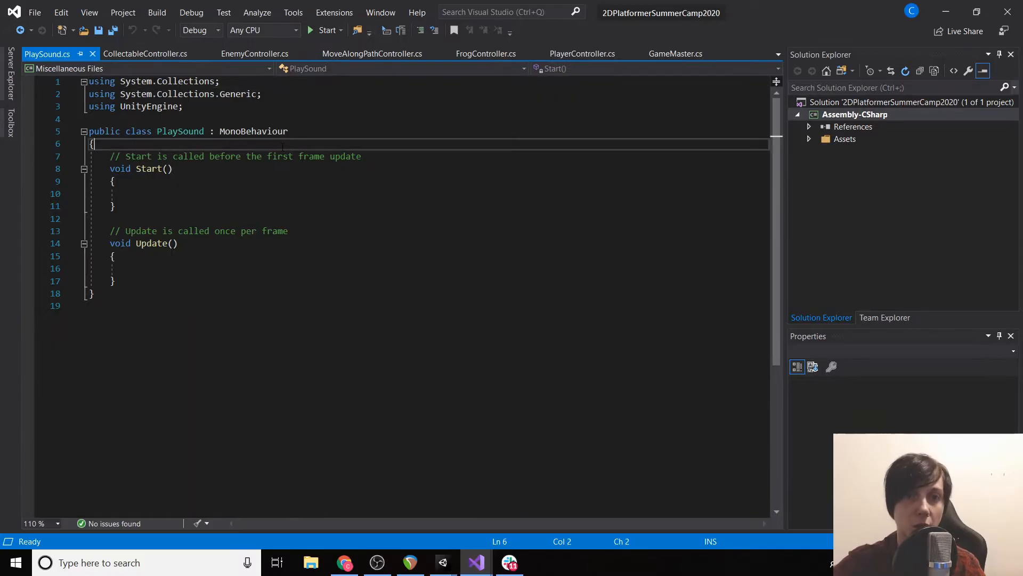
{"action": "type", "text": "public AudioSource source;"}
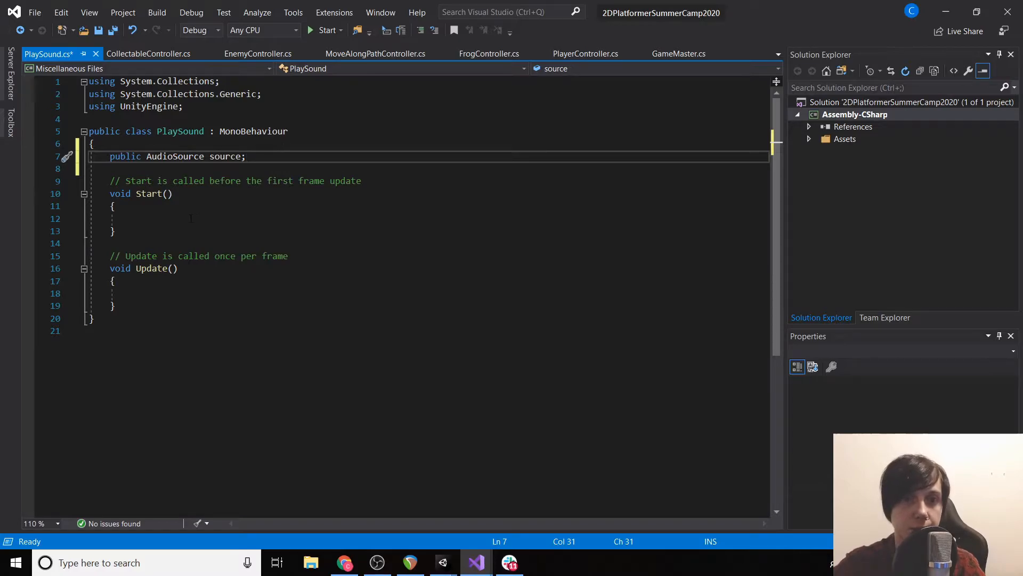
{"action": "type", "text": "source = GetCom"}
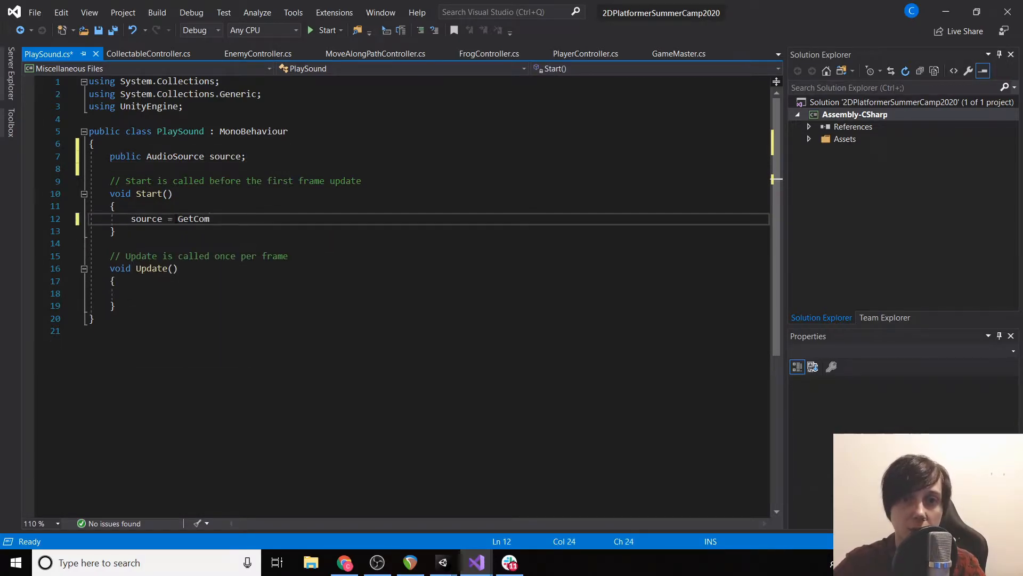
{"action": "type", "text": "ponent"}
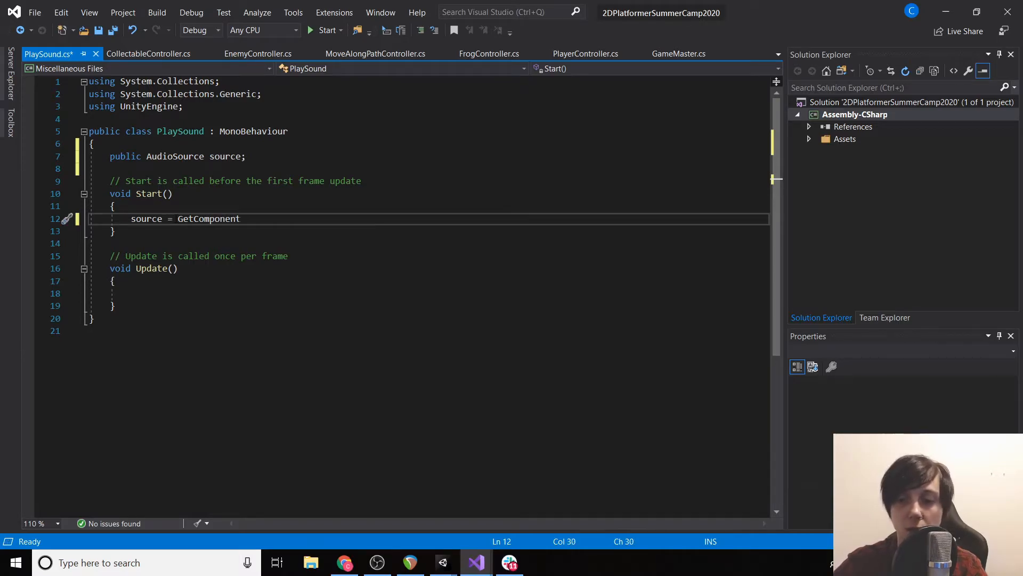
{"action": "type", "text": "<Audio"}
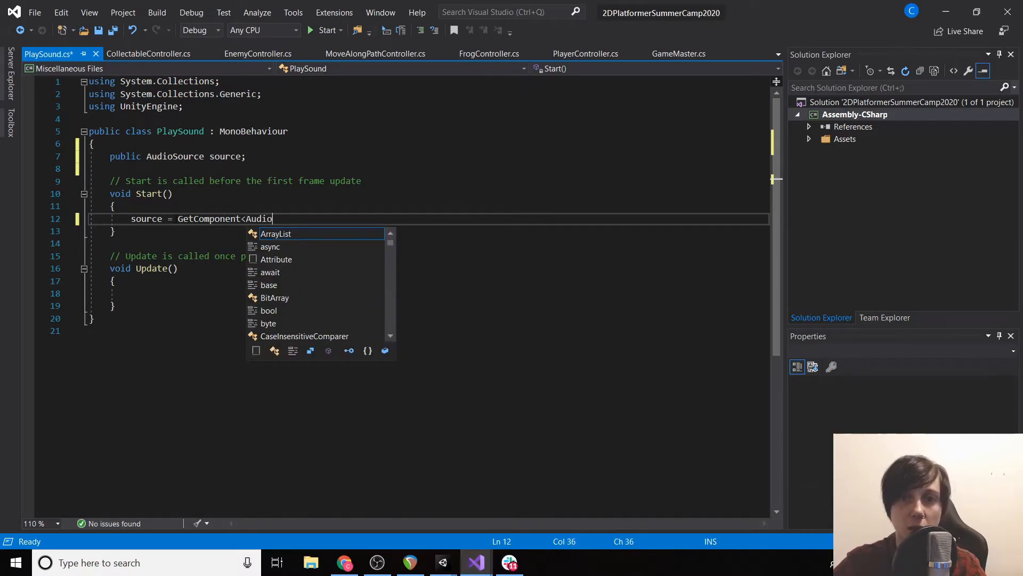
{"action": "type", "text": "Source>("}
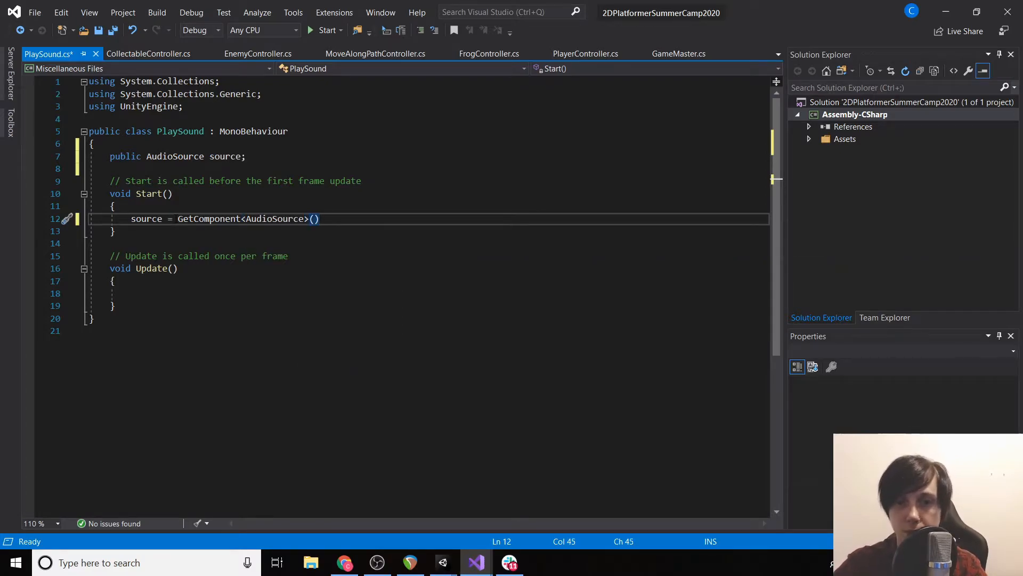
{"action": "type", "text": ";"}
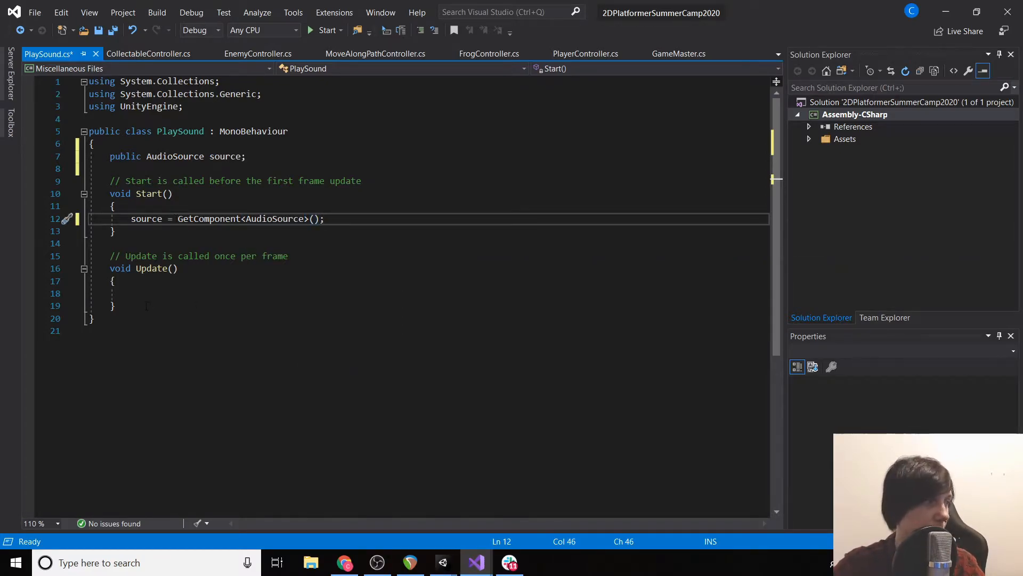
- Begin a public void Play() method in the PlaySound script
{"action": "type", "text": "public void Playe"}
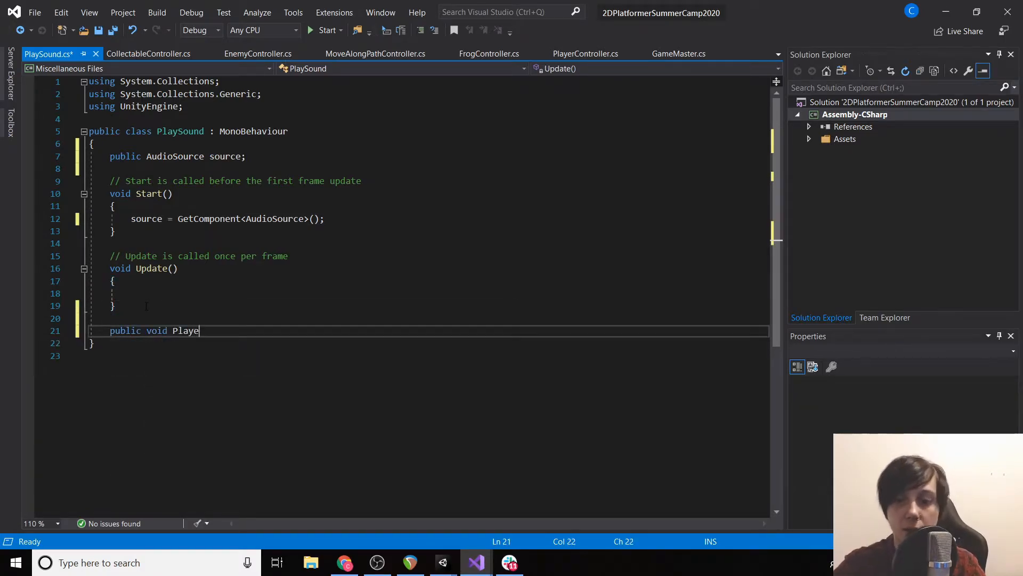
{"action": "key", "text": "Backspace"}
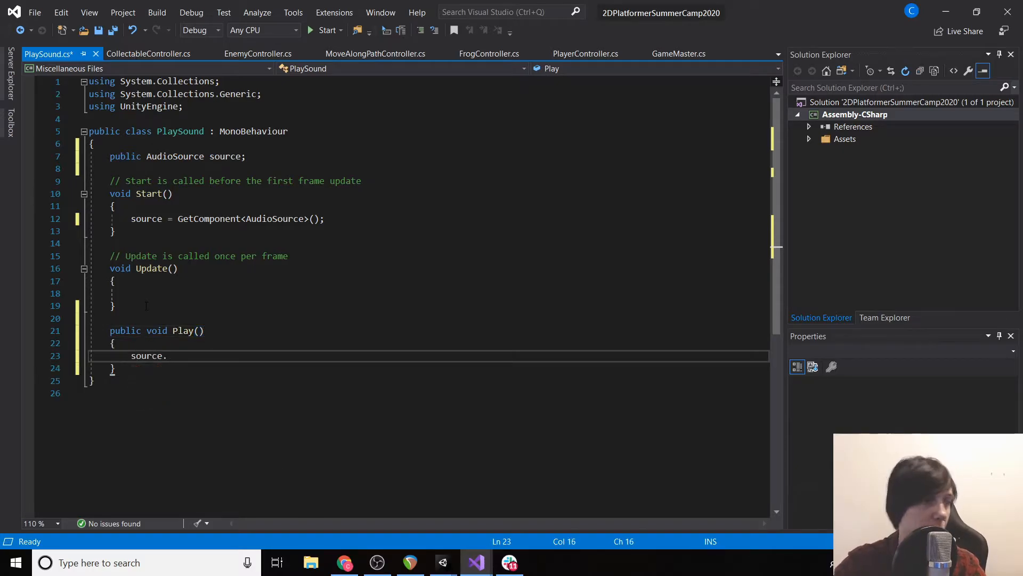
{"action": "type", "text": "Player"}
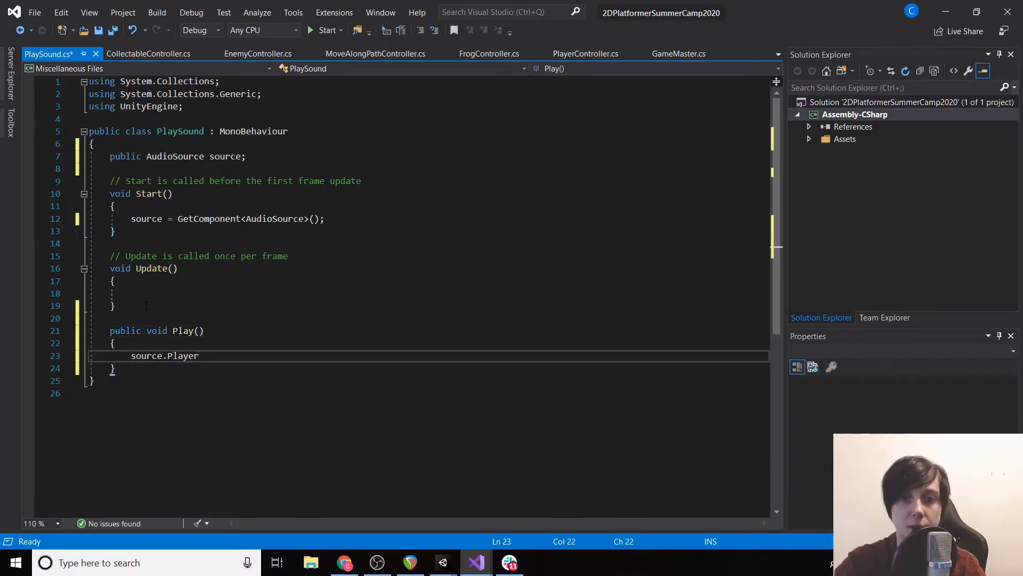
{"action": "left_click", "coordinate": [146, 53]}
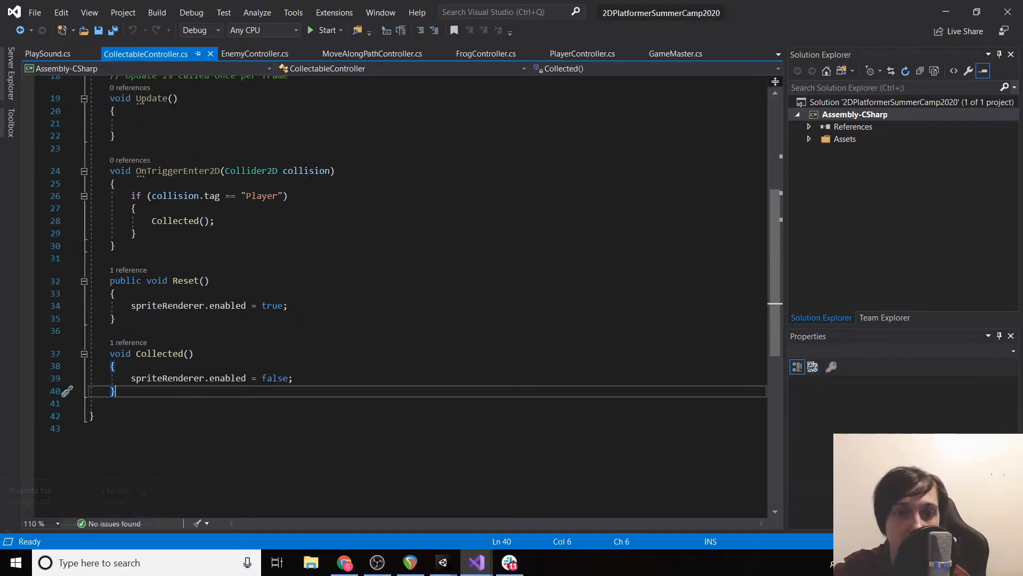
- Add GetComponent<PlaySound>().Play(); to Collected() after disabling the sprite renderer, and save
{"action": "scroll", "scroll_direction": "up", "scroll_amount": 3}
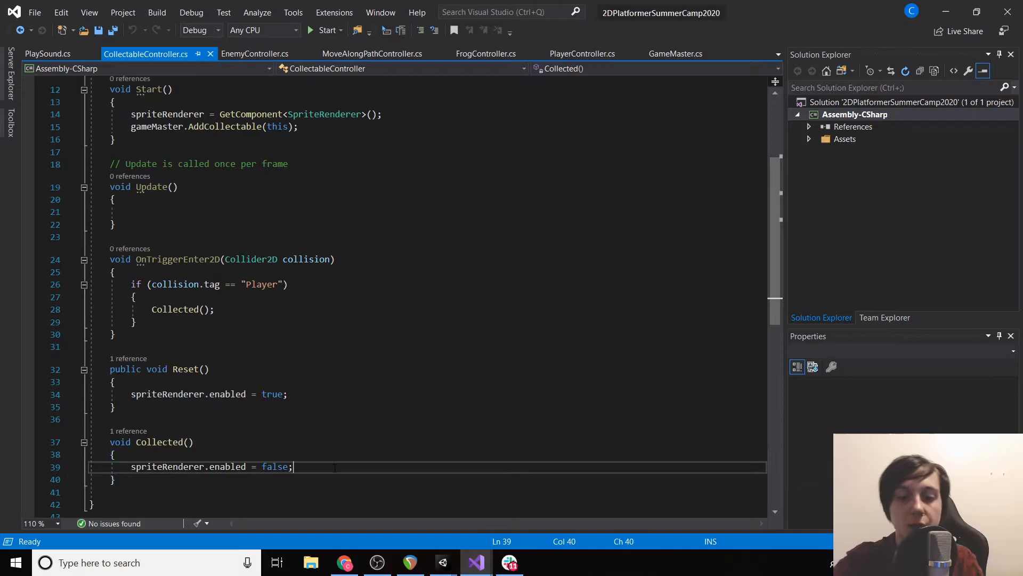
{"action": "type", "text": "GetComponent<PlaySound>("}
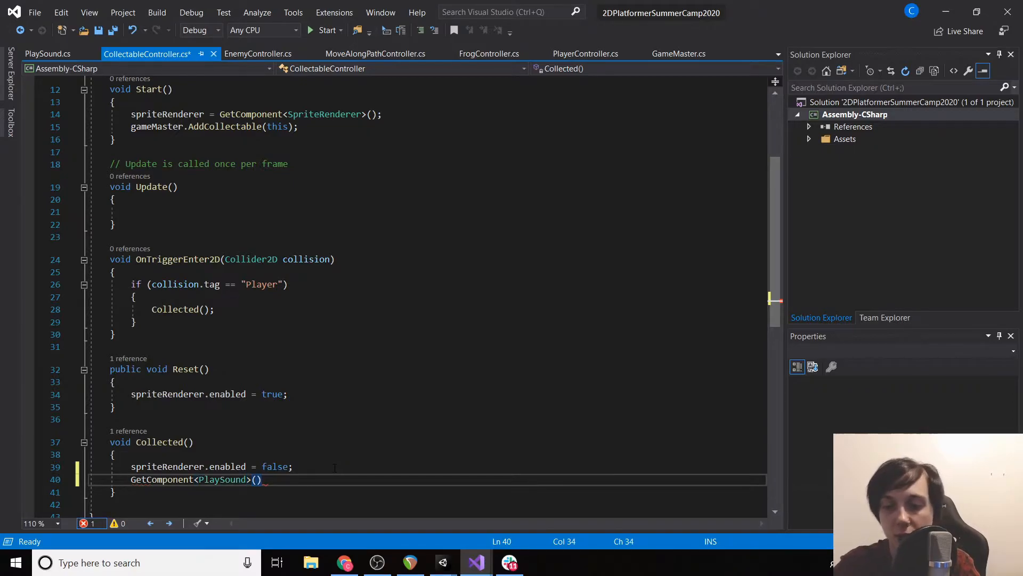
{"action": "type", "text": ".Play();"}
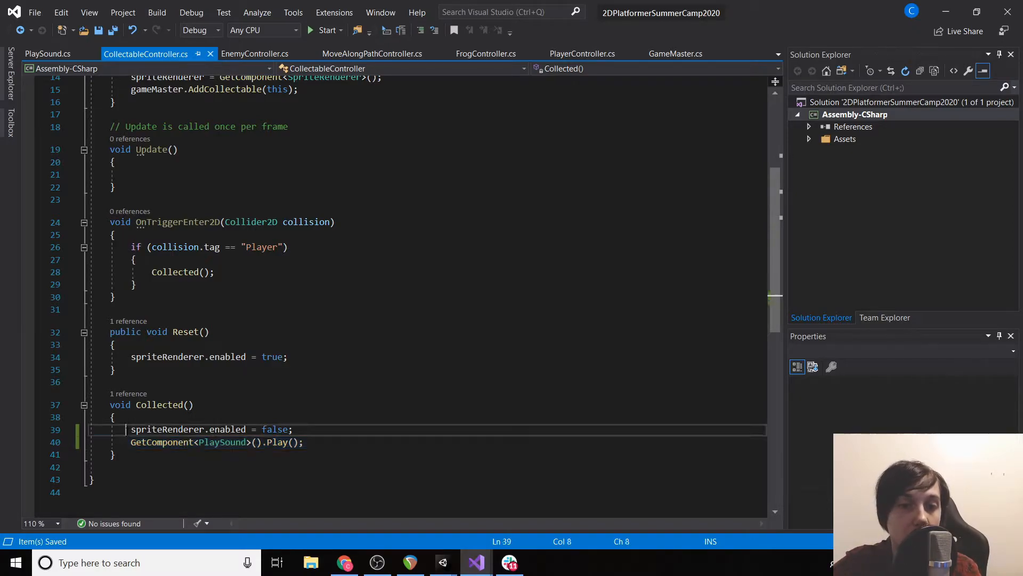
{"action": "left_click", "coordinate": [225, 429]}
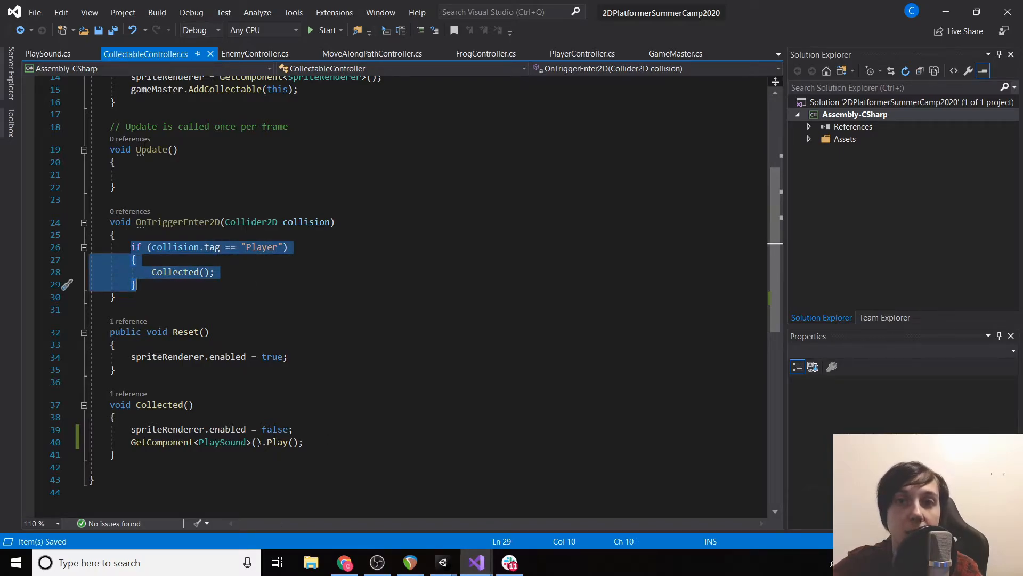
{"action": "scroll", "scroll_direction": "up", "scroll_amount": 3}
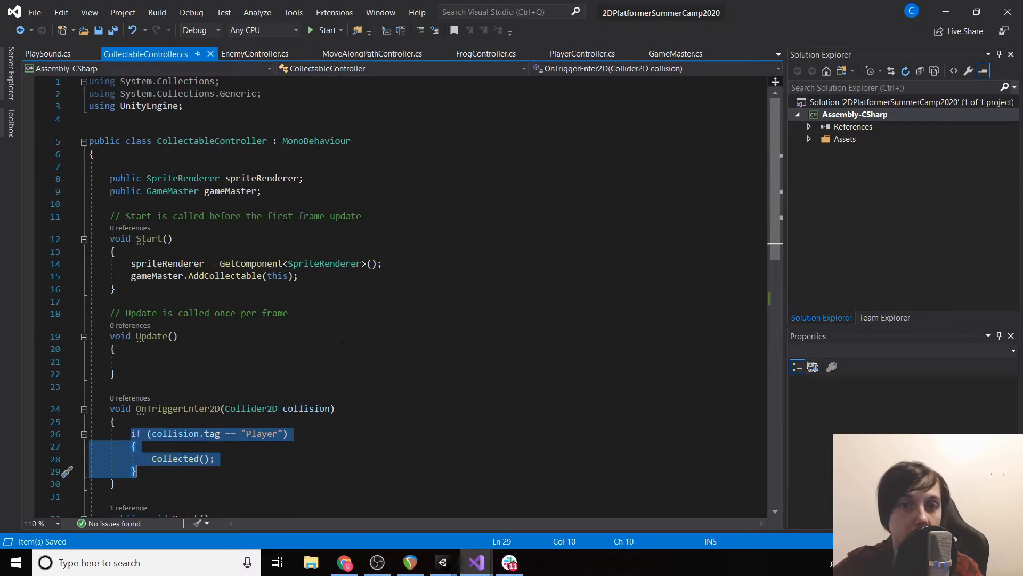
- Declare public bool isCollected, set it true in Collected(), and require isCollected == false in the trigger check
{"action": "type", "text": "public bool is"}
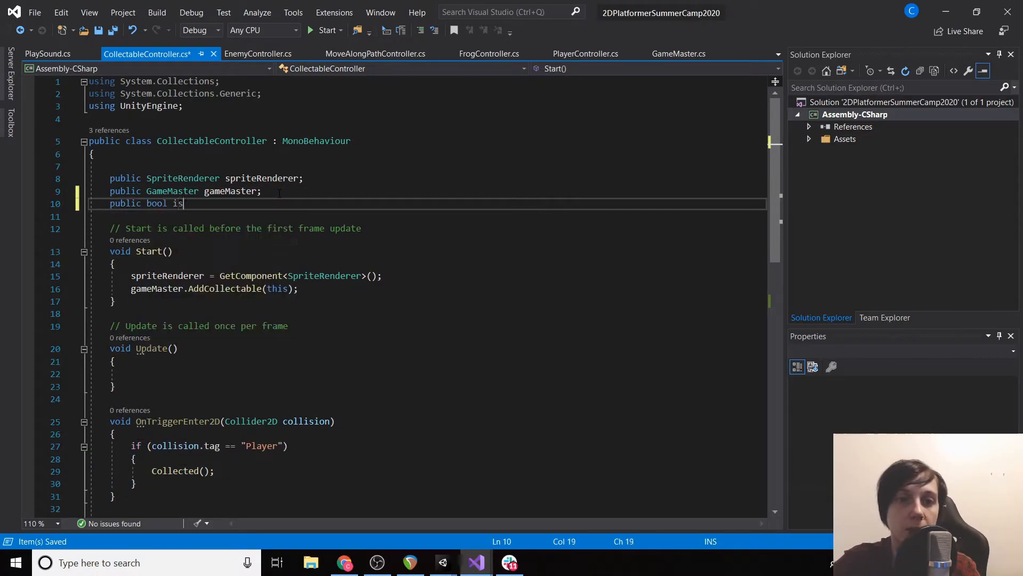
{"action": "type", "text": "Collected = fal"}
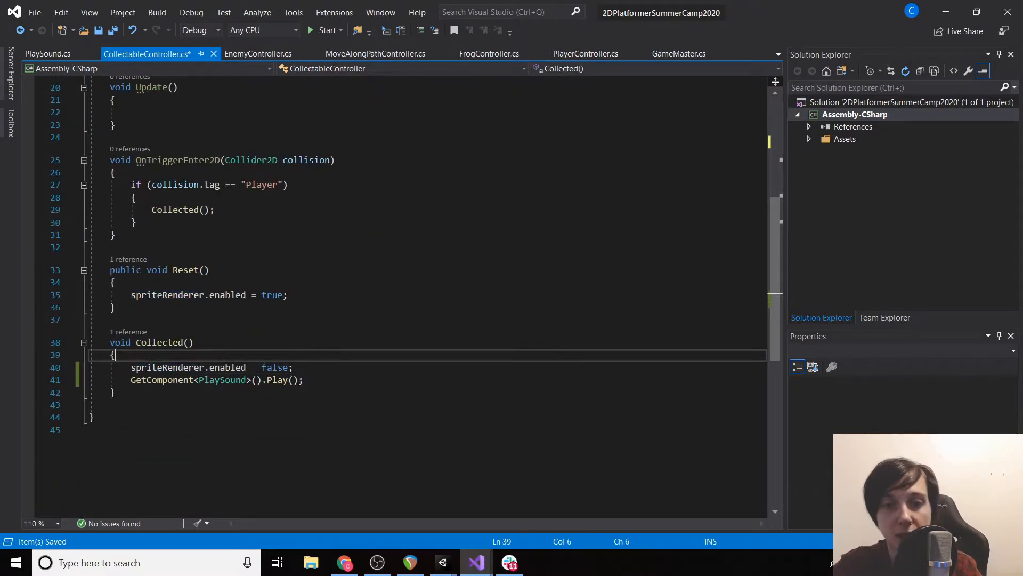
{"action": "type", "text": "isCollected = true;"}
{"action": "left_click", "coordinate": [439, 184]}
{"action": "type", "text": " &&"}
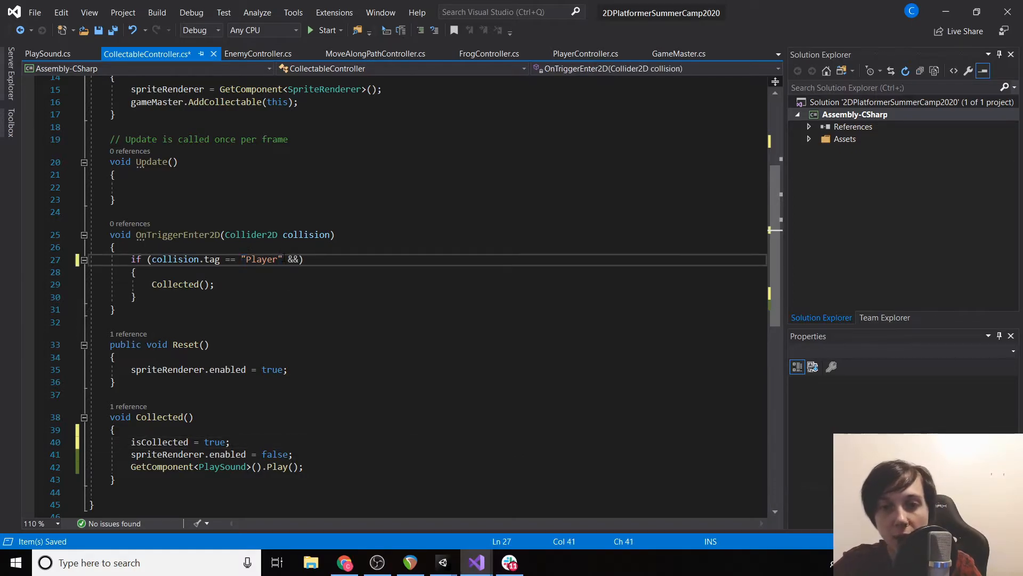
{"action": "type", "text": "isCollected"}
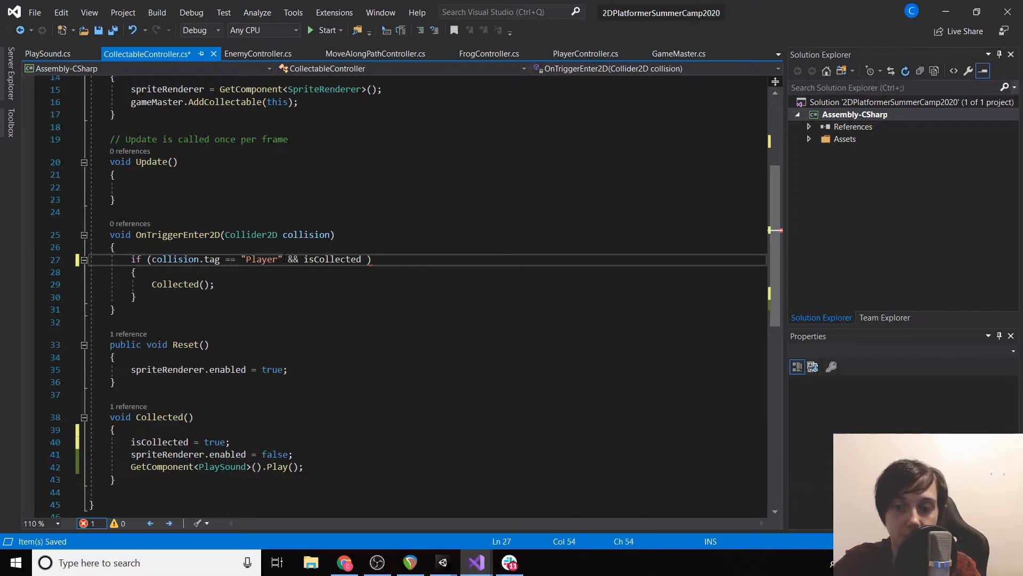
{"action": "type", "text": "== false;"}
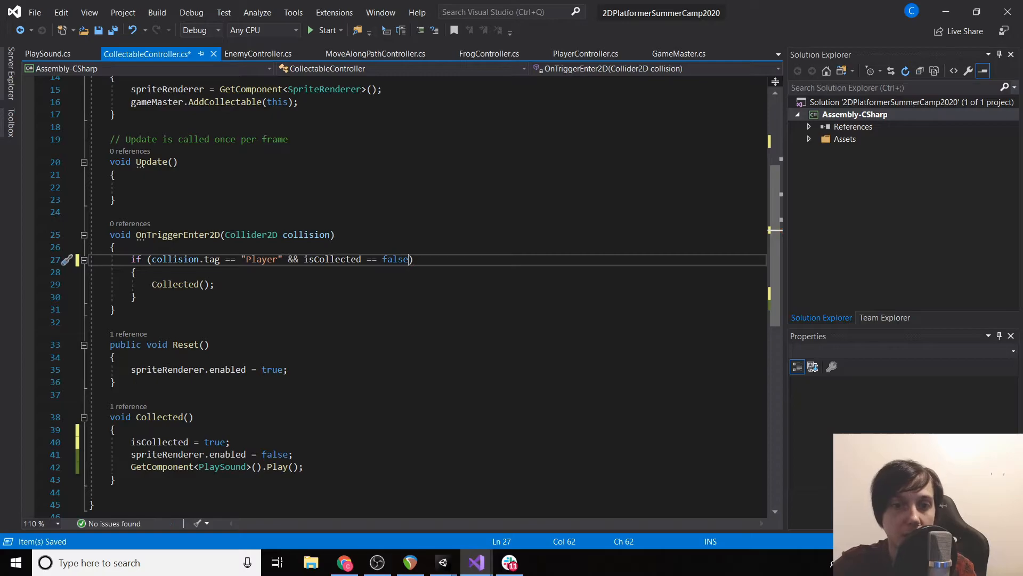
- Clear isCollected back to false in the Reset() method
{"action": "left_click", "coordinate": [175, 284]}
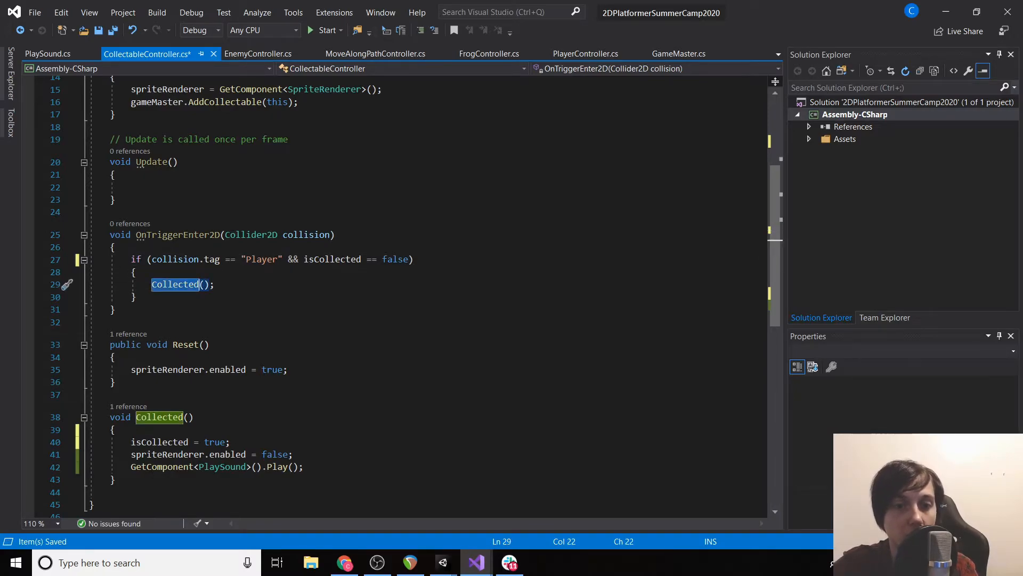
{"action": "left_click", "coordinate": [172, 455]}
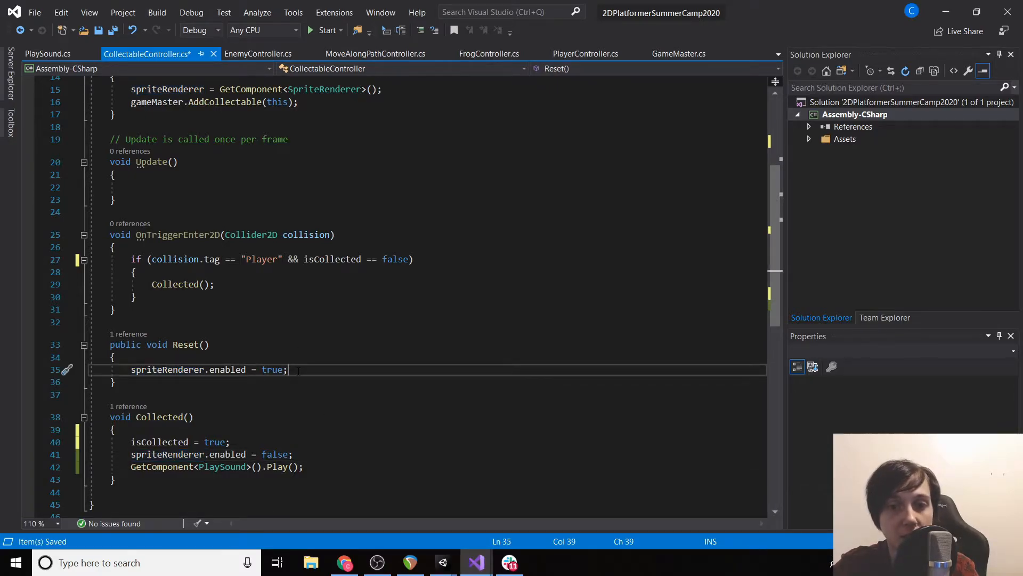
{"action": "type", "text": "isCollected = false;"}
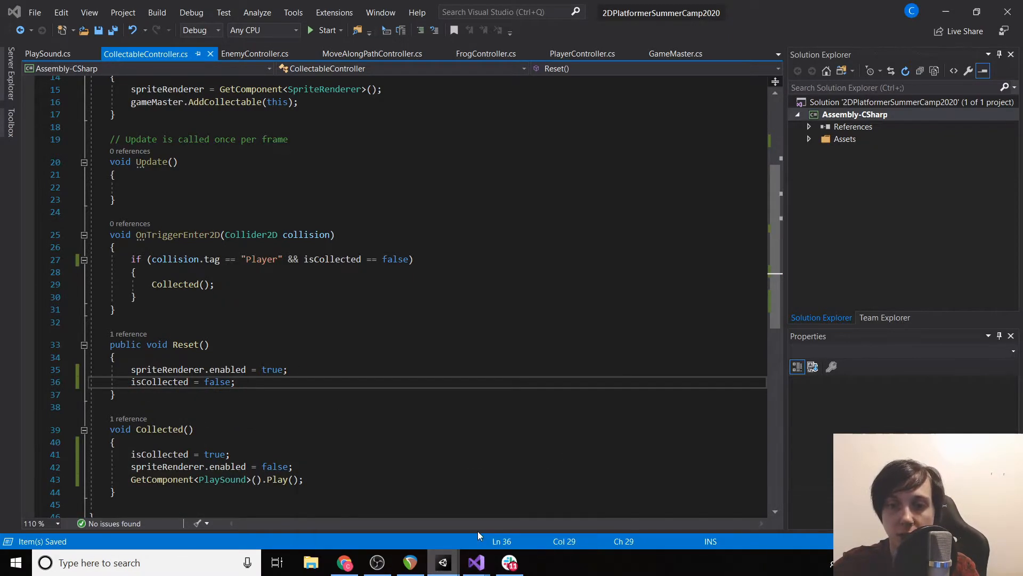
{"action": "left_click", "coordinate": [443, 561]}
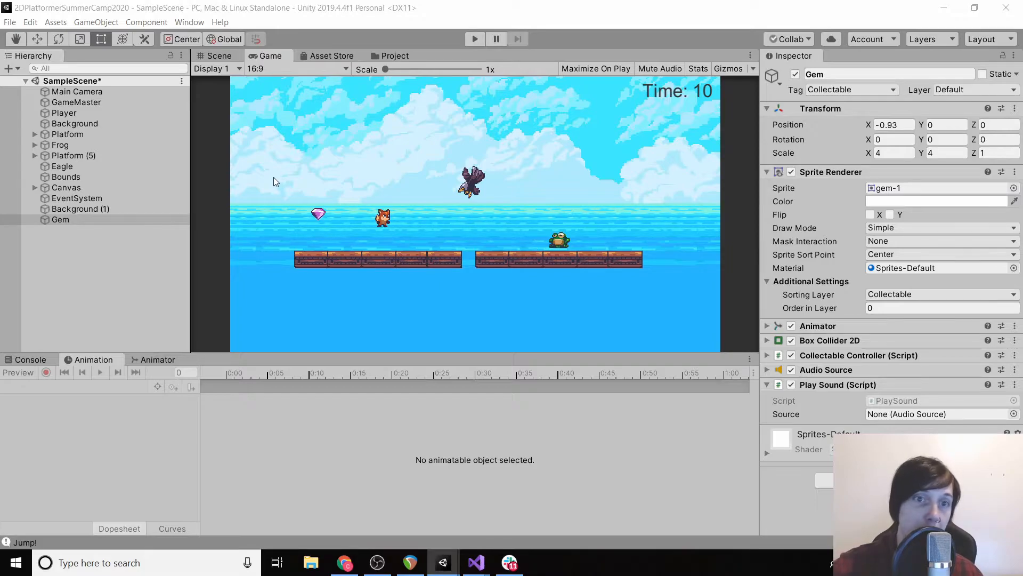
{"action": "mouse_move", "coordinate": [474, 563]}
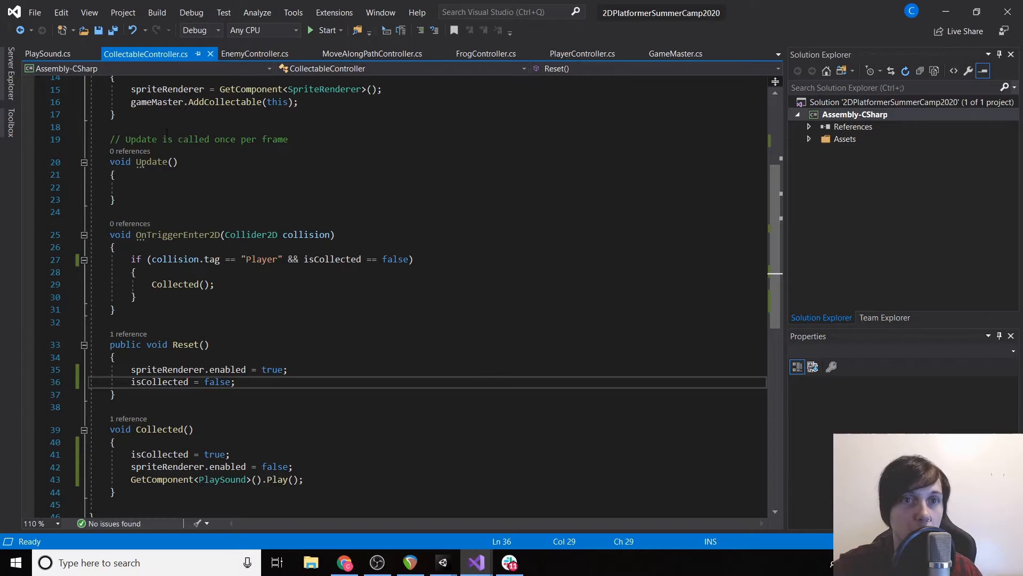
- Recheck that PlaySound's Play method calls source.Play, highlighting the source variable
{"action": "left_click", "coordinate": [47, 53]}
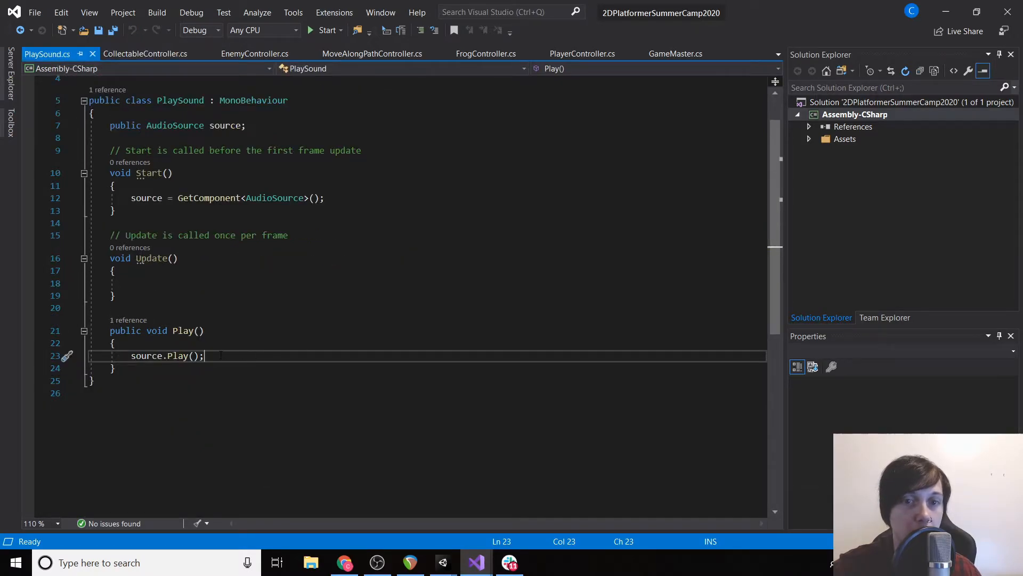
{"action": "double_click", "coordinate": [148, 356]}
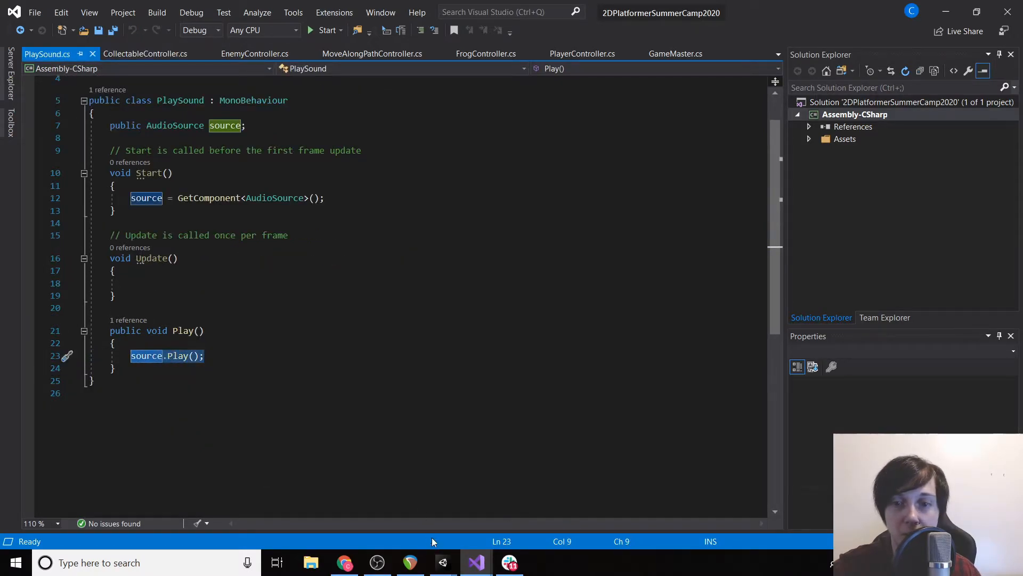
{"action": "left_click", "coordinate": [443, 563]}
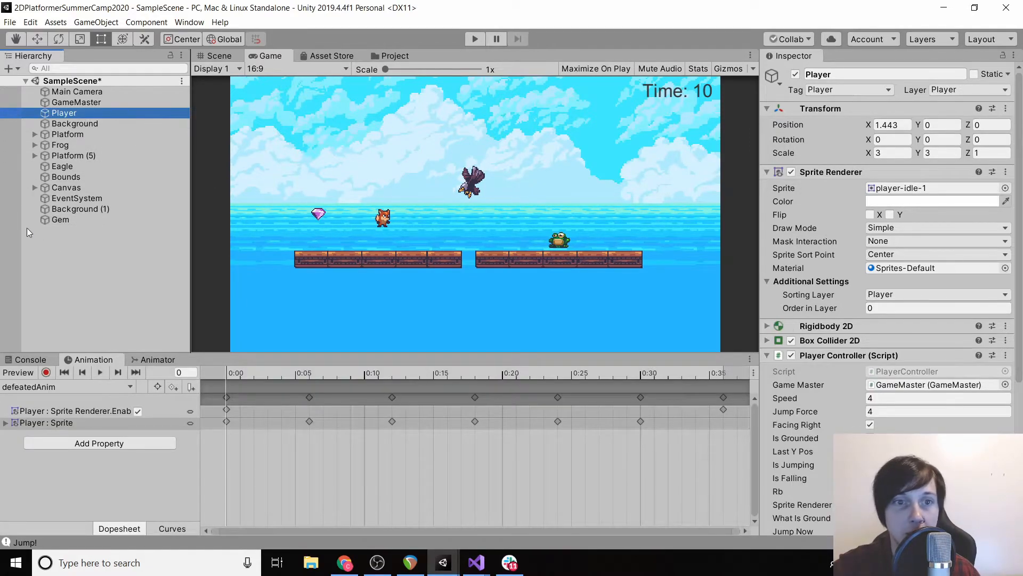
- Inspect the Gem's Audio Source to confirm it uses the coin_15 clip
{"action": "left_click", "coordinate": [61, 219]}
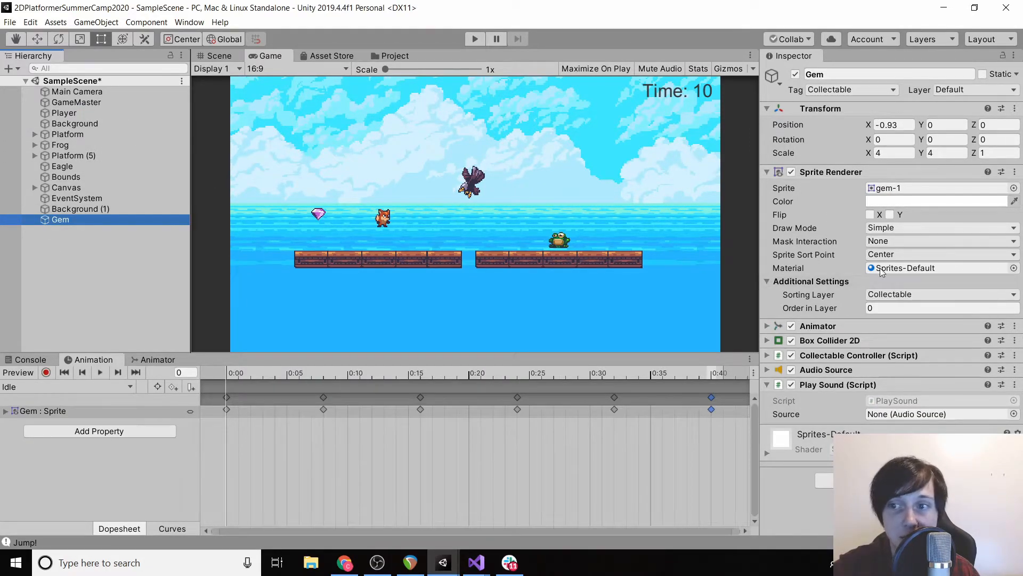
{"action": "left_click", "coordinate": [767, 369]}
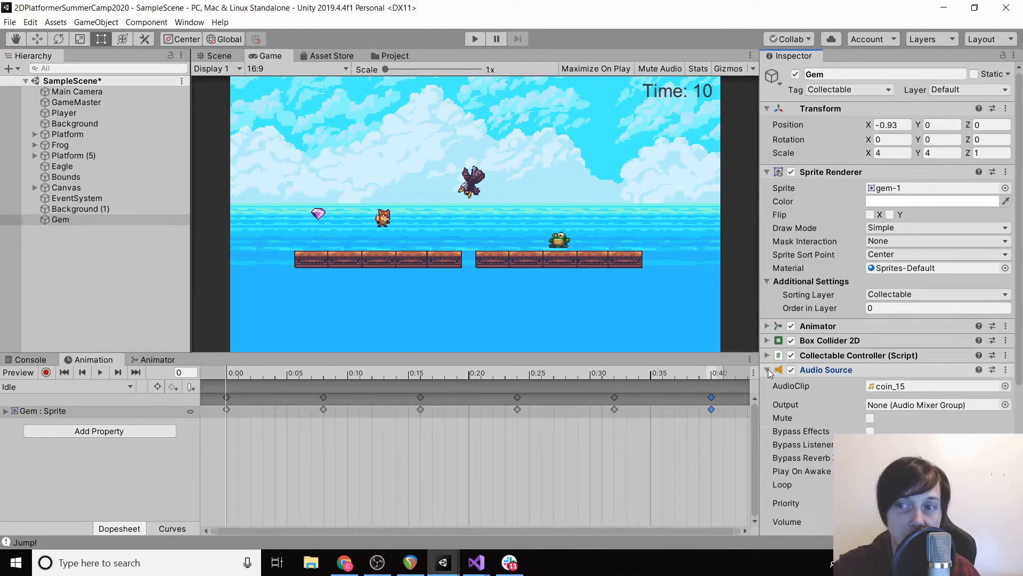
{"action": "scroll", "scroll_direction": "down", "scroll_amount": 3}
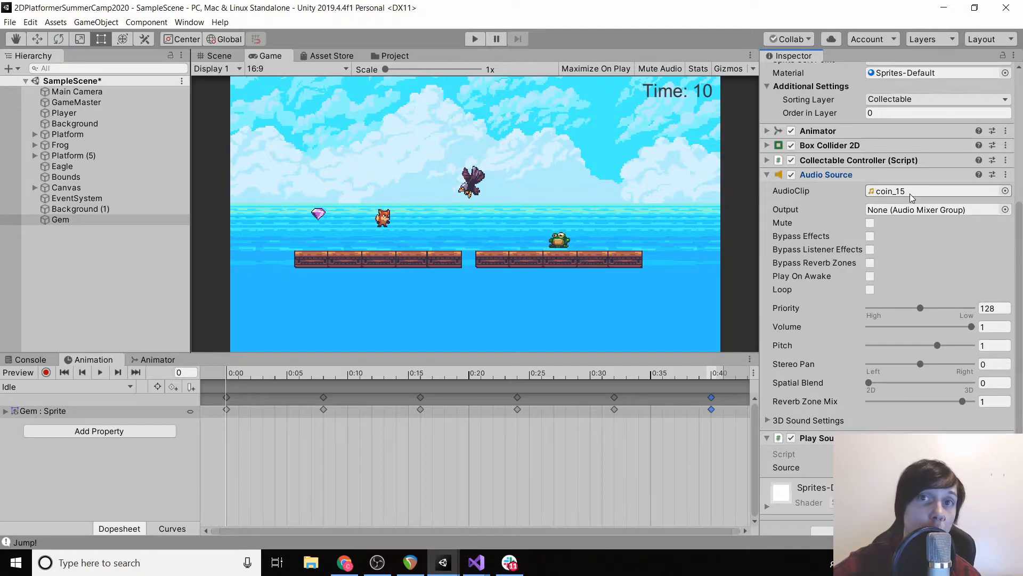
{"action": "mouse_move", "coordinate": [392, 203]}
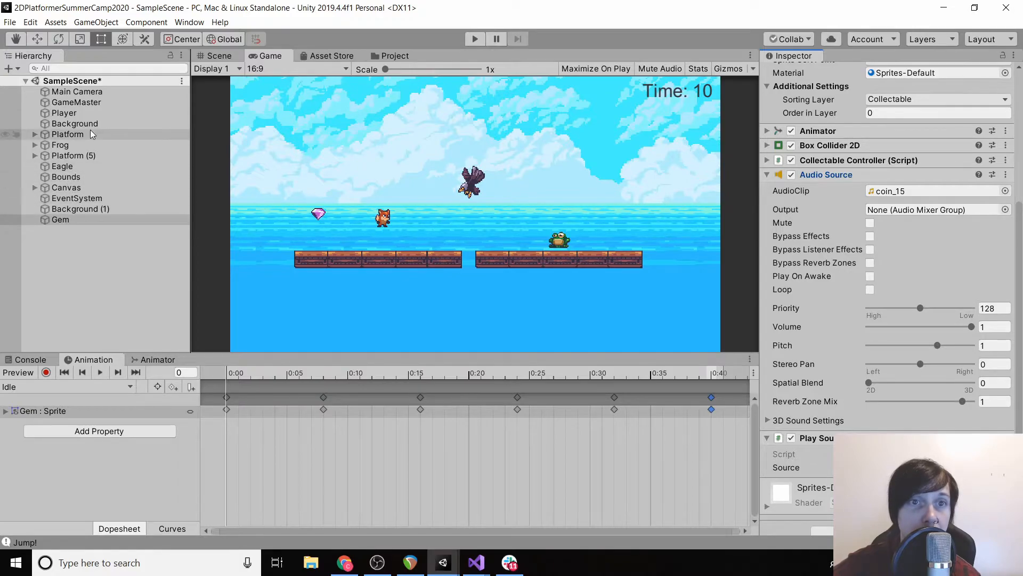
- Add a Play Sound script component to the Player object
{"action": "left_click", "coordinate": [64, 113]}
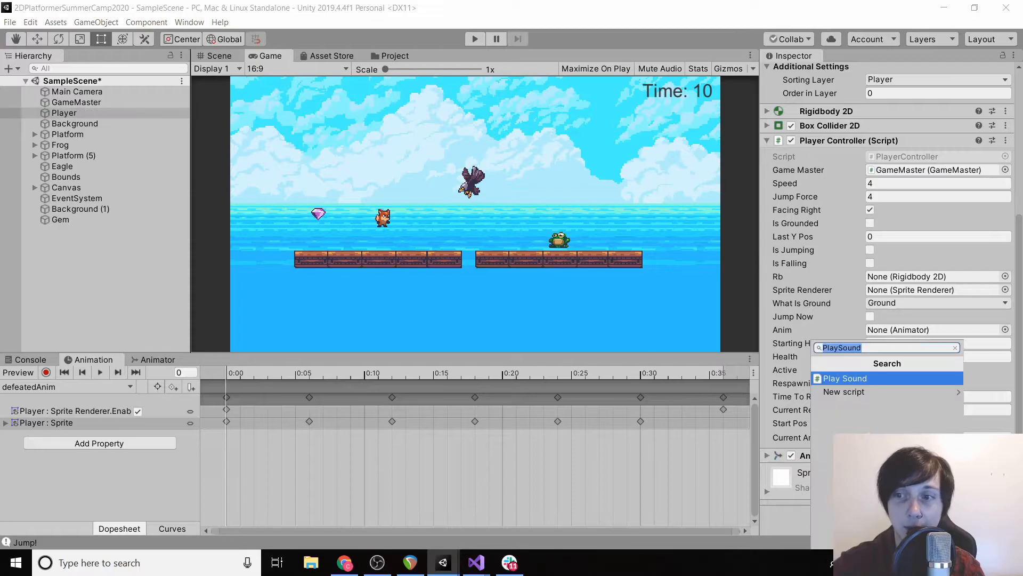
{"action": "left_click", "coordinate": [845, 378]}
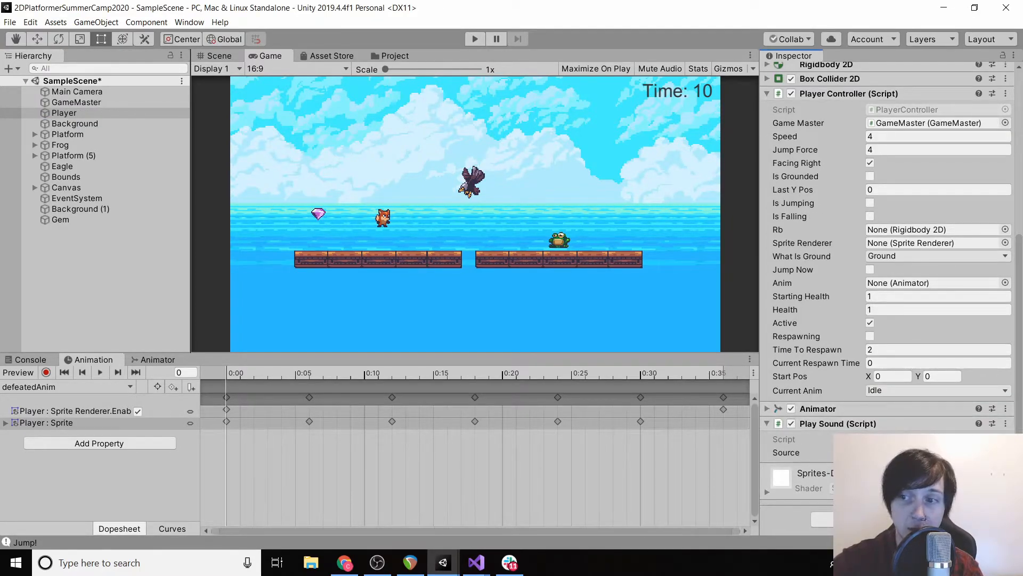
{"action": "left_click", "coordinate": [475, 563]}
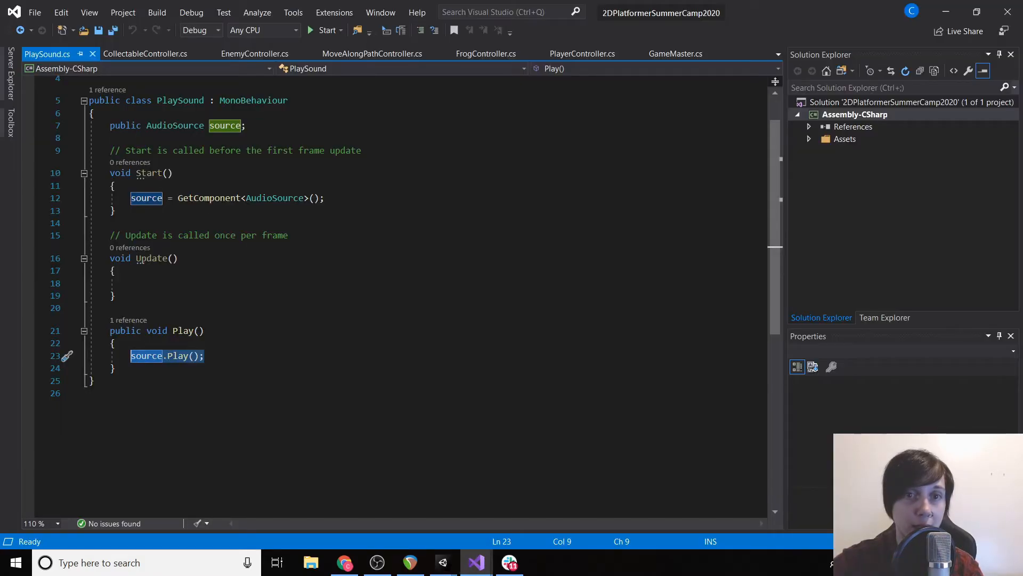
- Add public List<AudioClip> audioClips = new List<AudioClip>(); below source and save
{"action": "key", "text": "enter"}
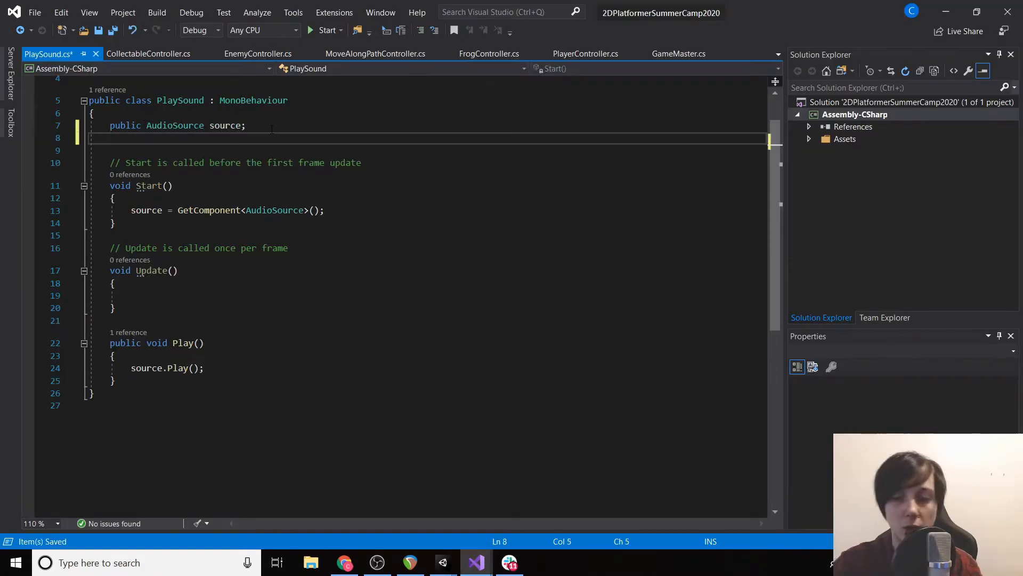
{"action": "type", "text": "public List<AudioClip>"}
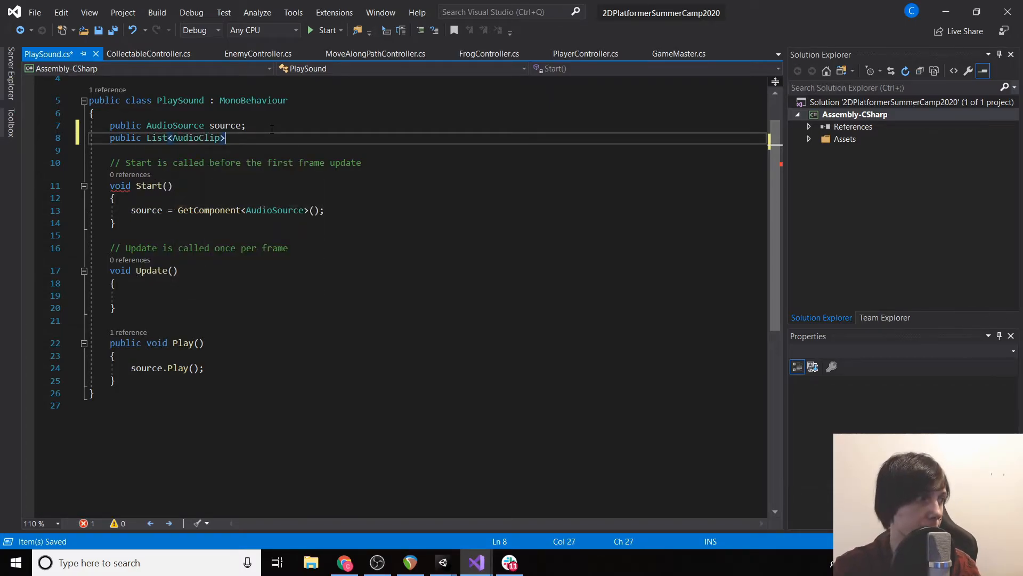
{"action": "type", "text": "au"}
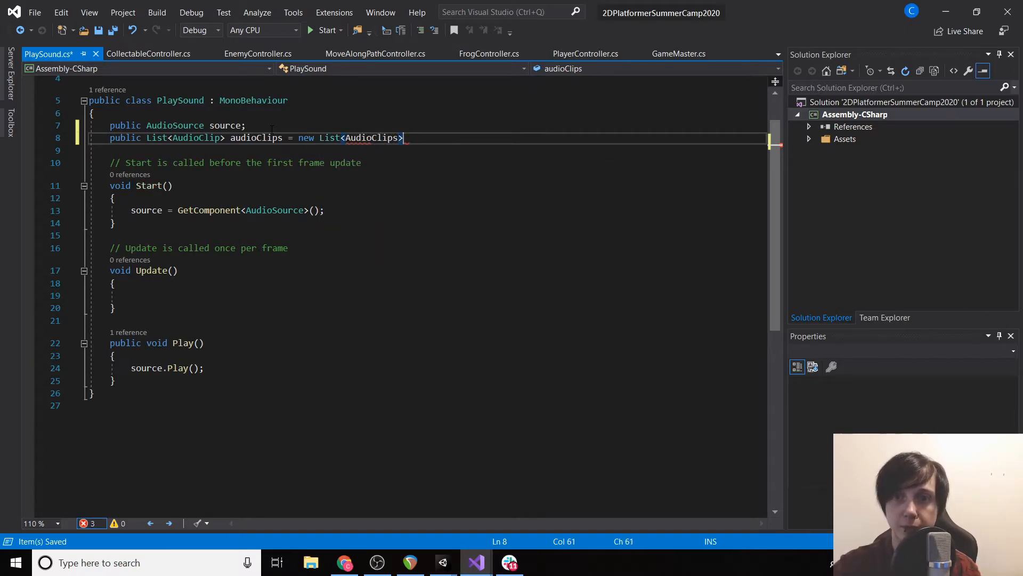
{"action": "type", "text": "();"}
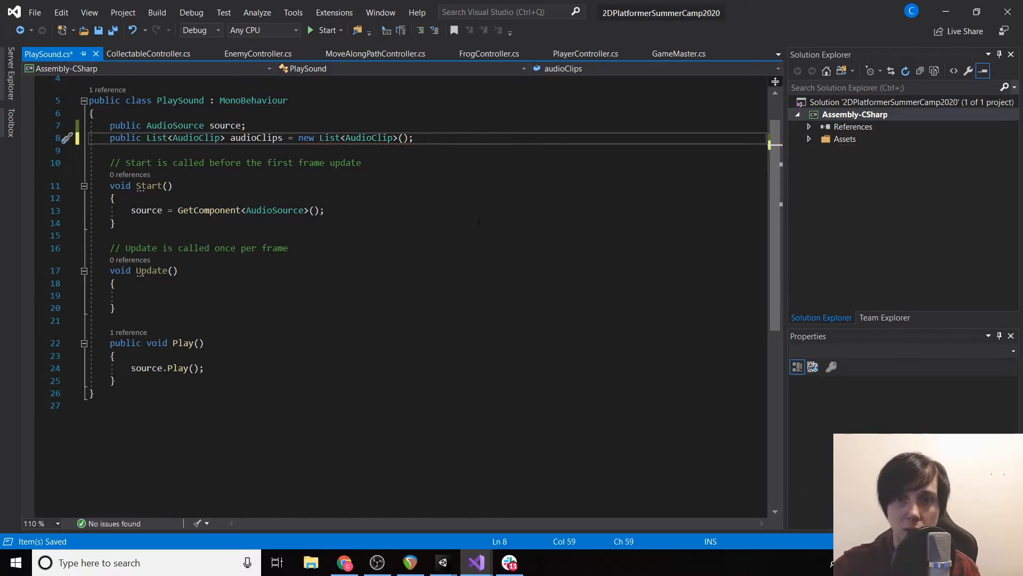
{"action": "left_click", "coordinate": [114, 198]}
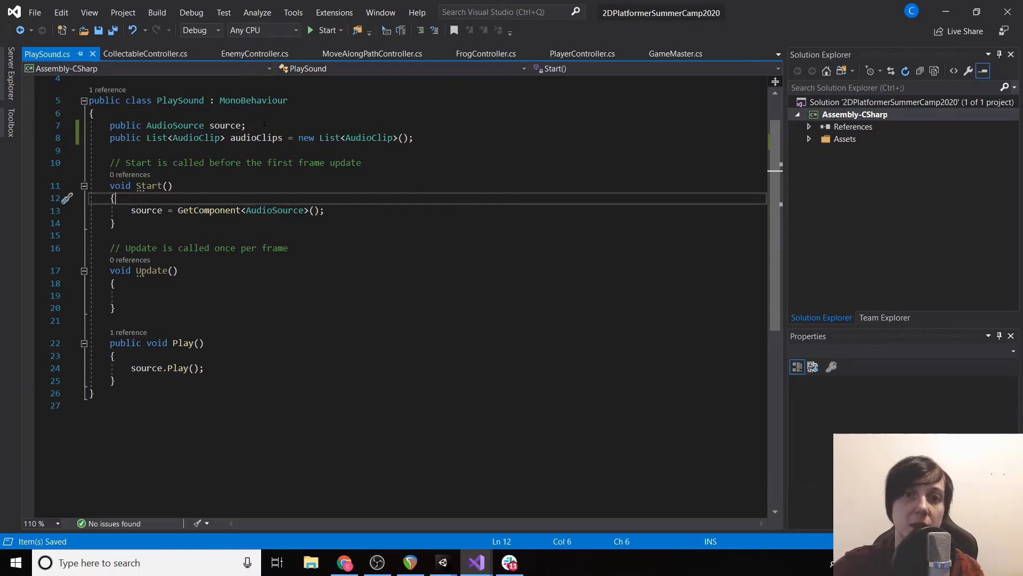
{"action": "double_click", "coordinate": [256, 137]}
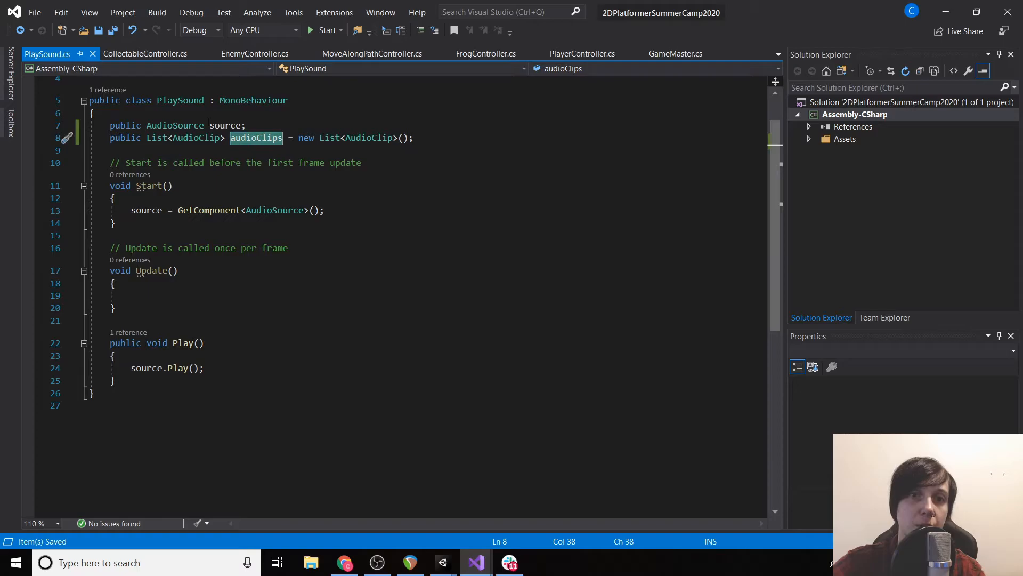
{"action": "left_click", "coordinate": [442, 563]}
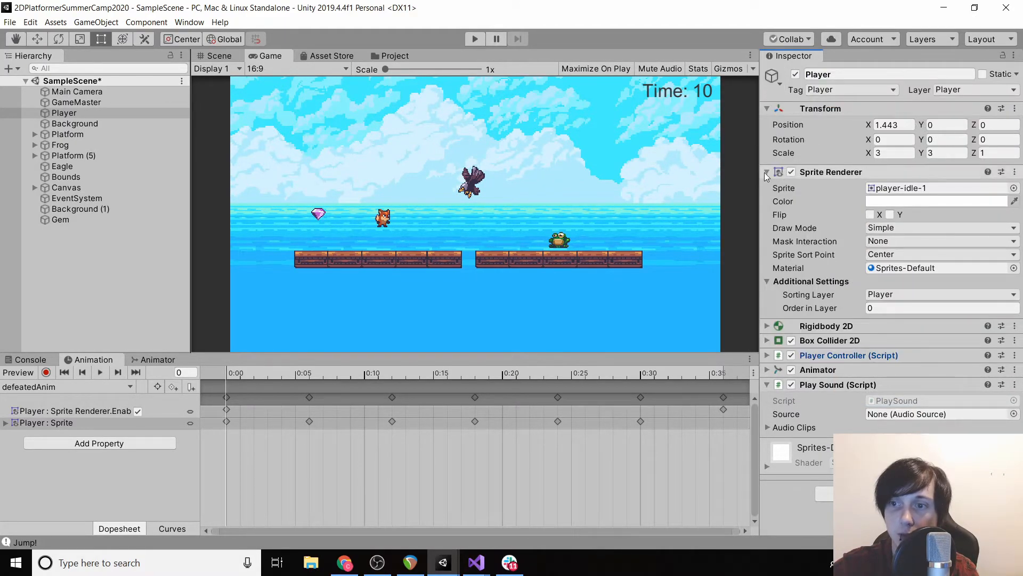
- Fill the Player's Audio Clips list with hit_16 and jump_20 from the Hit and Jump folders
{"action": "left_click", "coordinate": [768, 171]}
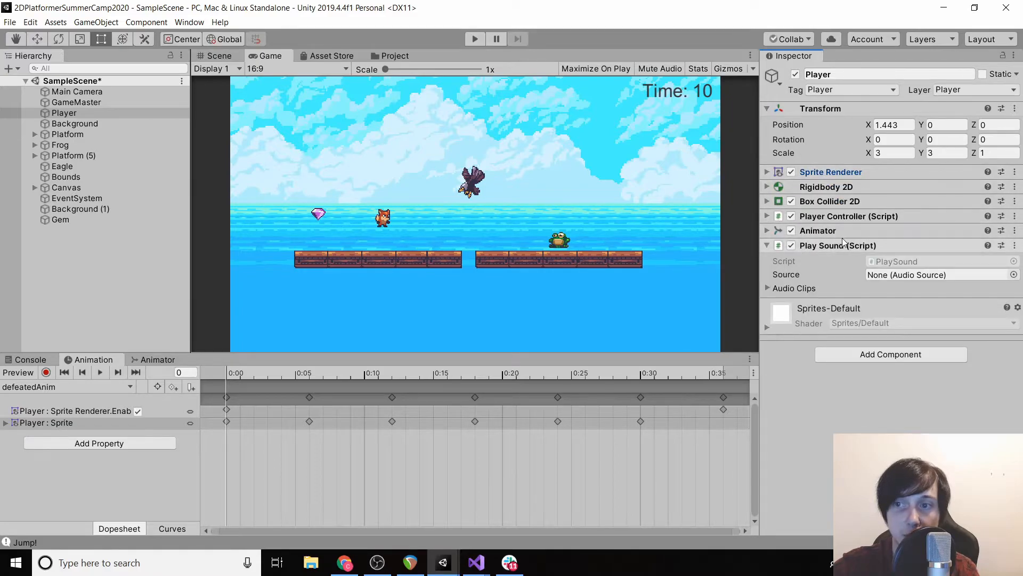
{"action": "left_click", "coordinate": [768, 288]}
{"action": "type", "text": "2"}
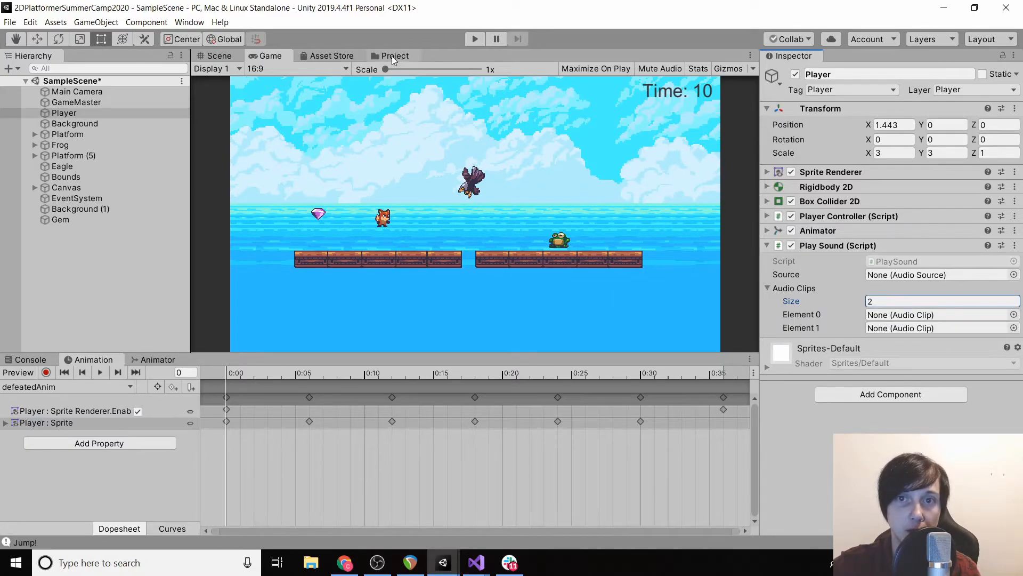
{"action": "left_click", "coordinate": [393, 55]}
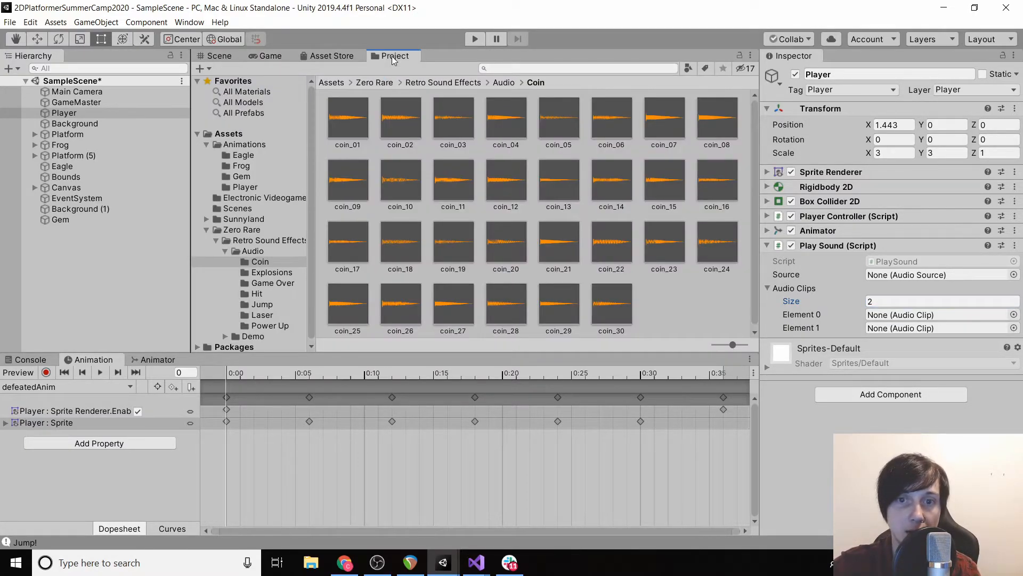
{"action": "left_click", "coordinate": [256, 293]}
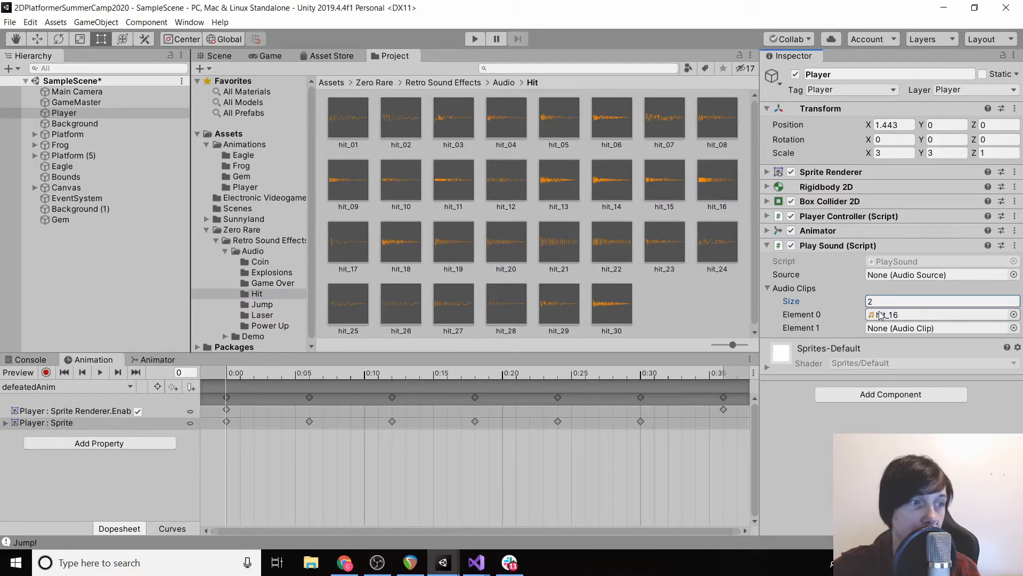
{"action": "left_click", "coordinate": [262, 304]}
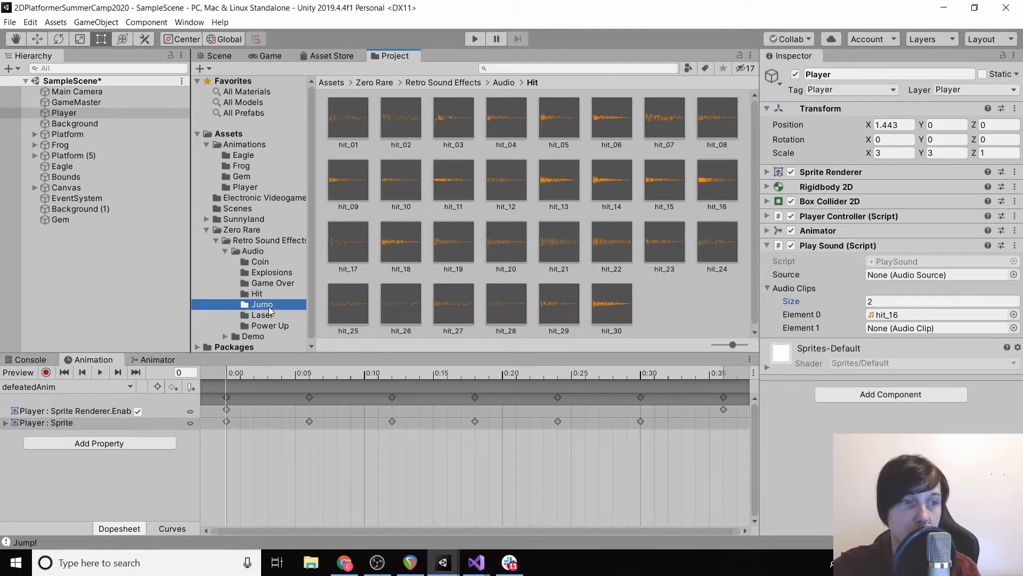
{"action": "left_click", "coordinate": [262, 304]}
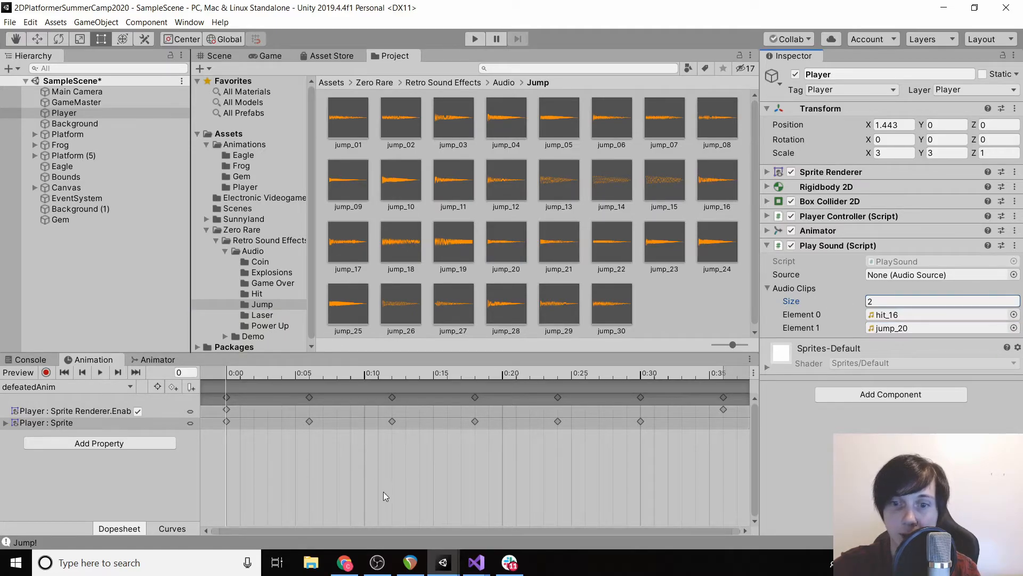
{"action": "mouse_move", "coordinate": [475, 561]}
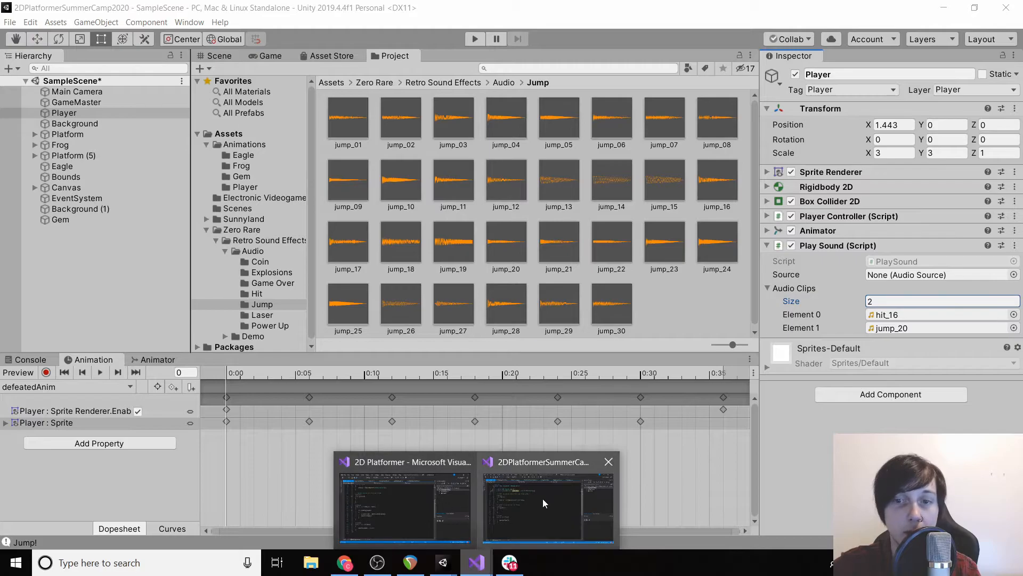
- Give Play an int sound parameter and set source.clip = audioClips[sound] before source.Play()
{"action": "left_click", "coordinate": [404, 502]}
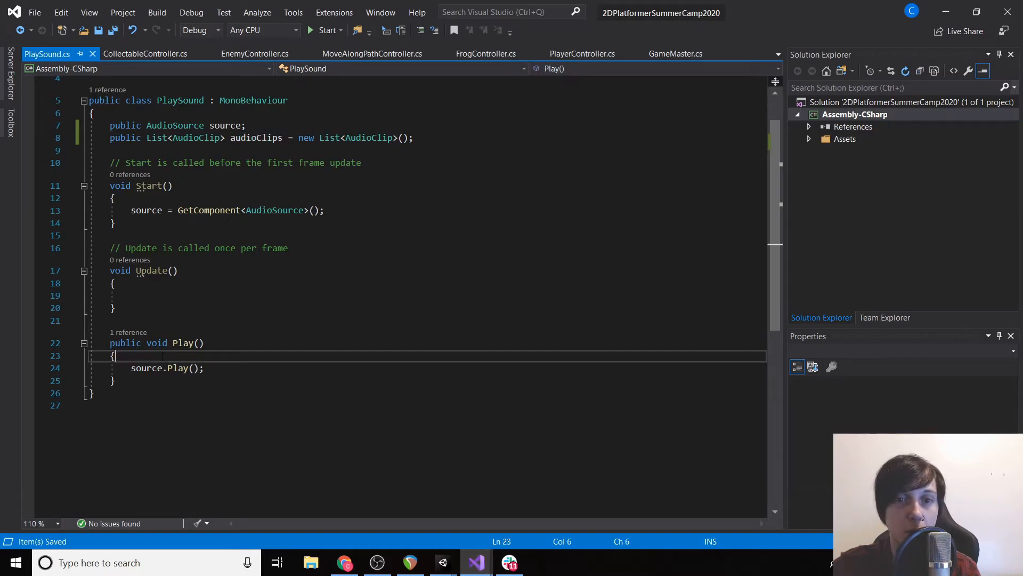
{"action": "type", "text": "int"}
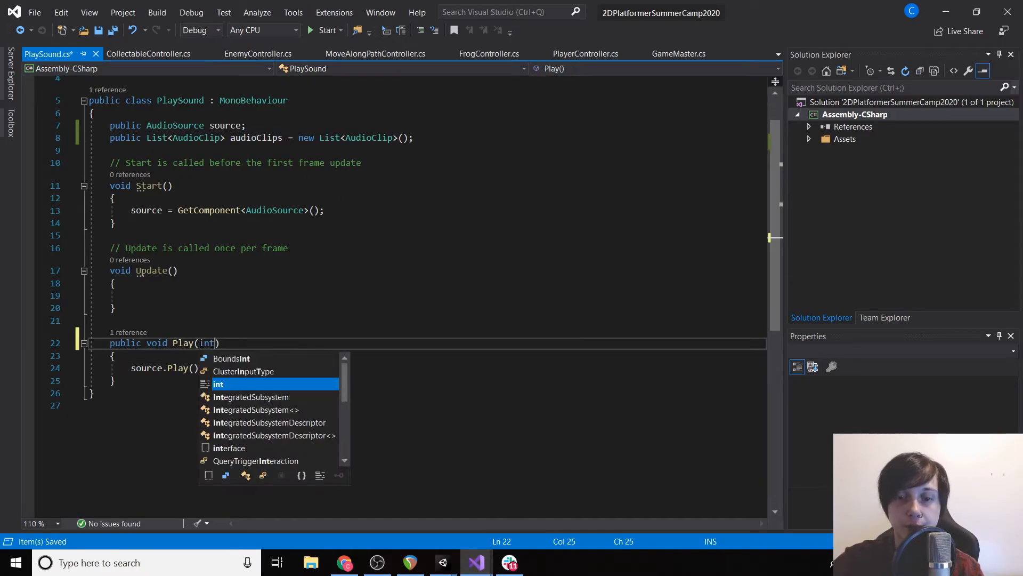
{"action": "type", "text": "sound"}
{"action": "type", "text": "source.clip[]"}
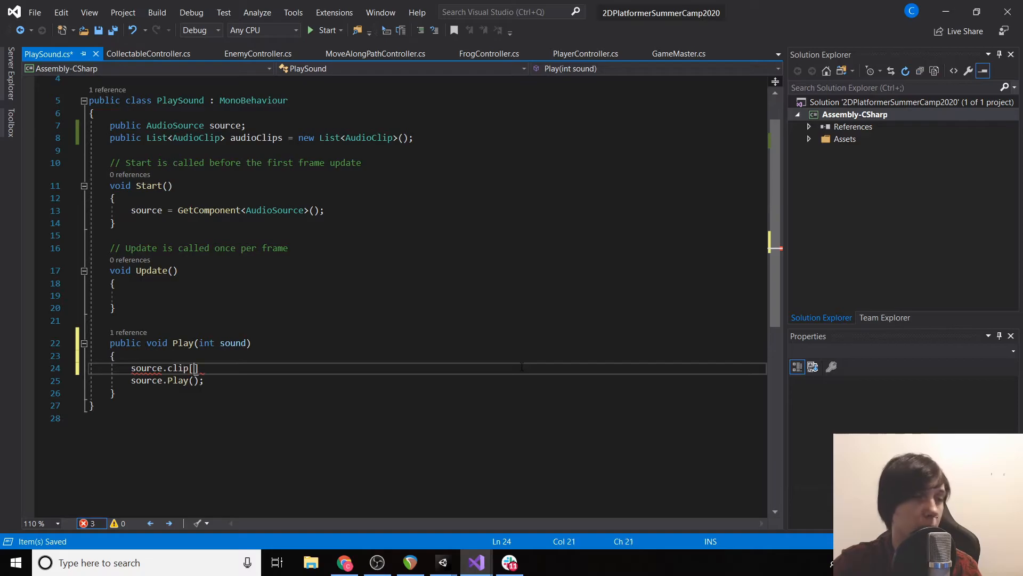
{"action": "key", "text": "Backspace"}
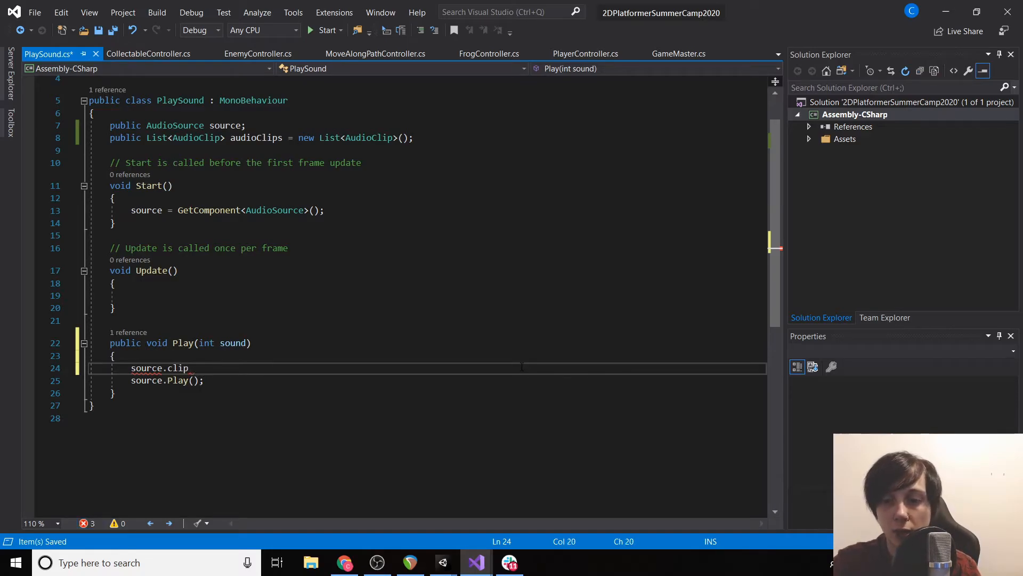
{"action": "type", "text": "= audioClips"}
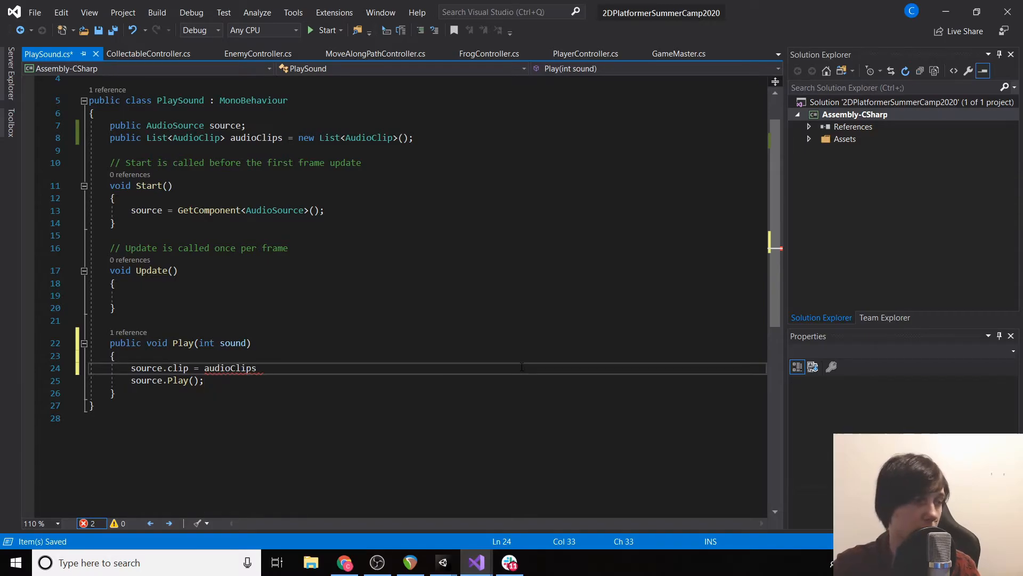
{"action": "type", "text": "[s"}
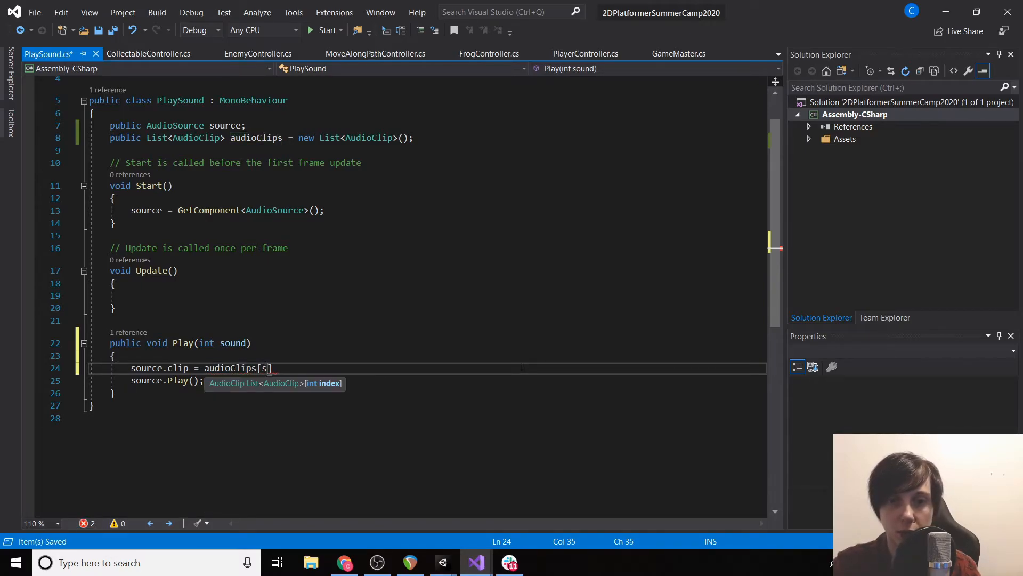
{"action": "type", "text": "ound];"}
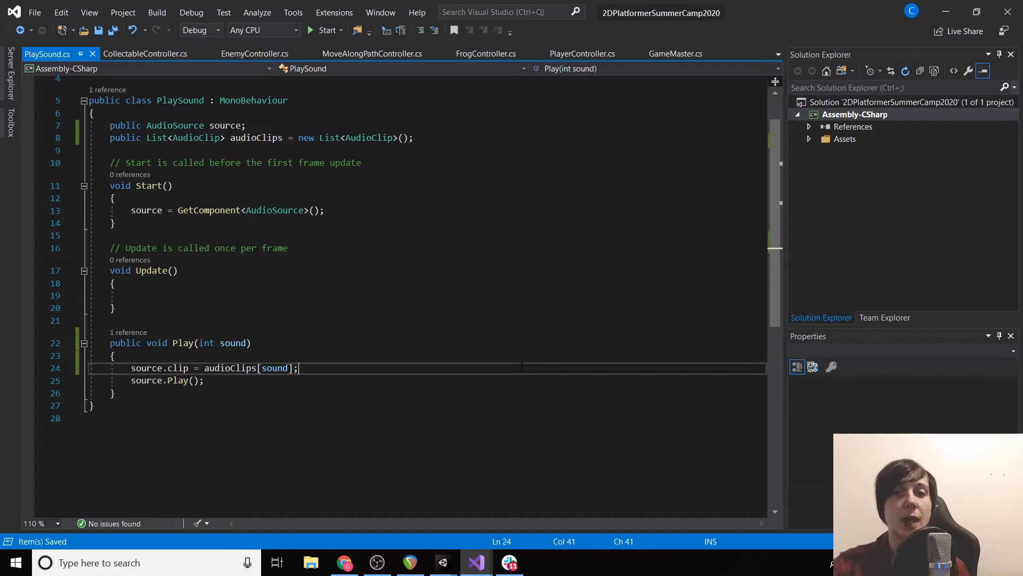
{"action": "mouse_move", "coordinate": [442, 561]}
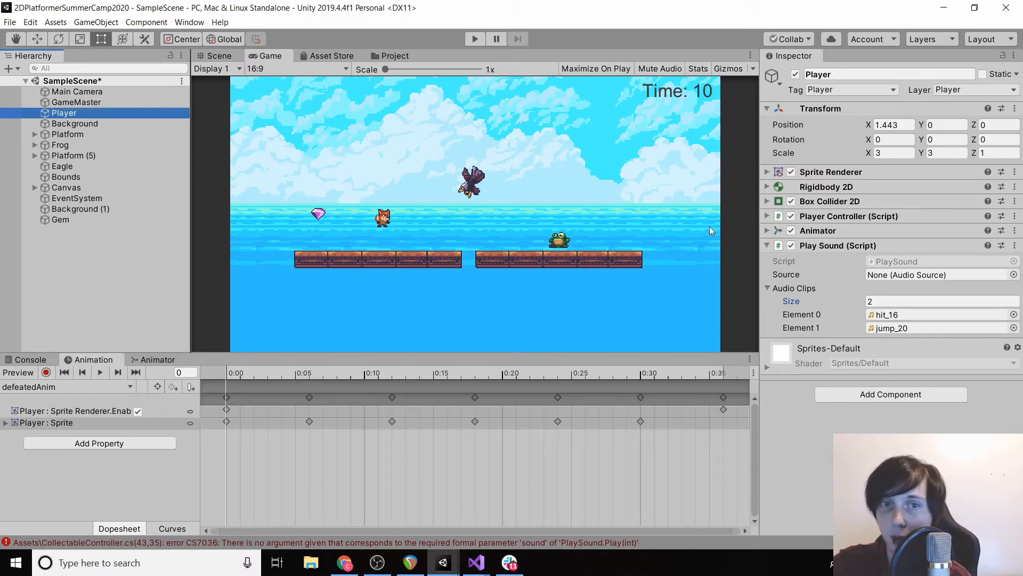
{"action": "mouse_move", "coordinate": [825, 325]}
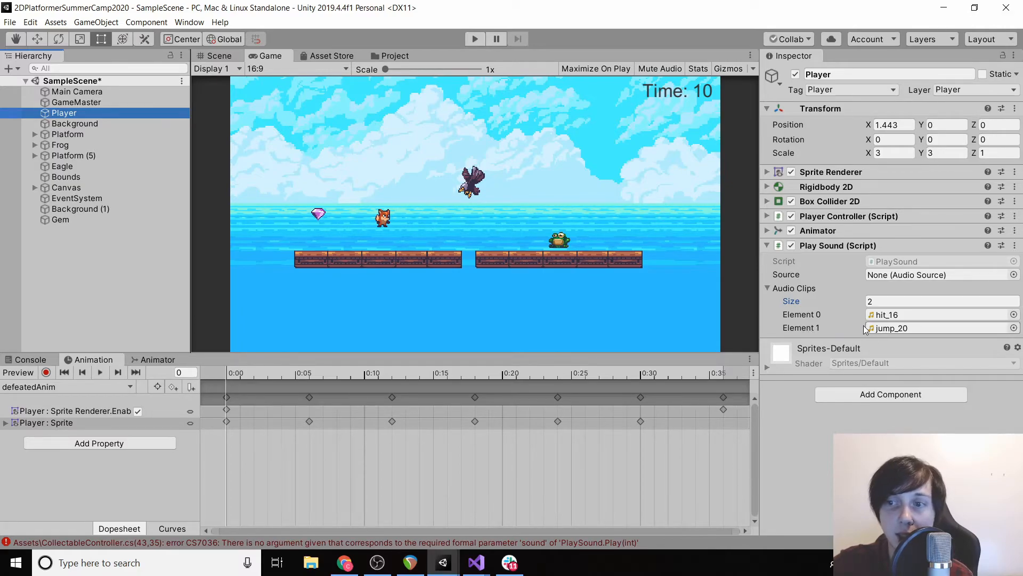
{"action": "mouse_move", "coordinate": [475, 562]}
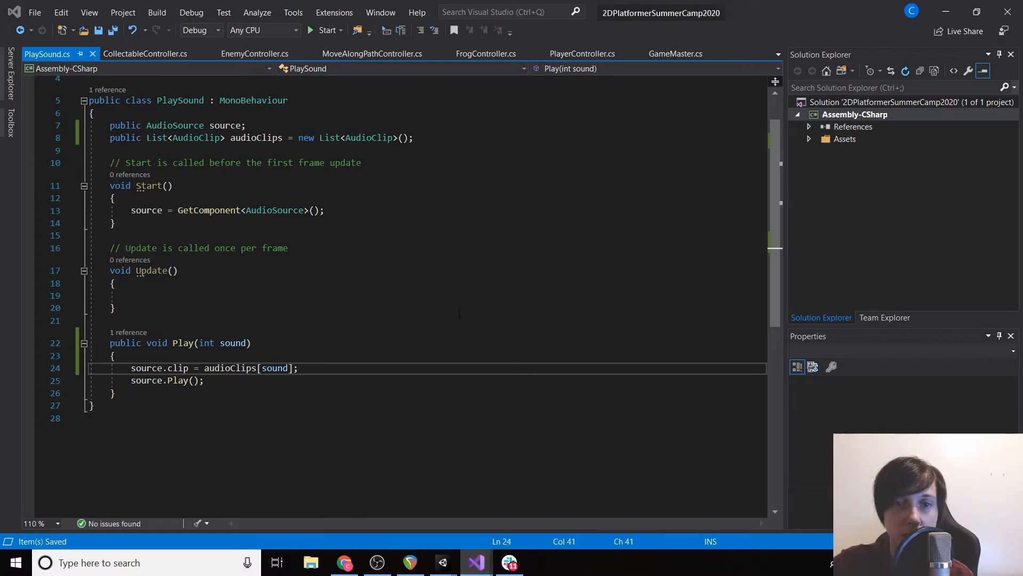
- Change the Collected() call to GetComponent<PlaySound>().Play(0) and save
{"action": "left_click", "coordinate": [229, 342]}
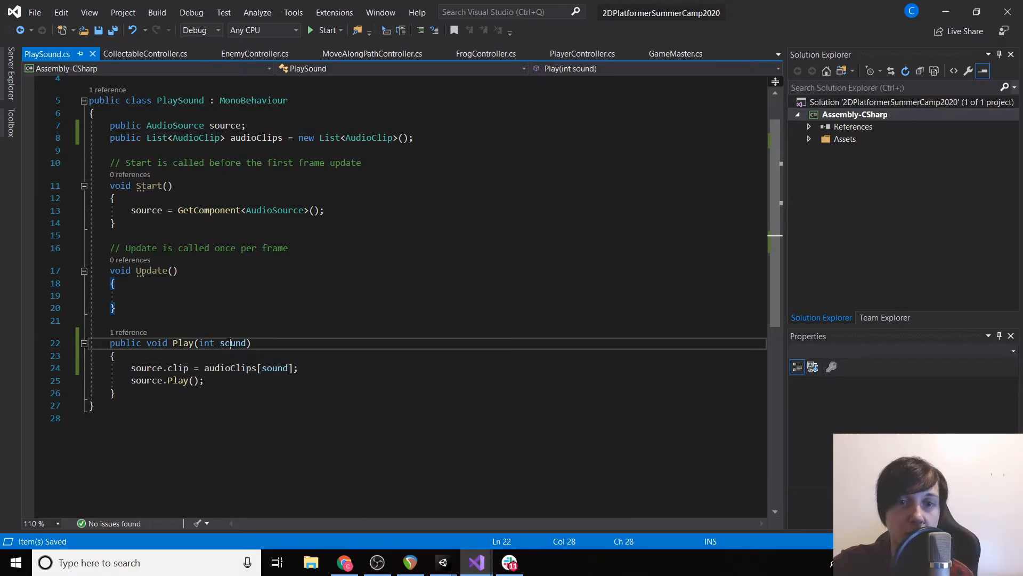
{"action": "double_click", "coordinate": [233, 343]}
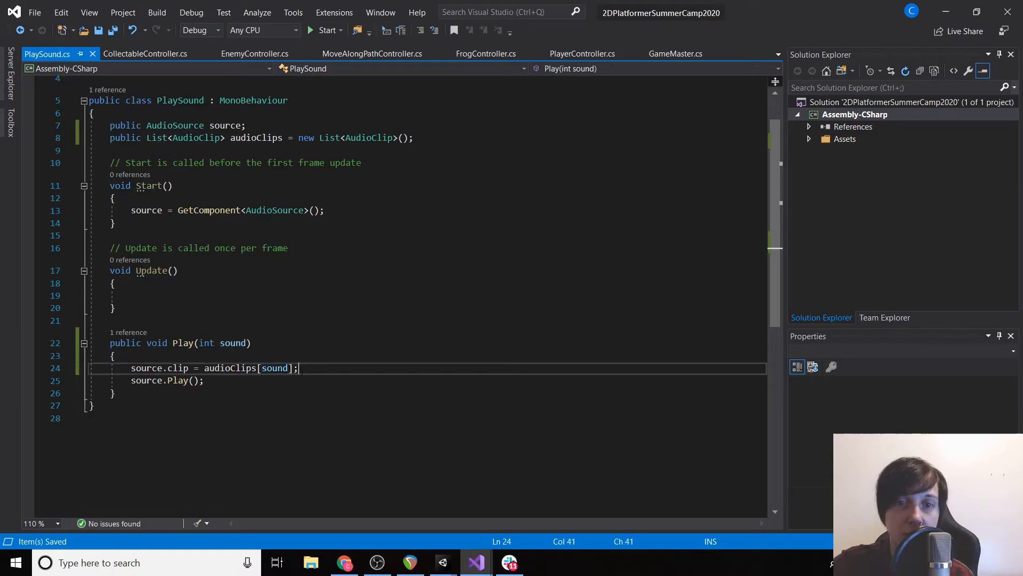
{"action": "left_click", "coordinate": [114, 392]}
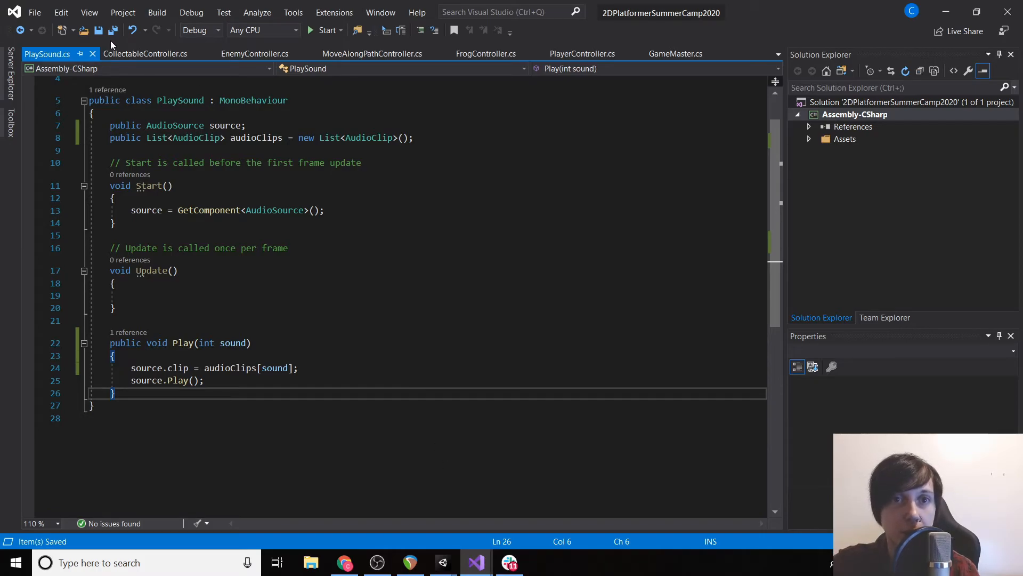
{"action": "left_click", "coordinate": [145, 54]}
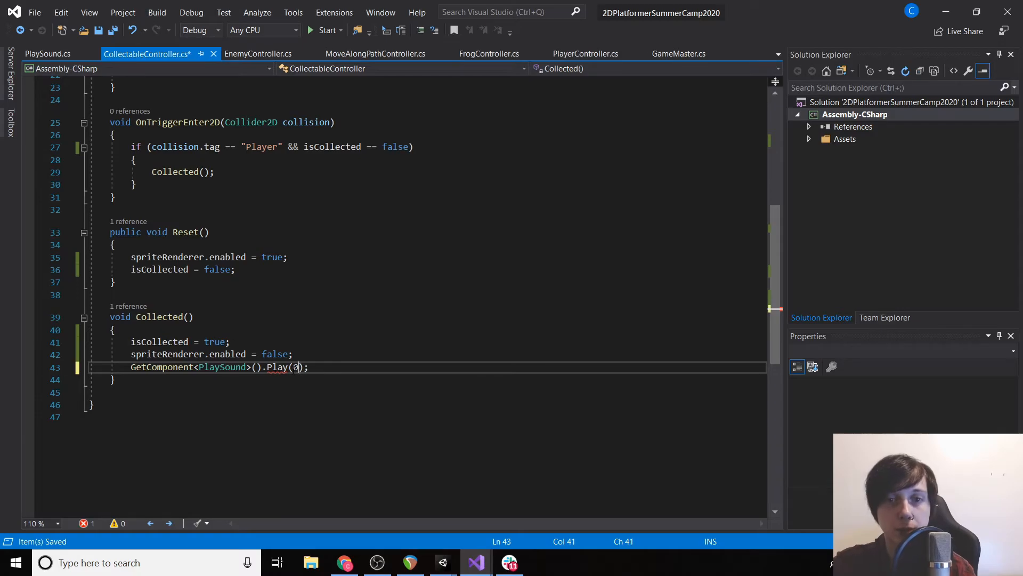
{"action": "mouse_move", "coordinate": [442, 562]}
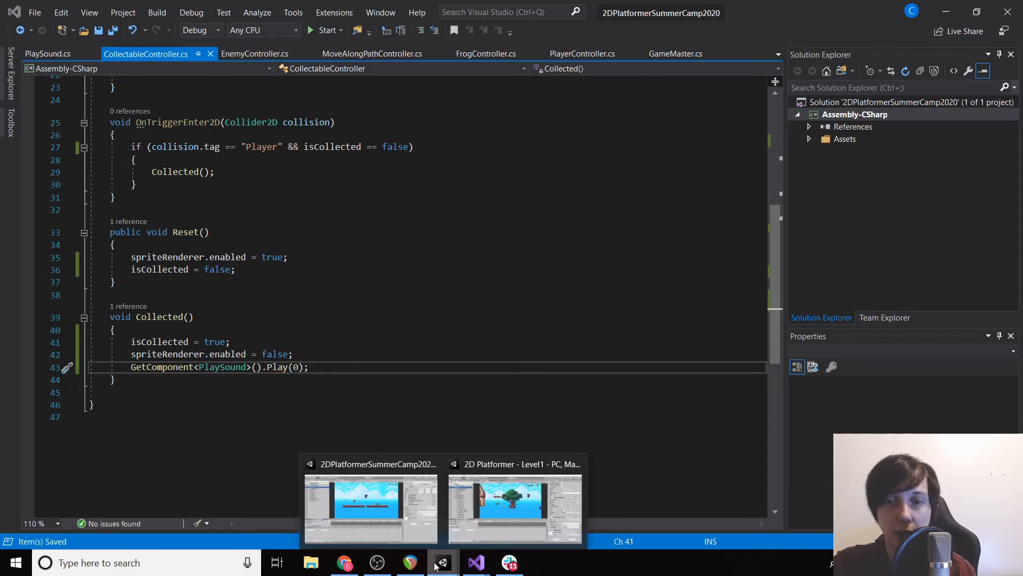
{"action": "left_click", "coordinate": [371, 509]}
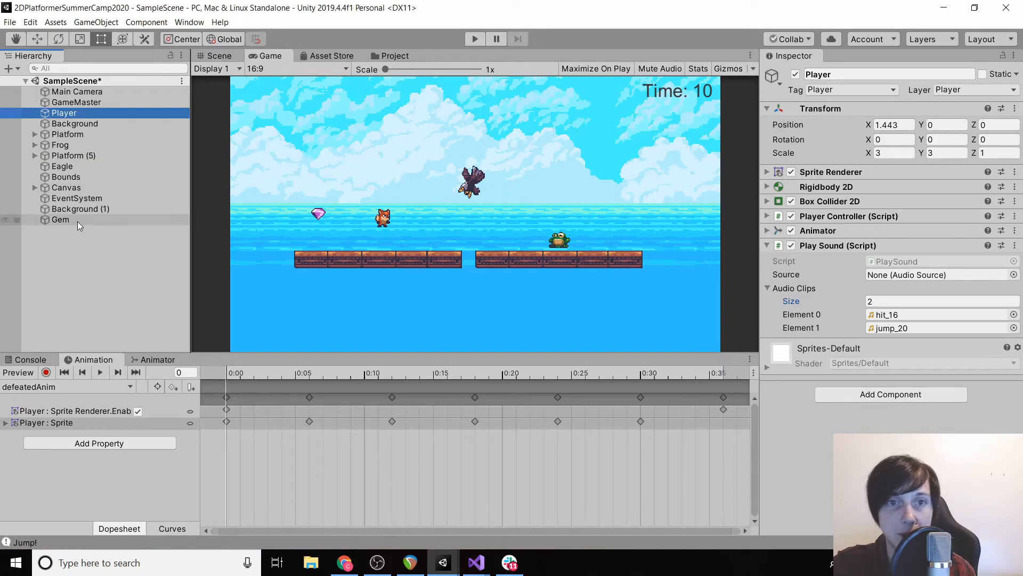
- Give the Gem's Play Sound one clip, coin_15 from Audio > Coin, and enter Play mode
{"action": "left_click", "coordinate": [60, 219]}
{"action": "type", "text": "1"}
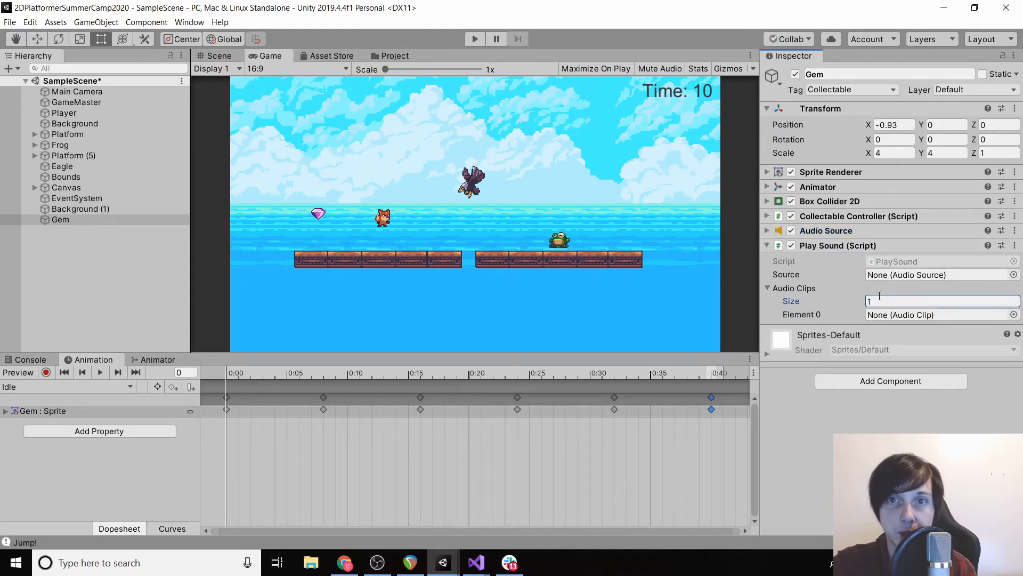
{"action": "left_click", "coordinate": [393, 56]}
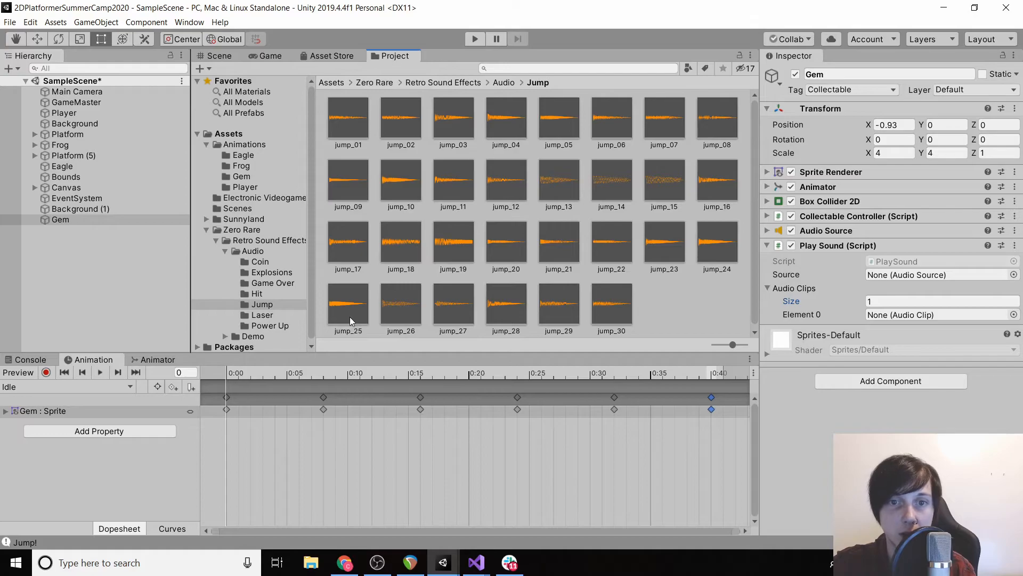
{"action": "left_click", "coordinate": [260, 261]}
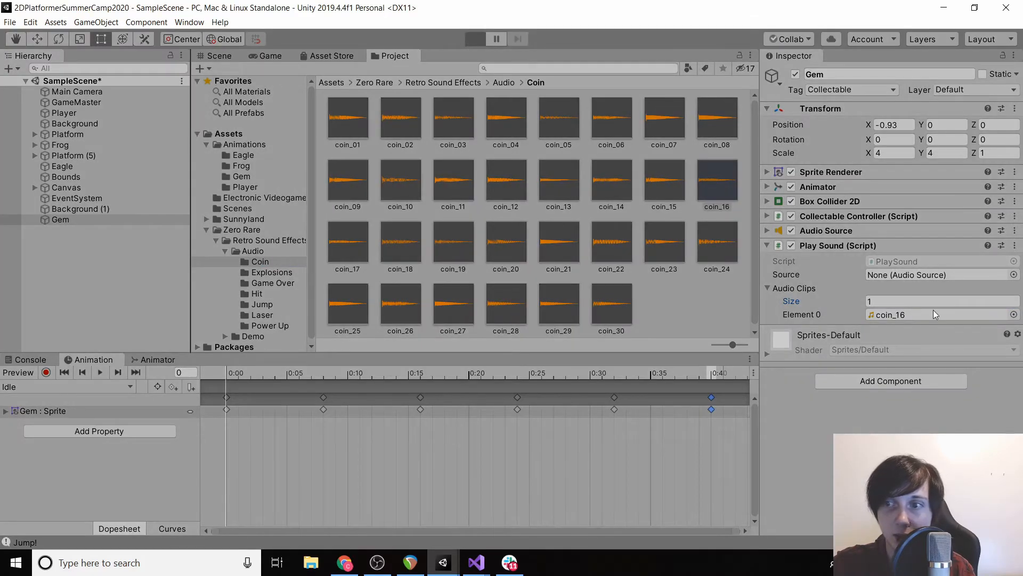
{"action": "left_click", "coordinate": [474, 38]}
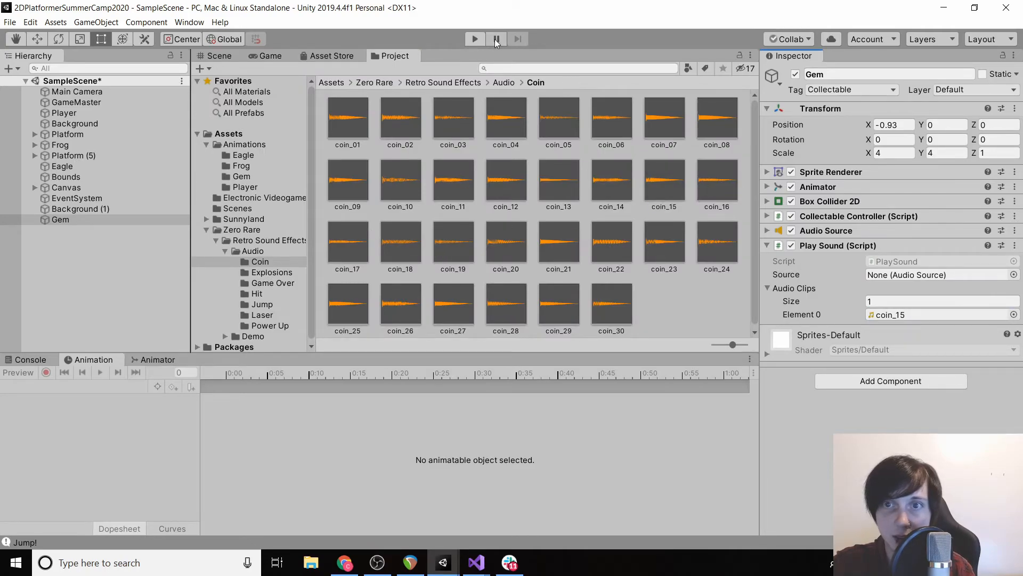
{"action": "left_click", "coordinate": [474, 39]}
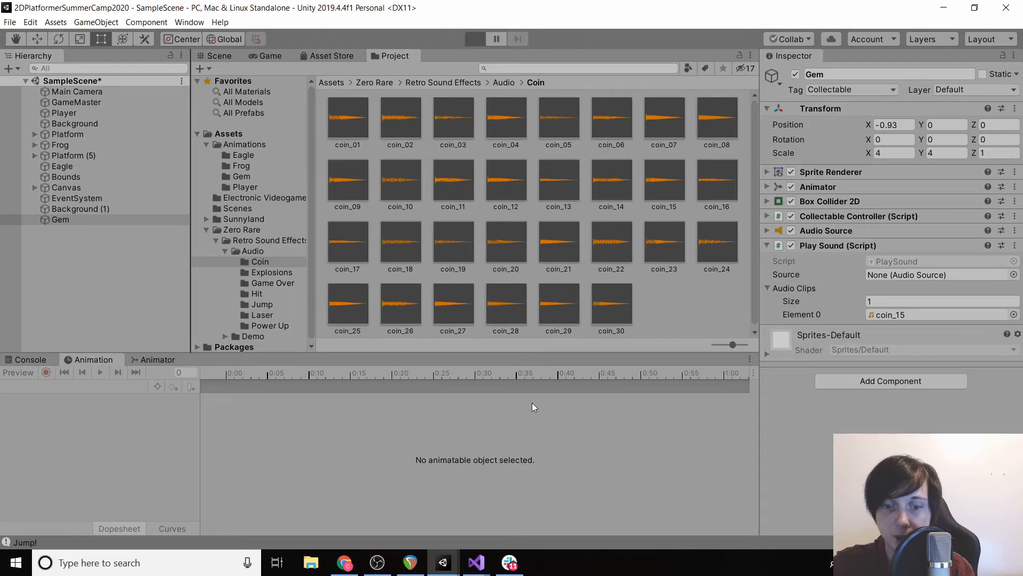
{"action": "left_click", "coordinate": [475, 38]}
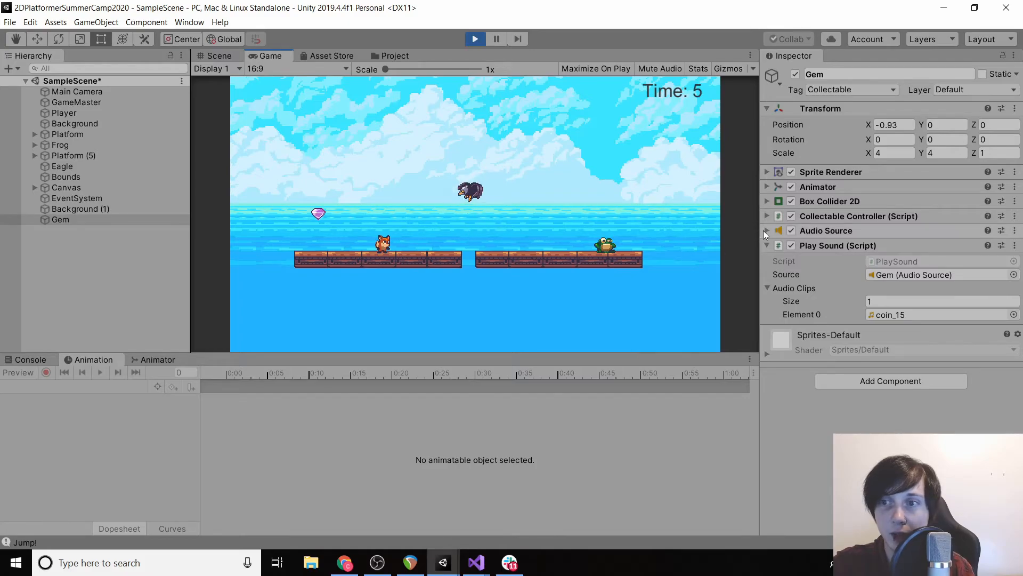
- Check the collected Gem's Audio Source clip, then switch to CollectableController in Visual Studio
{"action": "left_click", "coordinate": [767, 231]}
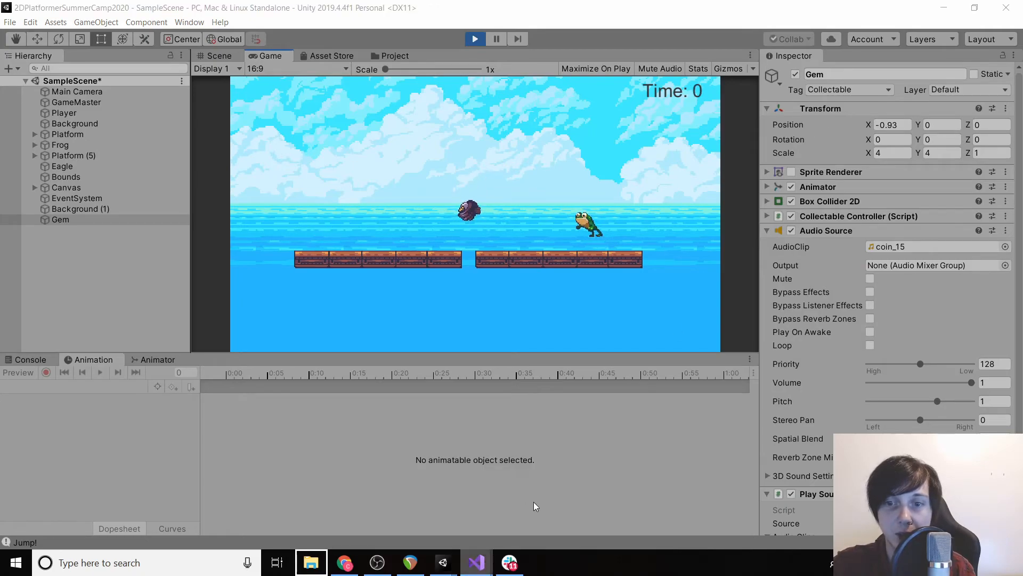
{"action": "left_click", "coordinate": [475, 562]}
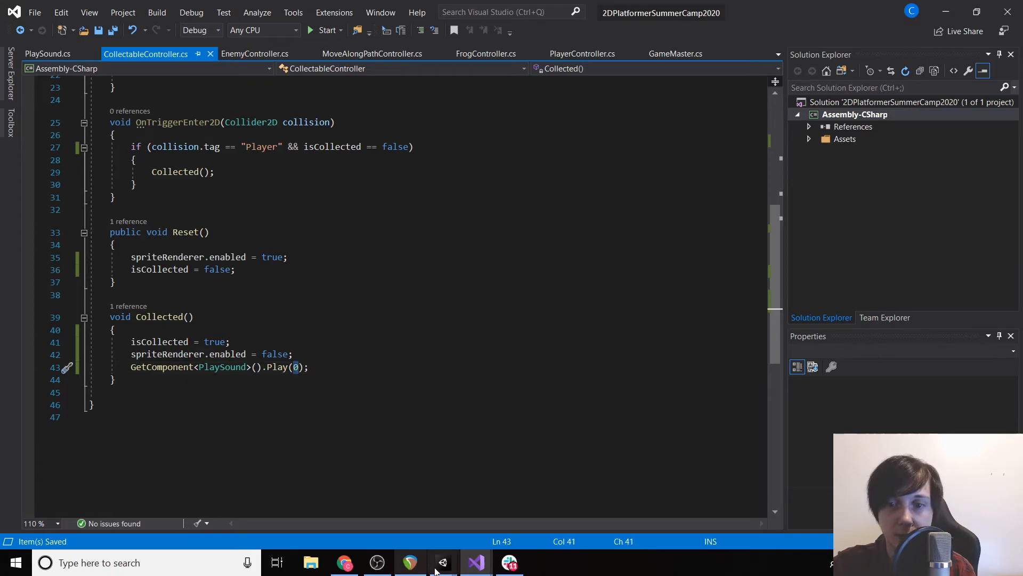
- Declare 'public PlaySound playSound;' and assign it with GetComponent<PlaySound>() in Start()
{"action": "left_click", "coordinate": [581, 53]}
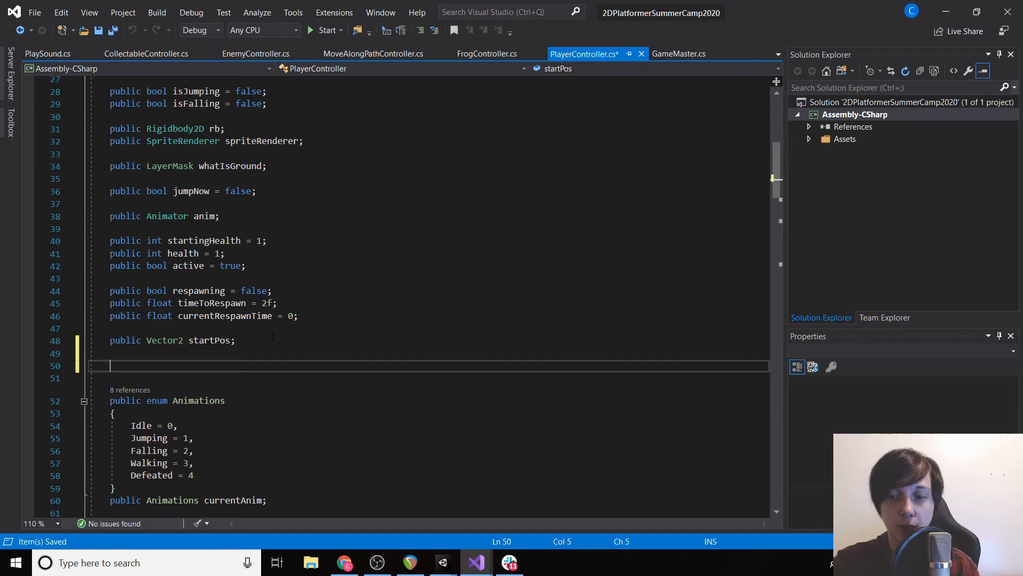
{"action": "type", "text": "public"}
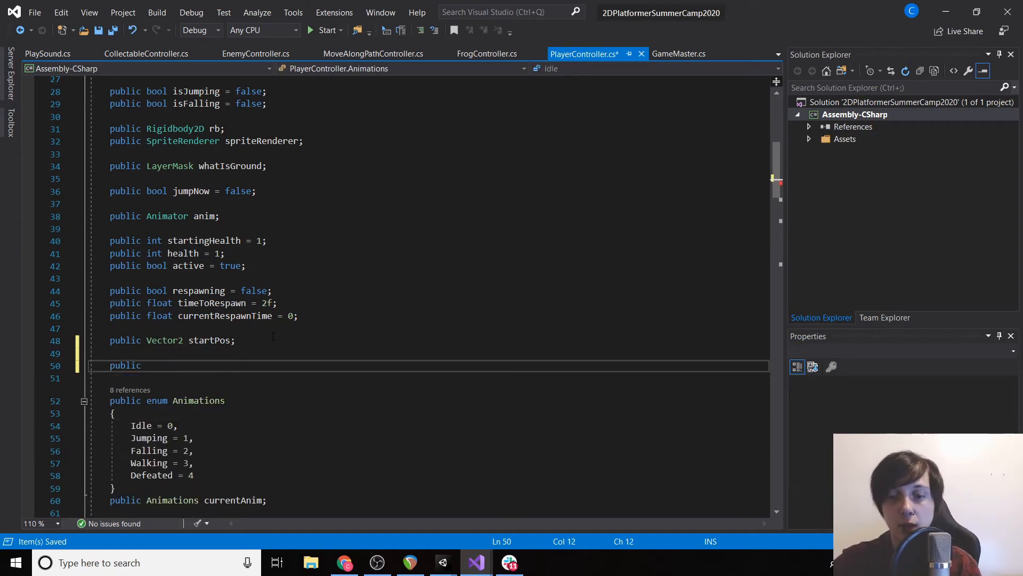
{"action": "type", "text": "PlaySound playSound;"}
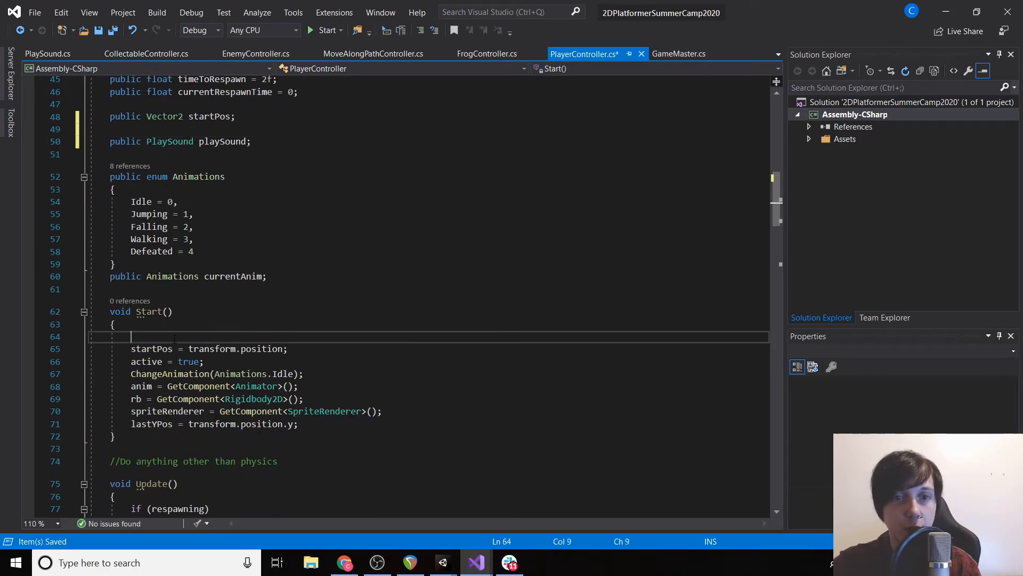
{"action": "type", "text": "playSound ="}
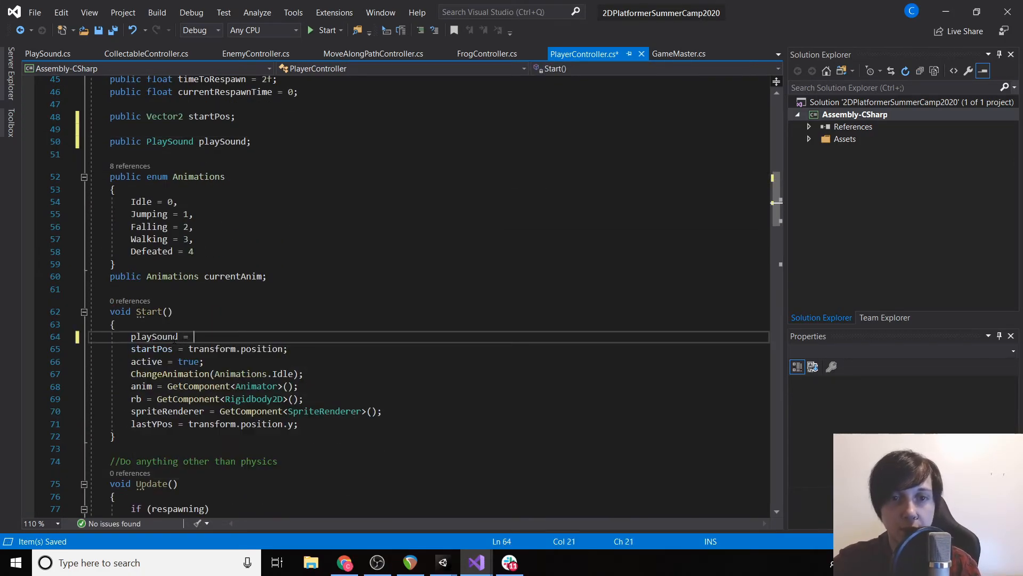
{"action": "type", "text": "GetComponent<PlaySound>"}
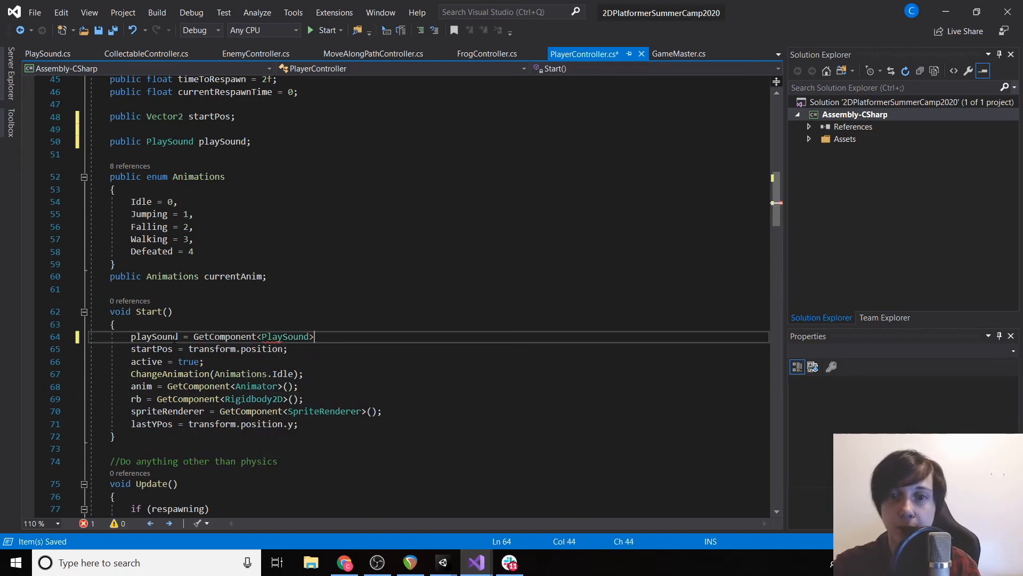
- Scroll down to PlayerDefeated and begin typing the playSound call there
{"action": "scroll", "scroll_direction": "down", "scroll_amount": 3}
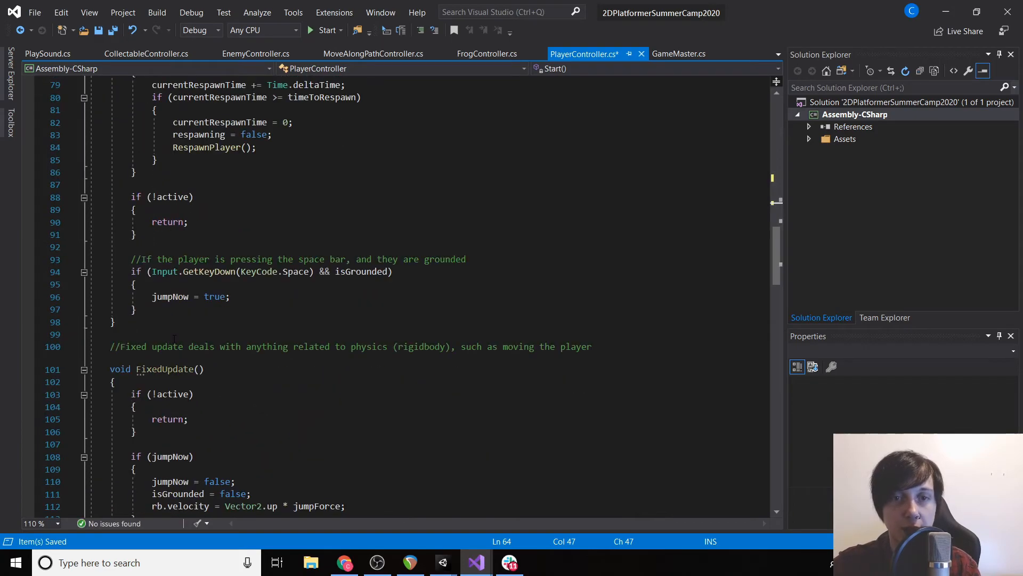
{"action": "scroll", "scroll_direction": "down", "scroll_amount": 3}
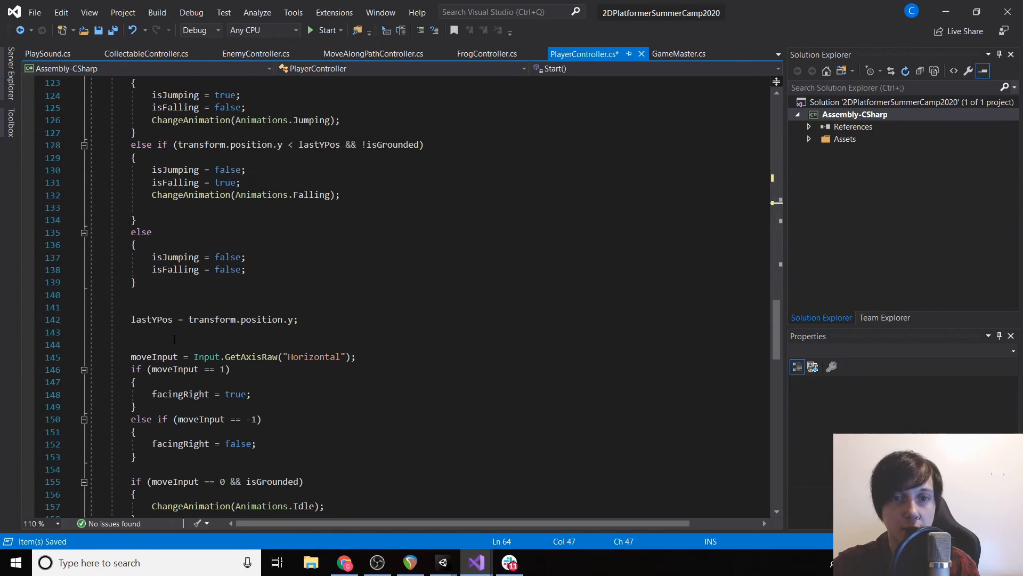
{"action": "scroll", "scroll_direction": "down", "scroll_amount": 3}
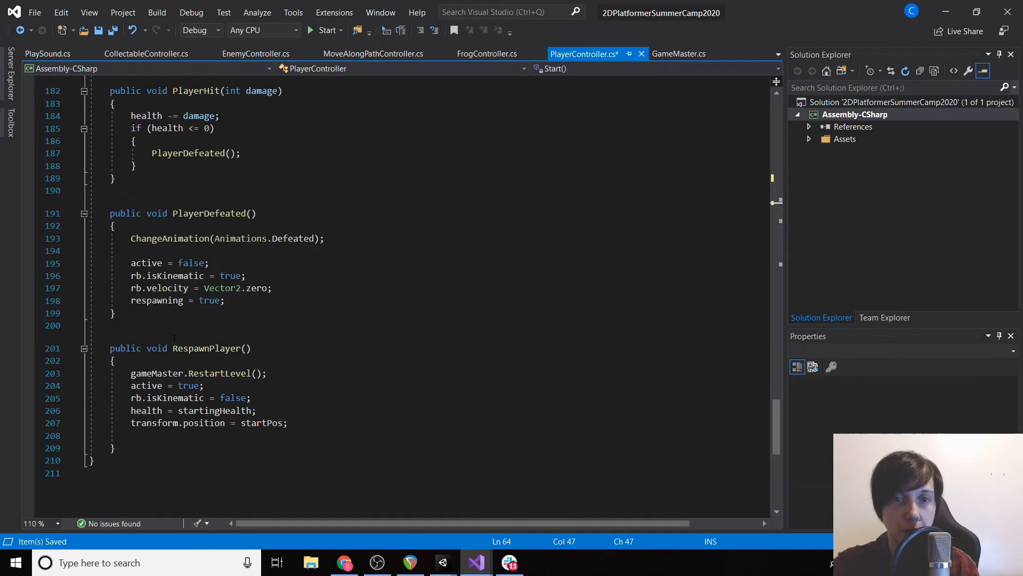
{"action": "type", "text": "playSound."}
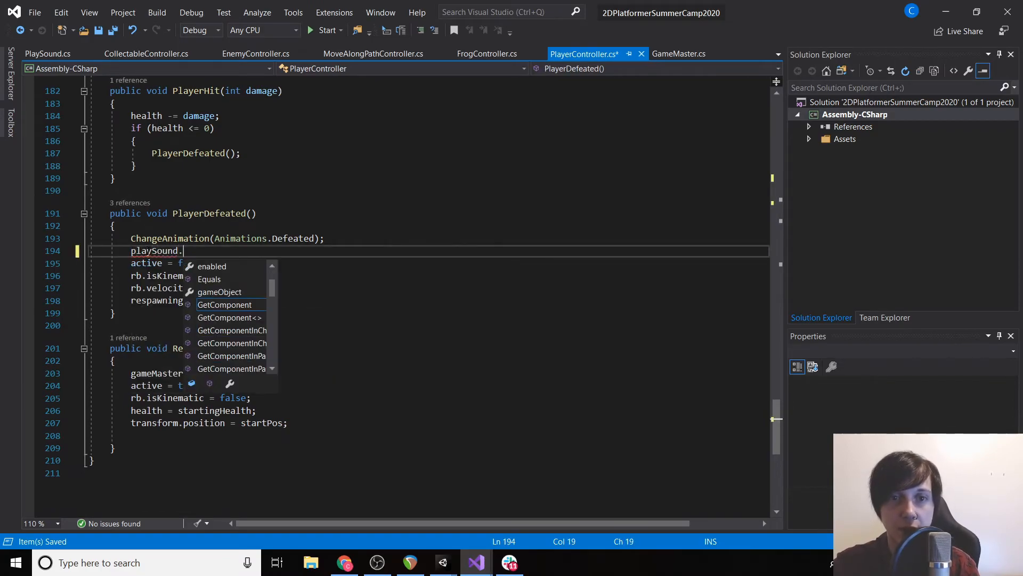
- Finish the playSound.Play call in PlayerDefeated, then scroll back up to Update
{"action": "type", "text": "Play("}
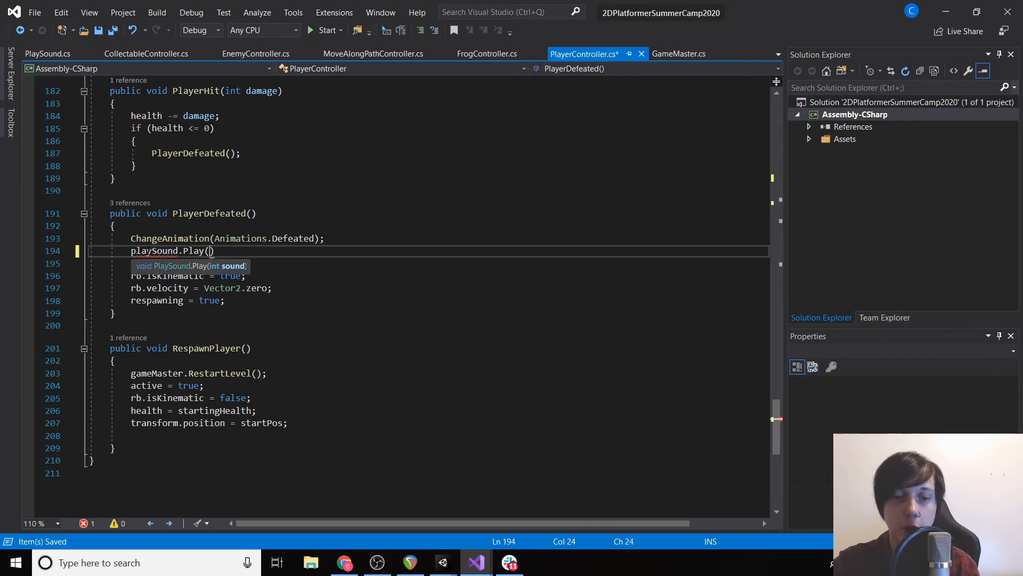
{"action": "type", "text": "1"}
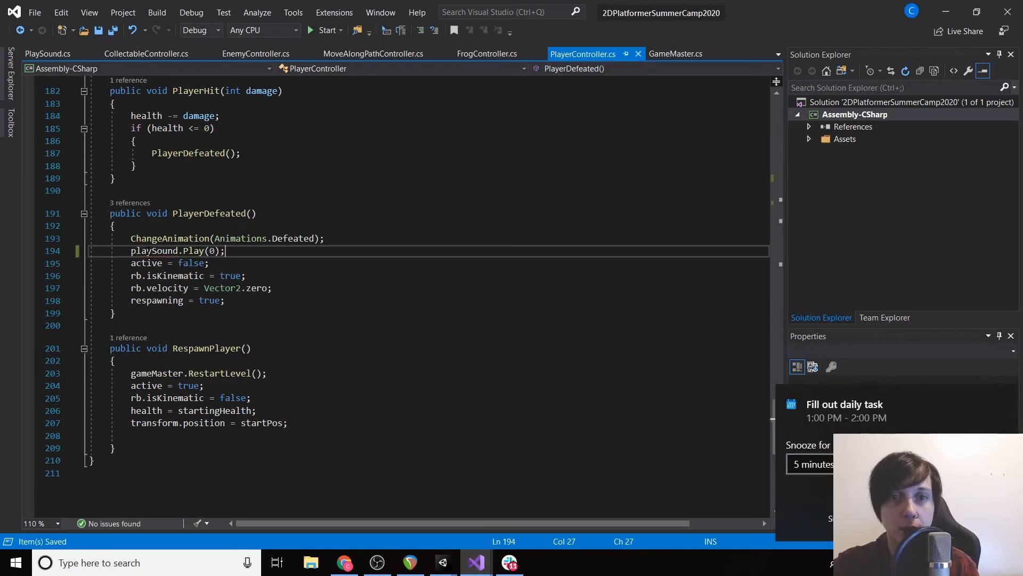
{"action": "scroll", "scroll_direction": "up", "scroll_amount": 3}
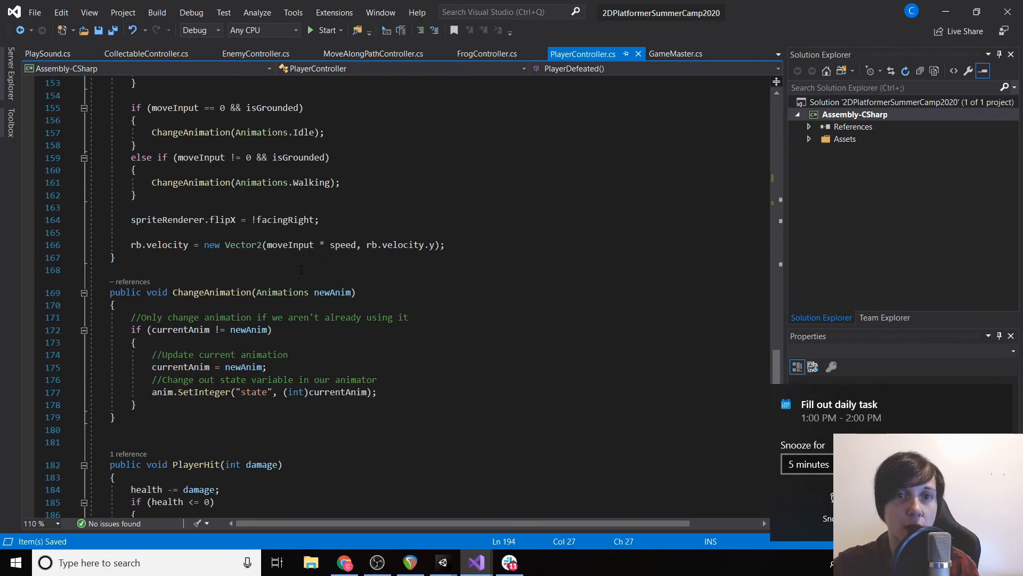
{"action": "scroll", "scroll_direction": "up", "scroll_amount": 3}
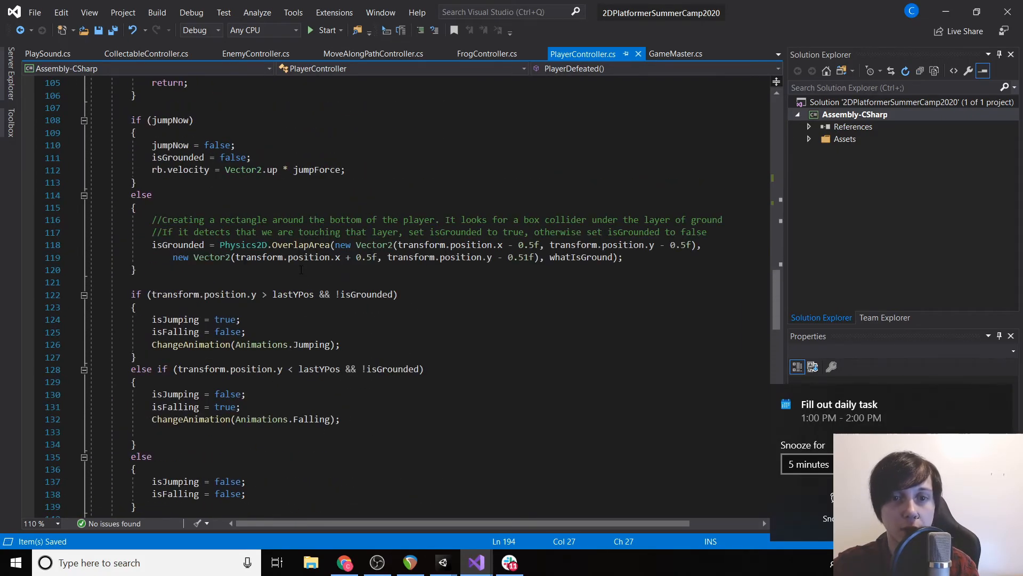
{"action": "scroll", "scroll_direction": "up", "scroll_amount": 3}
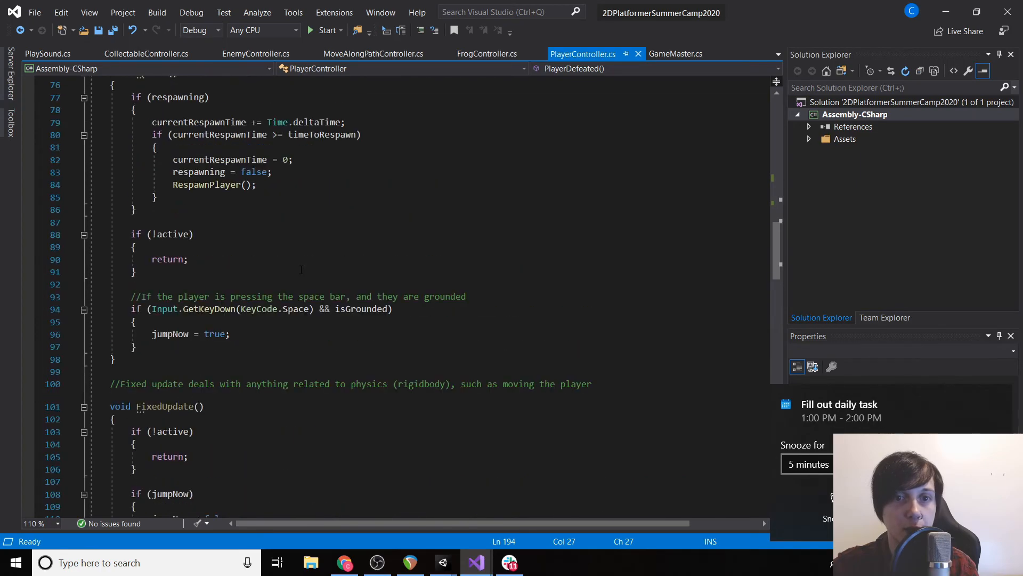
{"action": "scroll", "scroll_direction": "up", "scroll_amount": 3}
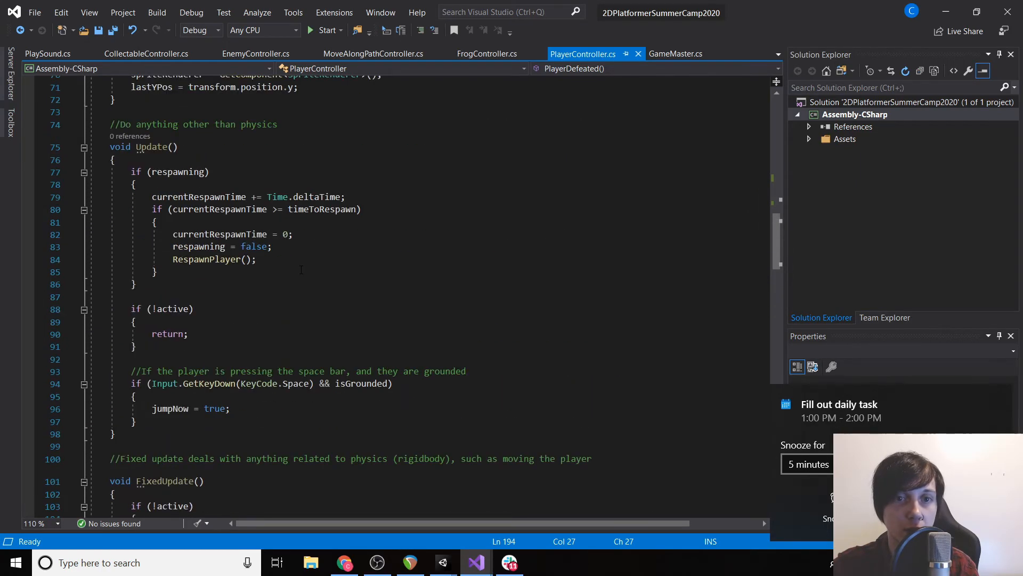
- Add playSound.Play(0) after jumpNow = true in Update, save, and return to Unity
{"action": "left_click", "coordinate": [240, 409]}
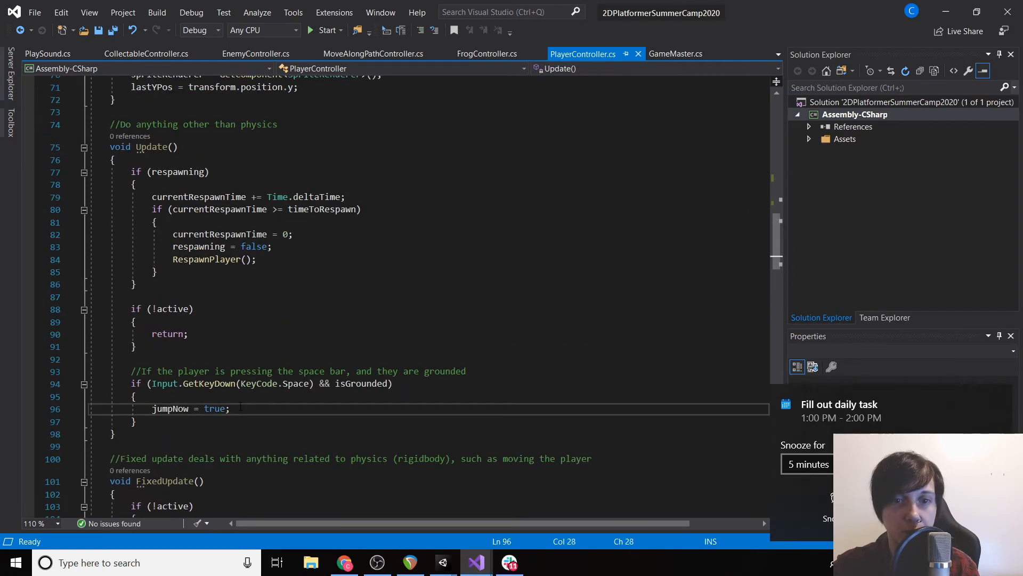
{"action": "type", "text": "playSound.Play(0);"}
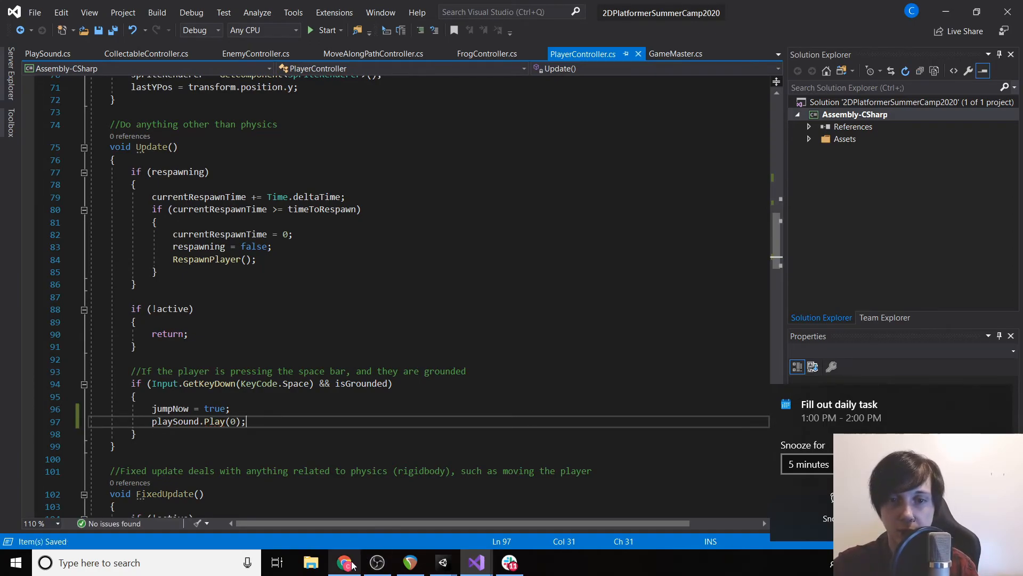
{"action": "left_click", "coordinate": [443, 562]}
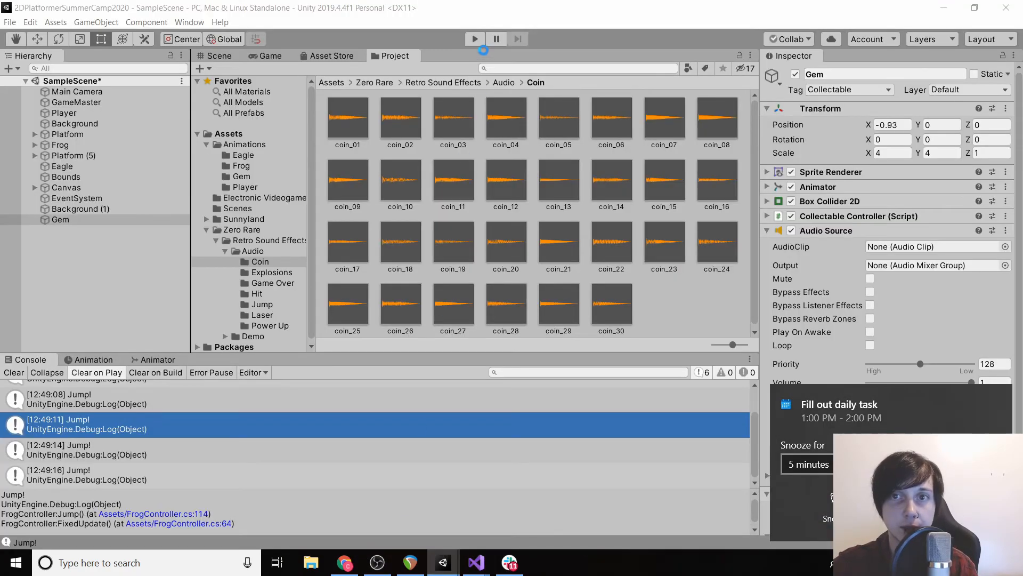
- Test-run the game, see the Player's missing AudioSource exception, and stop playing
{"action": "left_click", "coordinate": [474, 38]}
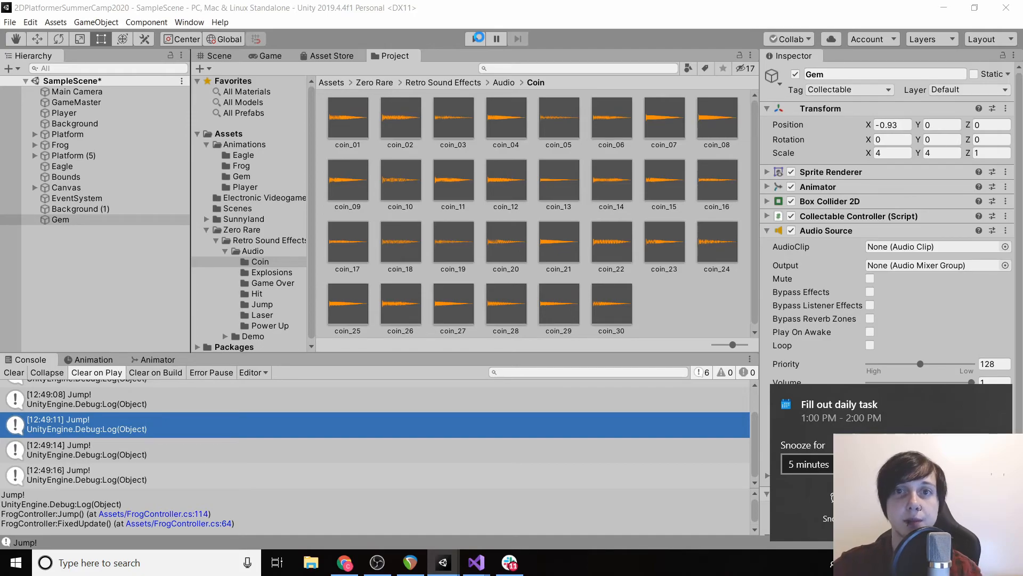
{"action": "left_click", "coordinate": [476, 38]}
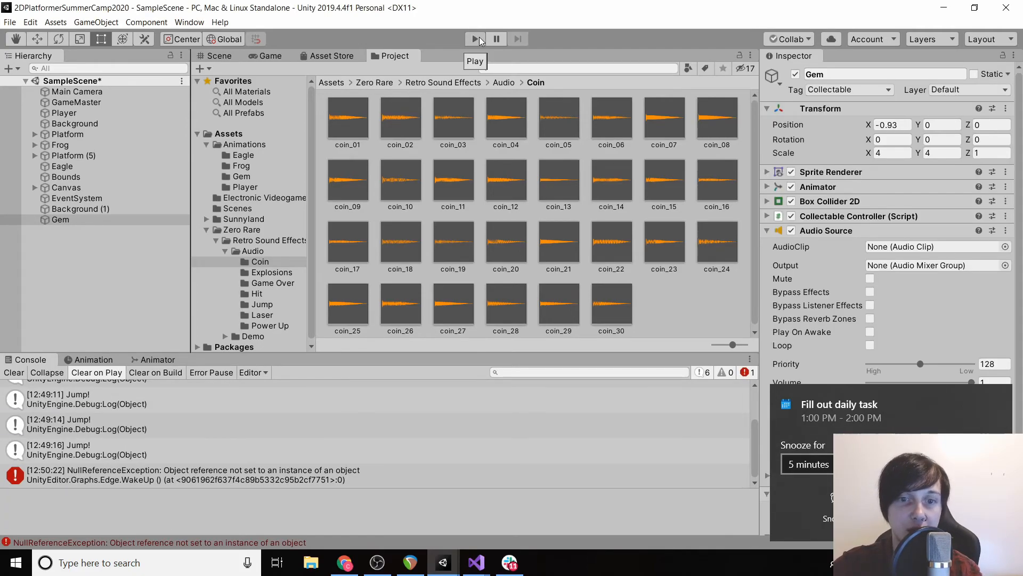
{"action": "left_click", "coordinate": [475, 38]}
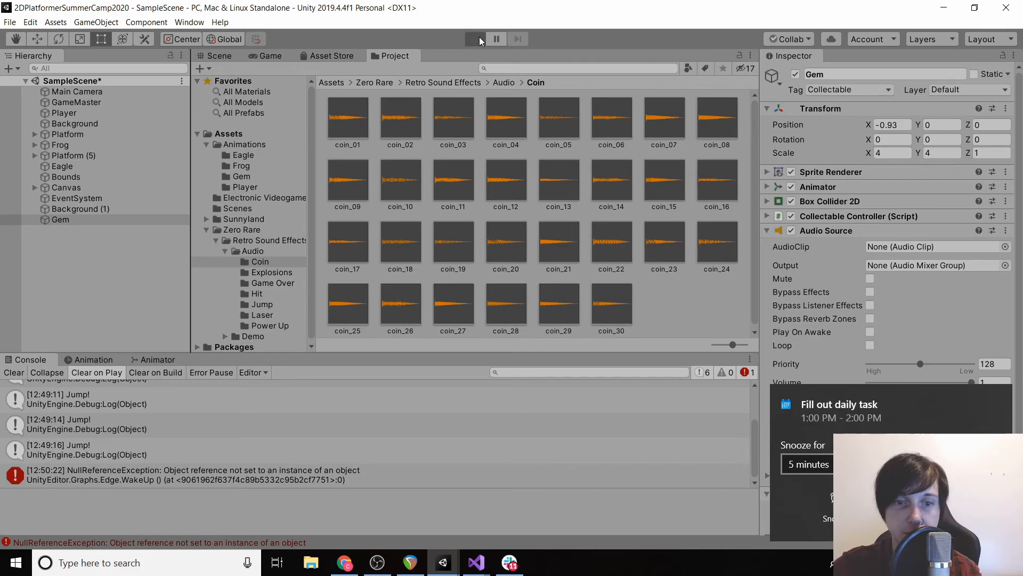
{"action": "left_click", "coordinate": [474, 38]}
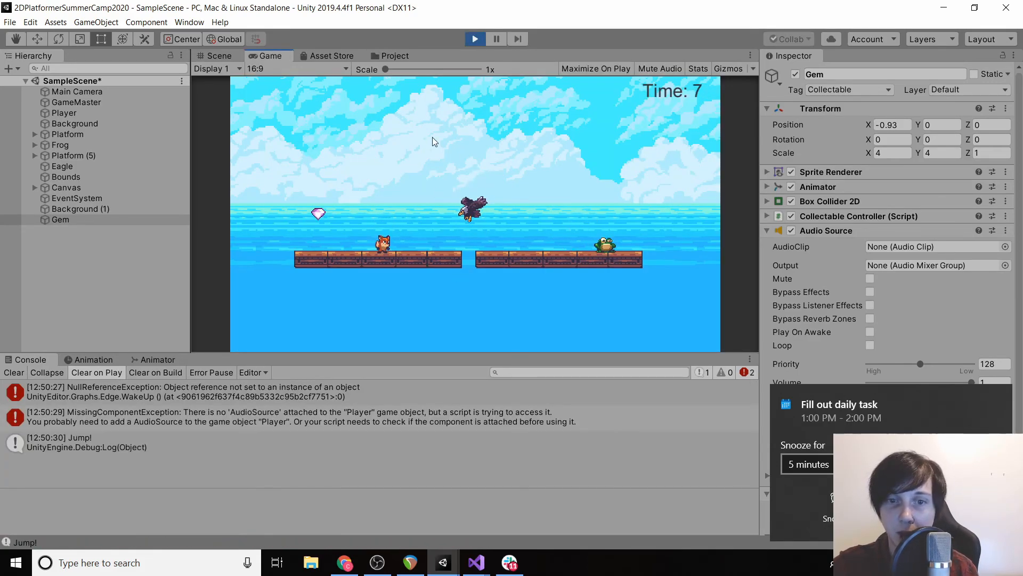
{"action": "left_click", "coordinate": [392, 56]}
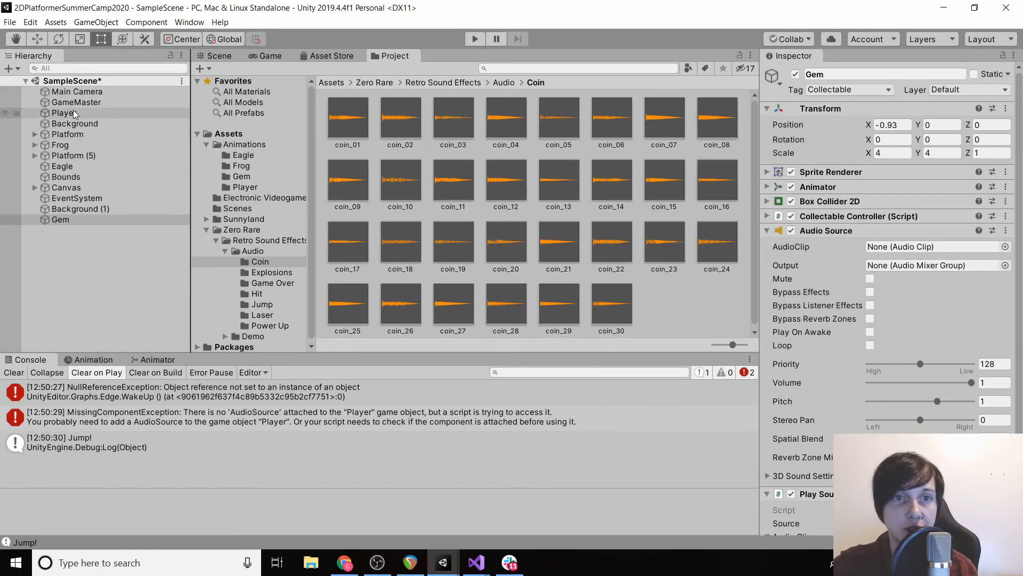
- Add an Audio Source to Player, test-run, and switch the jump call to playSound.Play(1)
{"action": "left_click", "coordinate": [64, 113]}
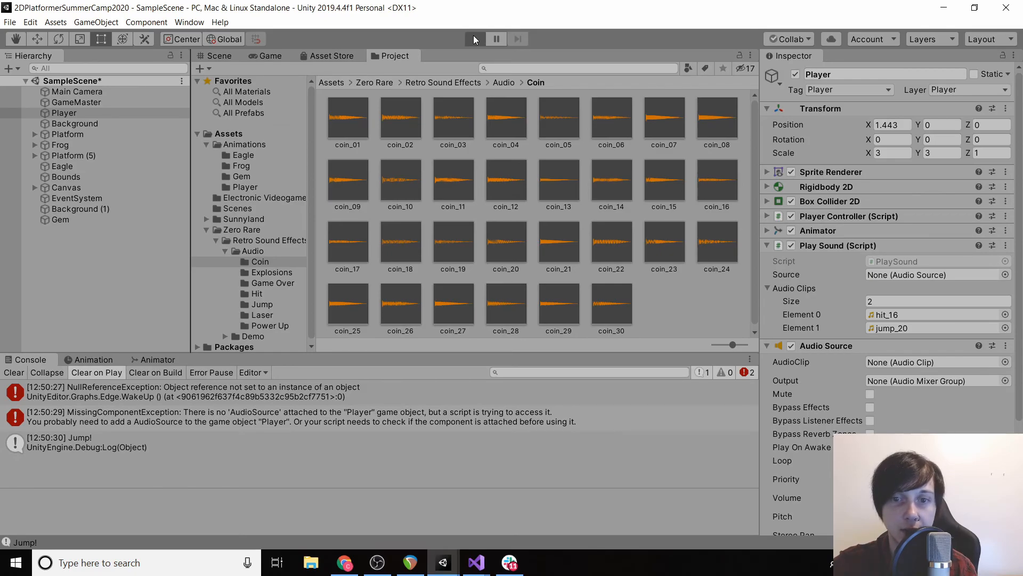
{"action": "left_click", "coordinate": [475, 39]}
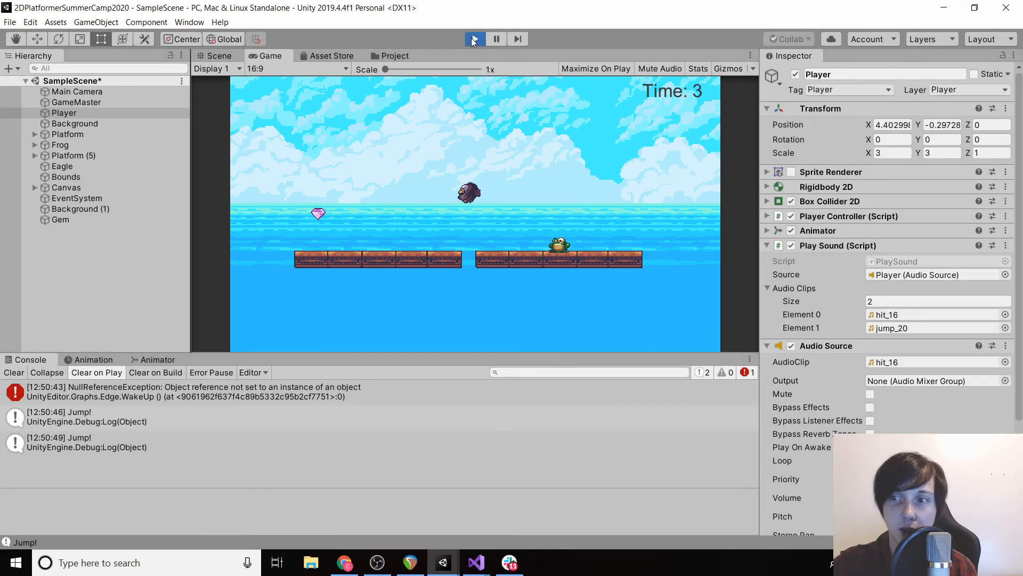
{"action": "left_click", "coordinate": [475, 561]}
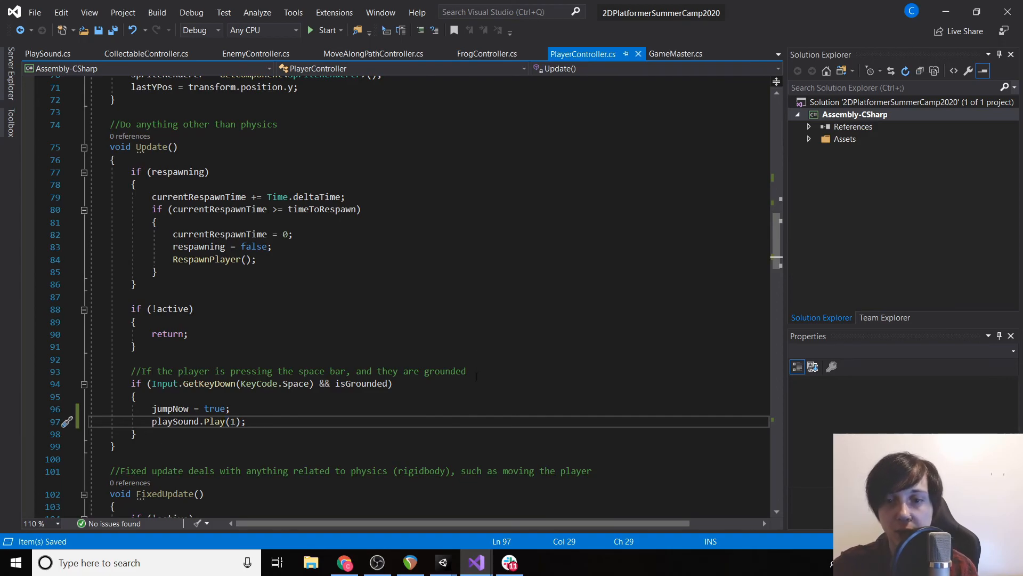
{"action": "left_click", "coordinate": [443, 562]}
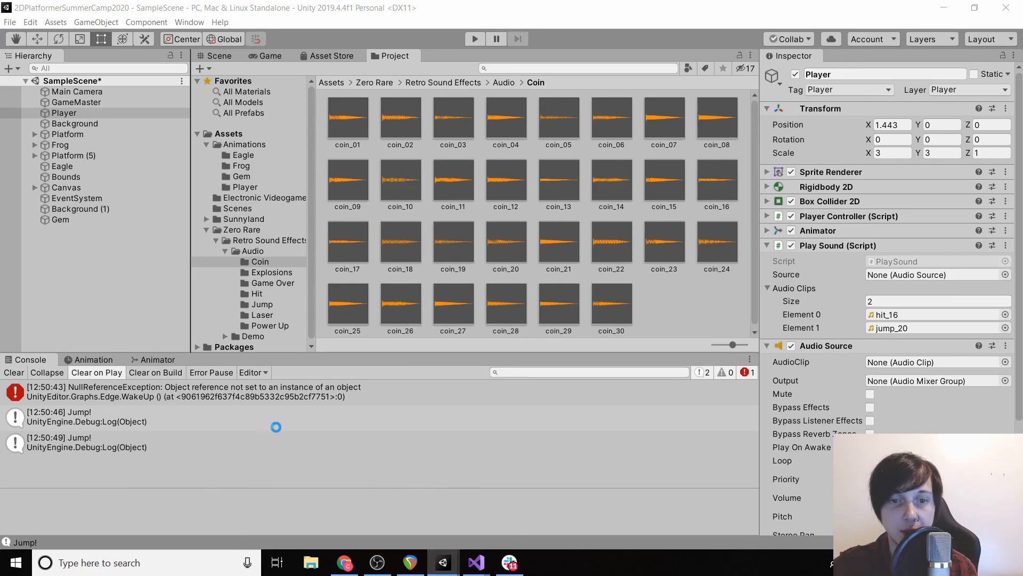
{"action": "mouse_move", "coordinate": [248, 403]}
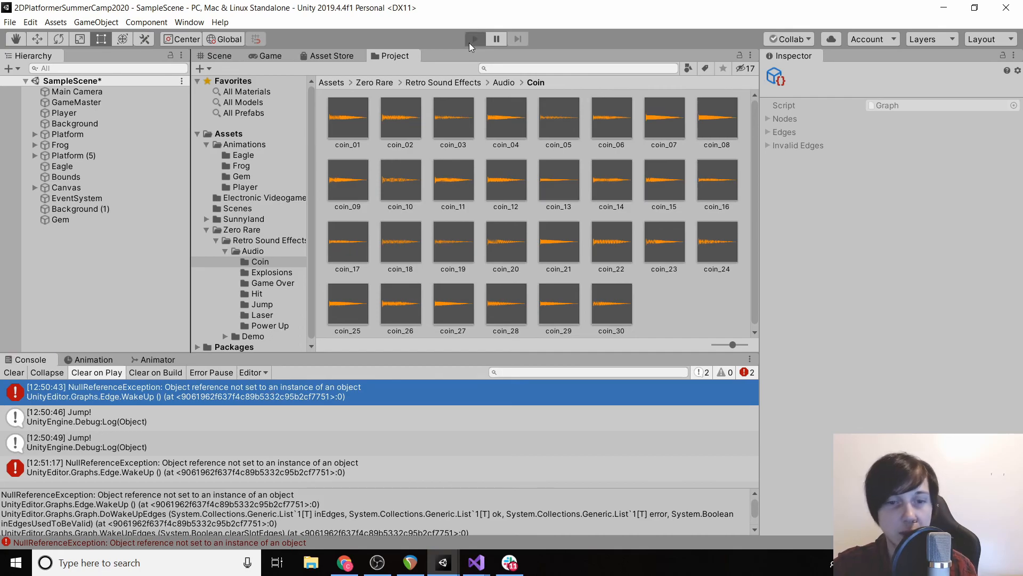
- Enter Play mode again to test the fox's jump_20 jump sound
{"action": "left_click", "coordinate": [474, 38]}
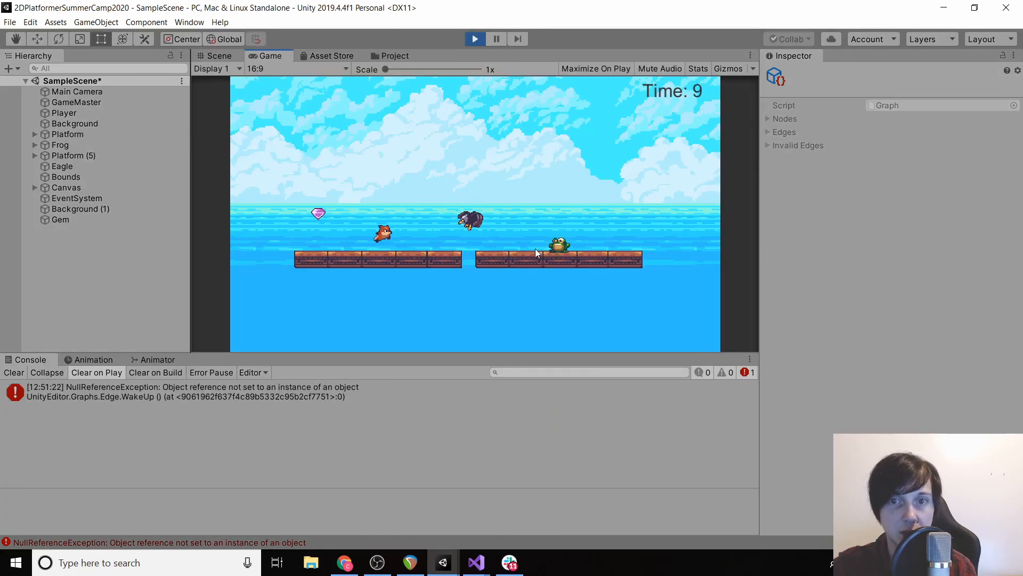